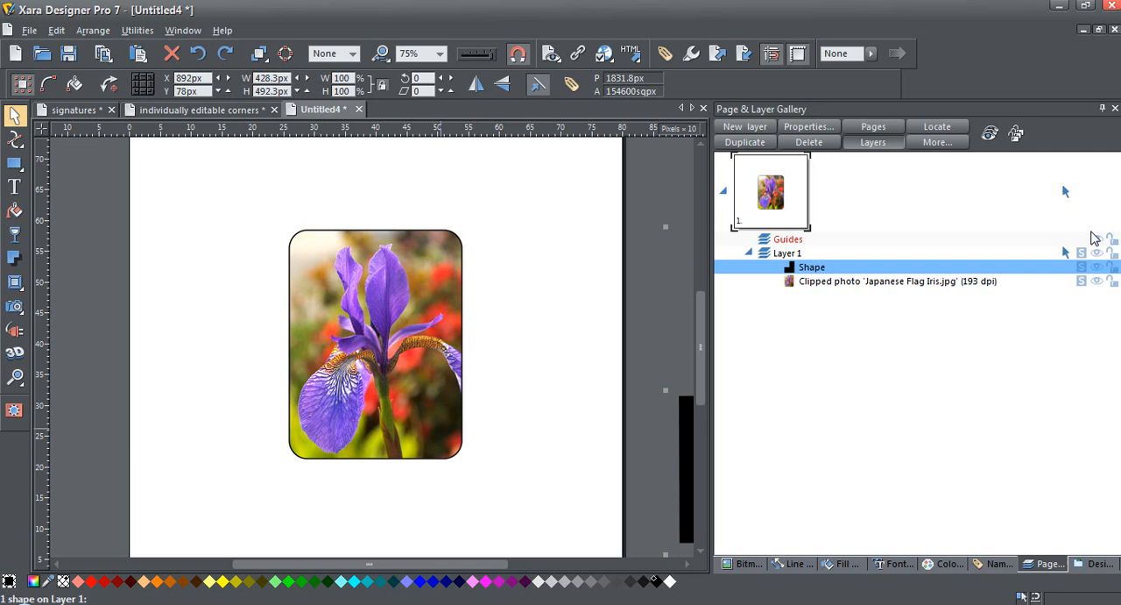
{"action": "mouse_move", "coordinate": [578, 266]}
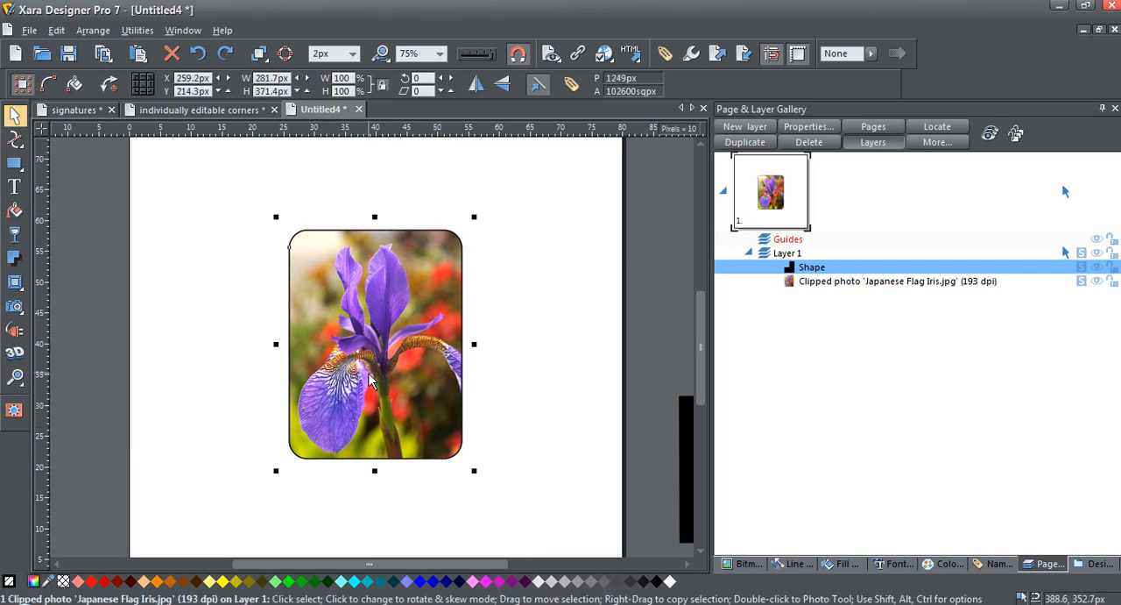
- Place guidelines crossing at the centre of the iris photo
{"action": "left_click", "coordinate": [897, 280]}
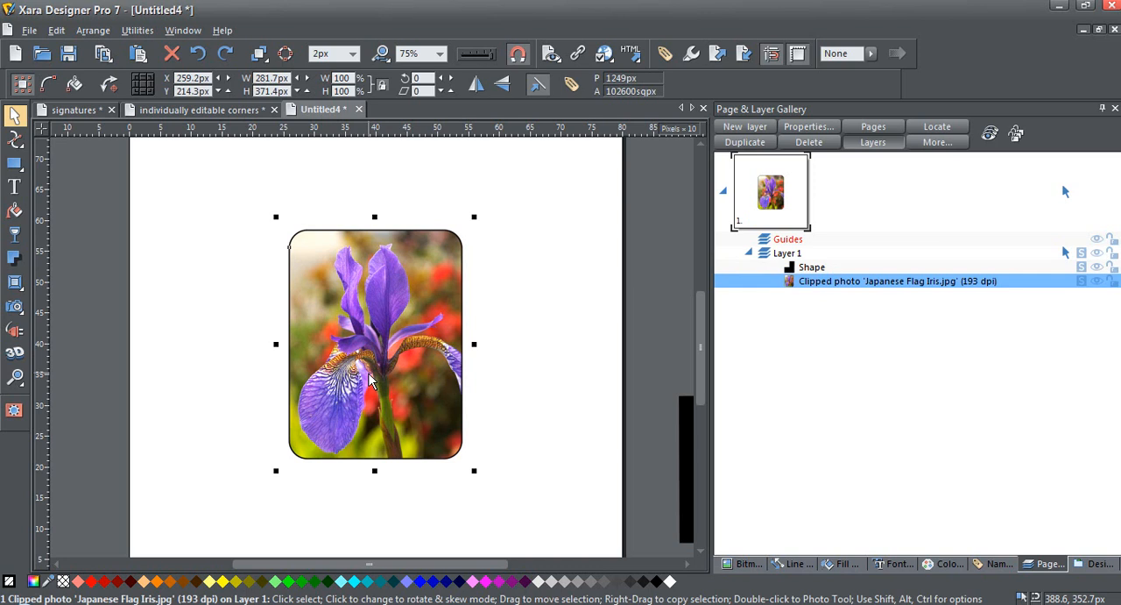
{"action": "mouse_move", "coordinate": [326, 246]}
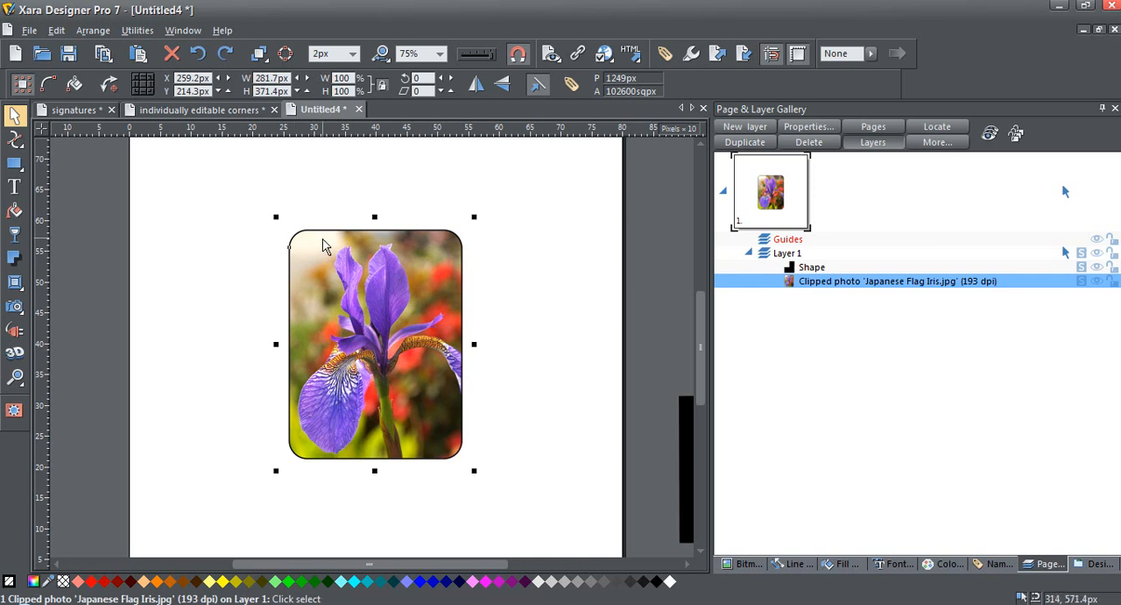
{"action": "mouse_move", "coordinate": [394, 356]}
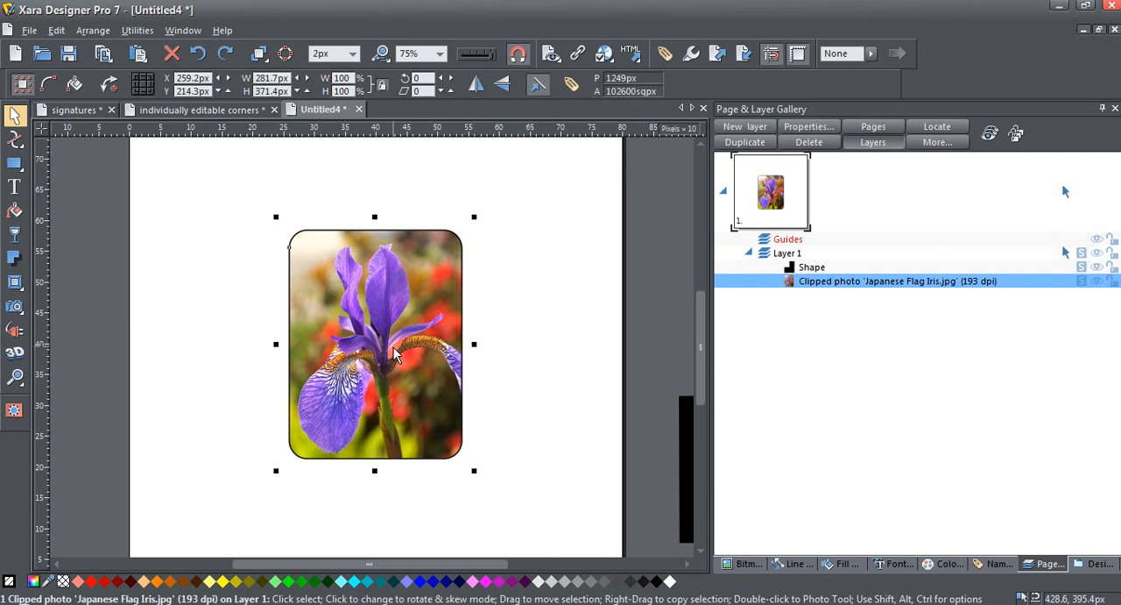
{"action": "mouse_move", "coordinate": [319, 271]}
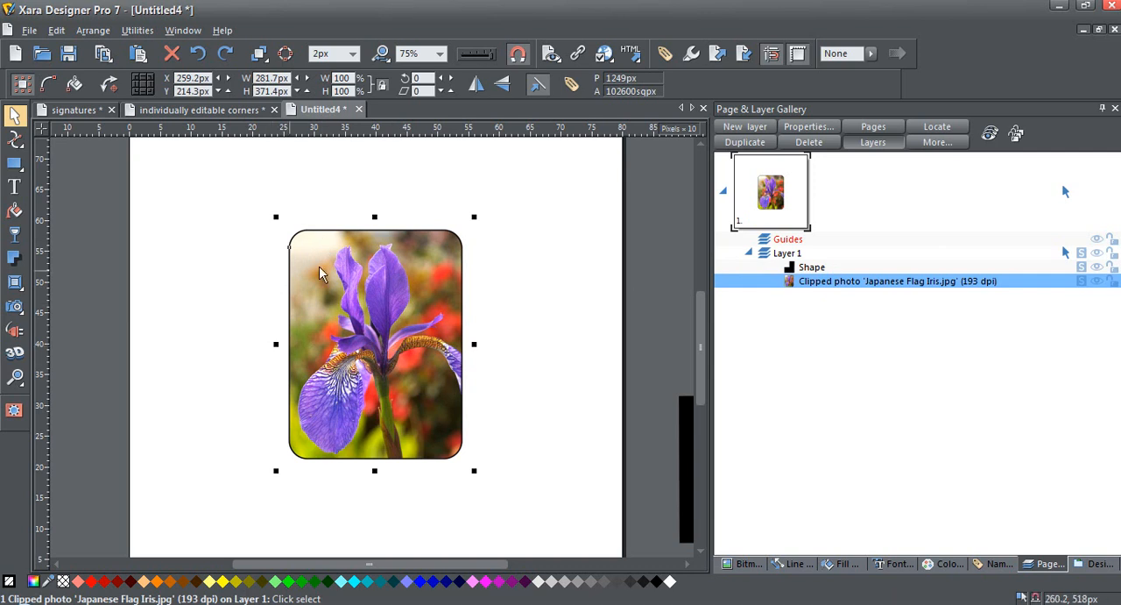
{"action": "mouse_move", "coordinate": [406, 272]}
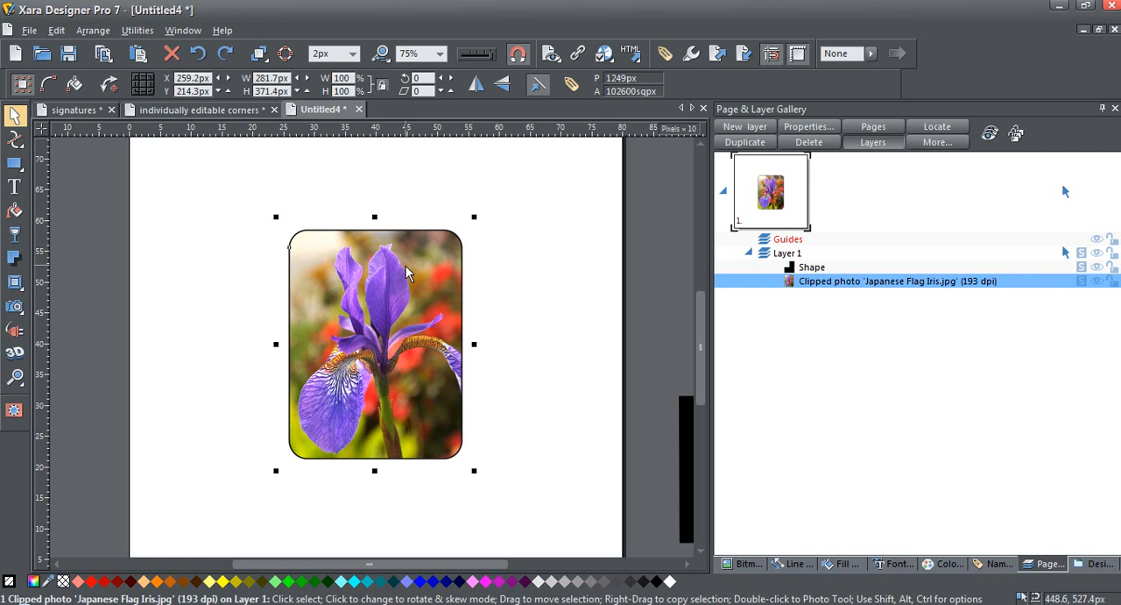
{"action": "mouse_move", "coordinate": [396, 277]}
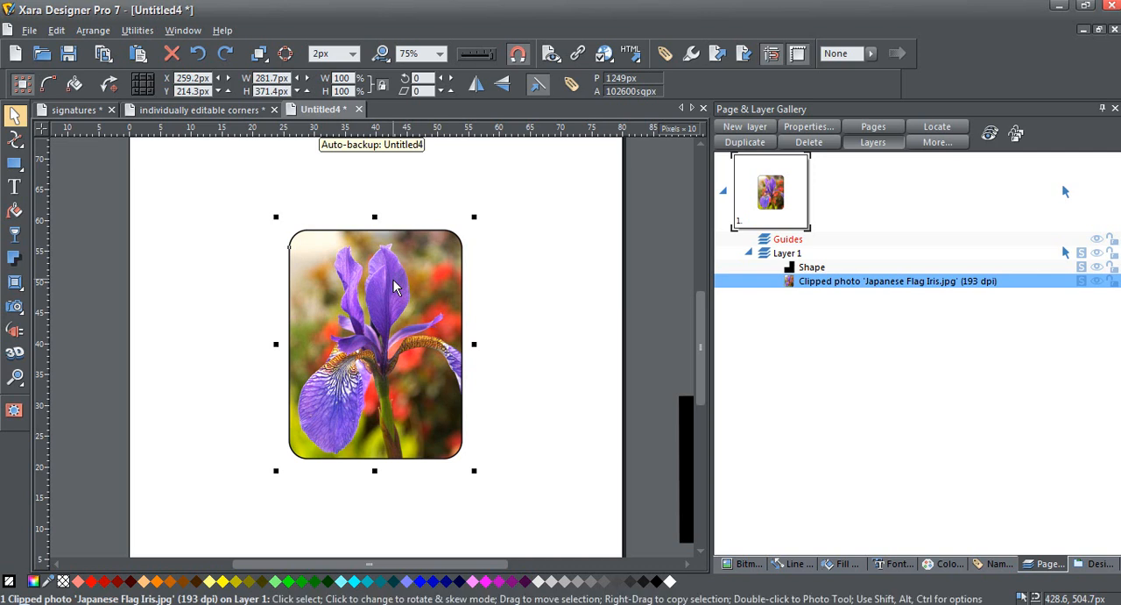
{"action": "mouse_move", "coordinate": [44, 389]}
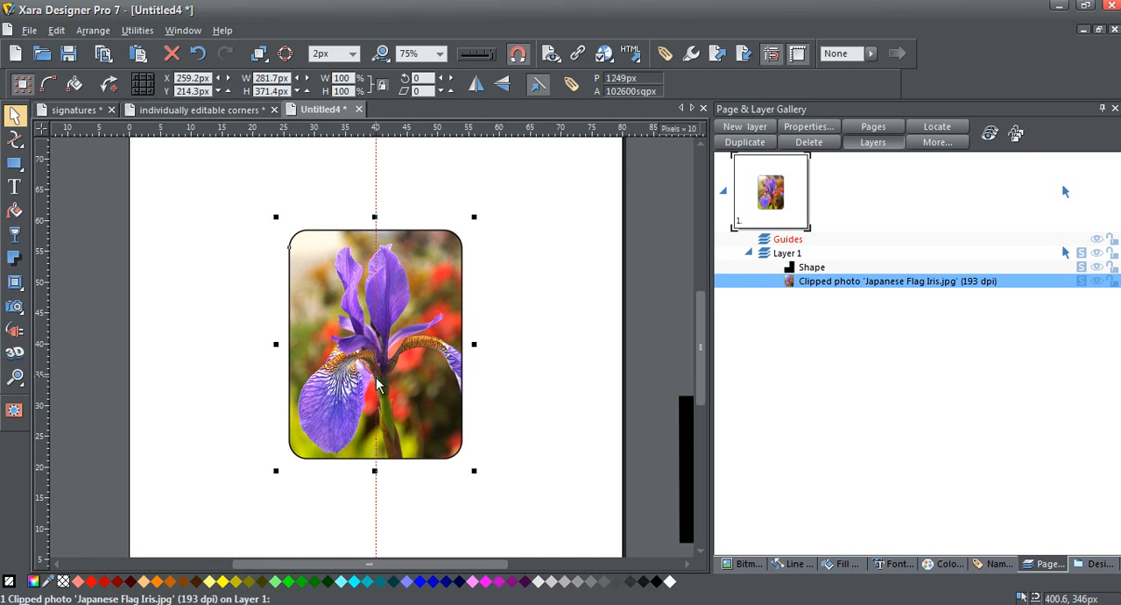
{"action": "mouse_move", "coordinate": [417, 399]}
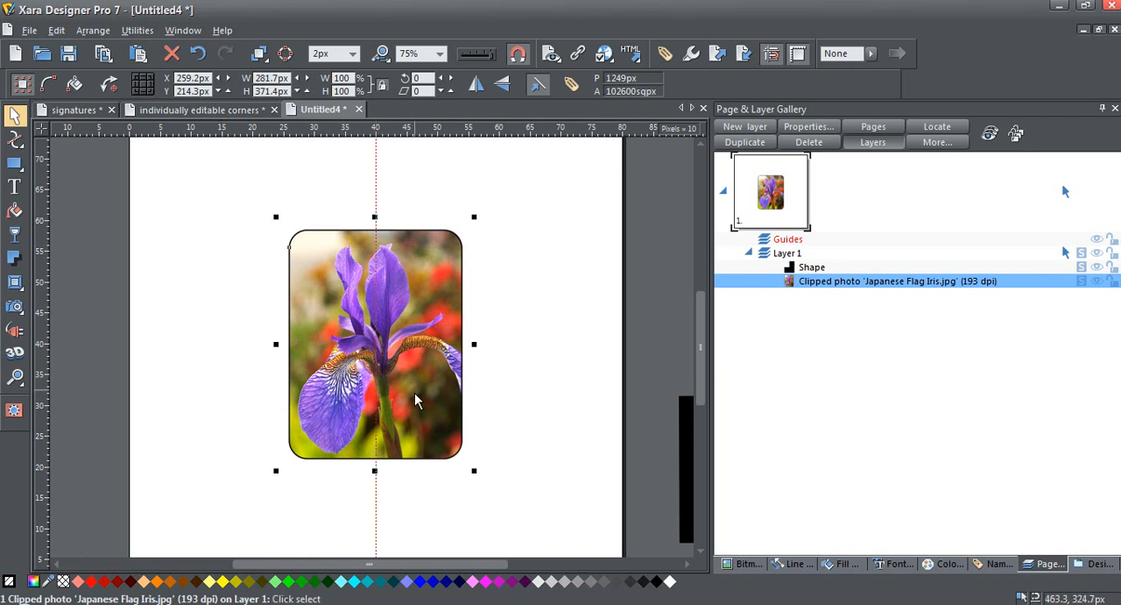
{"action": "mouse_move", "coordinate": [413, 417]}
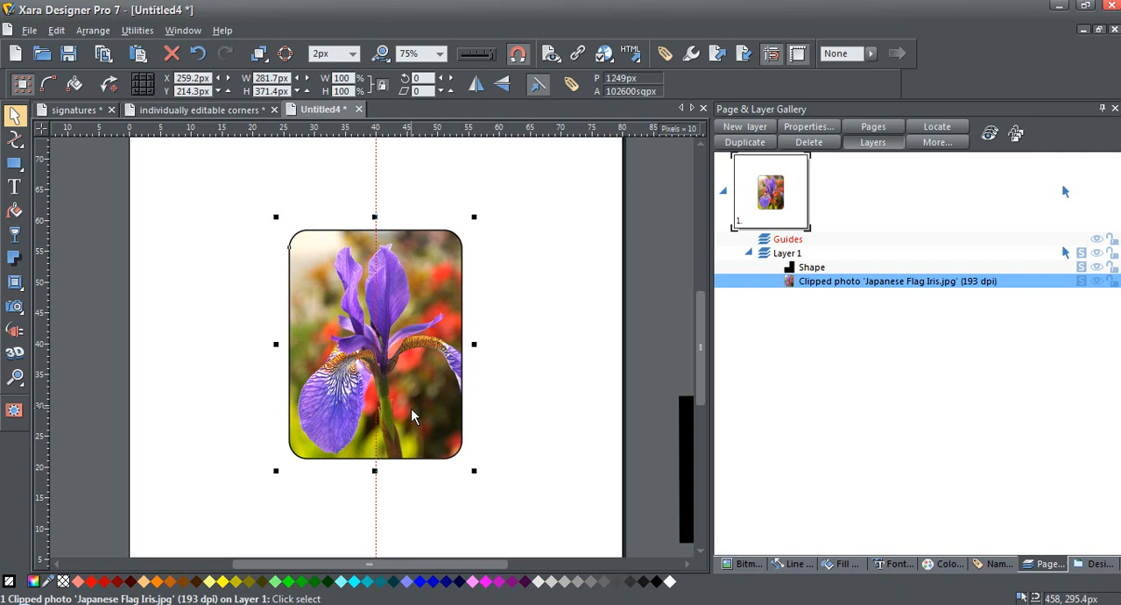
{"action": "mouse_move", "coordinate": [447, 193]}
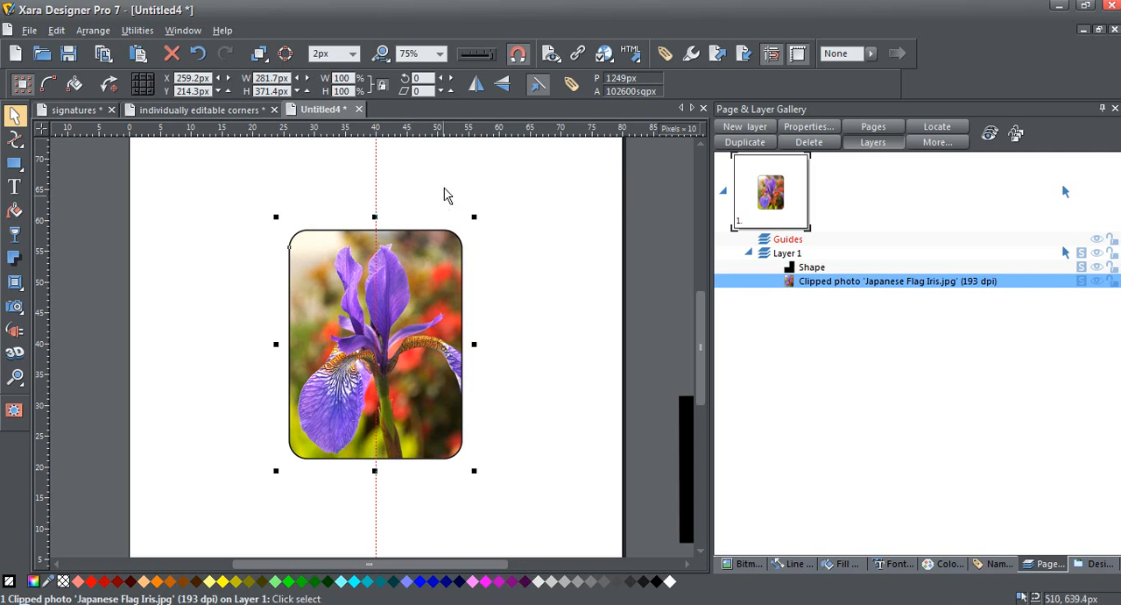
{"action": "mouse_move", "coordinate": [491, 133]}
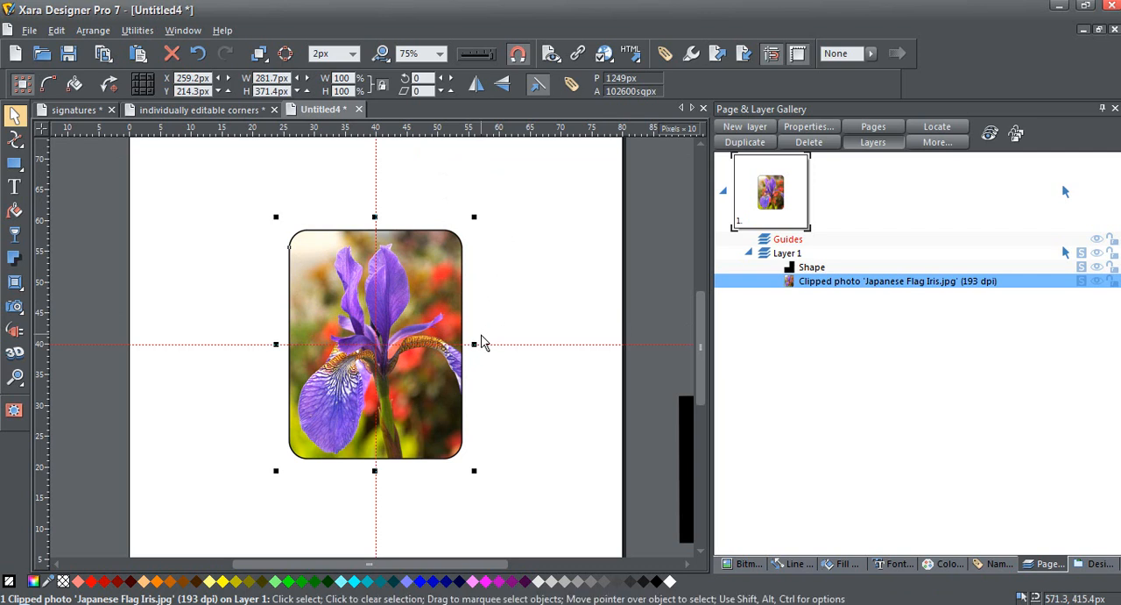
{"action": "mouse_move", "coordinate": [406, 196]}
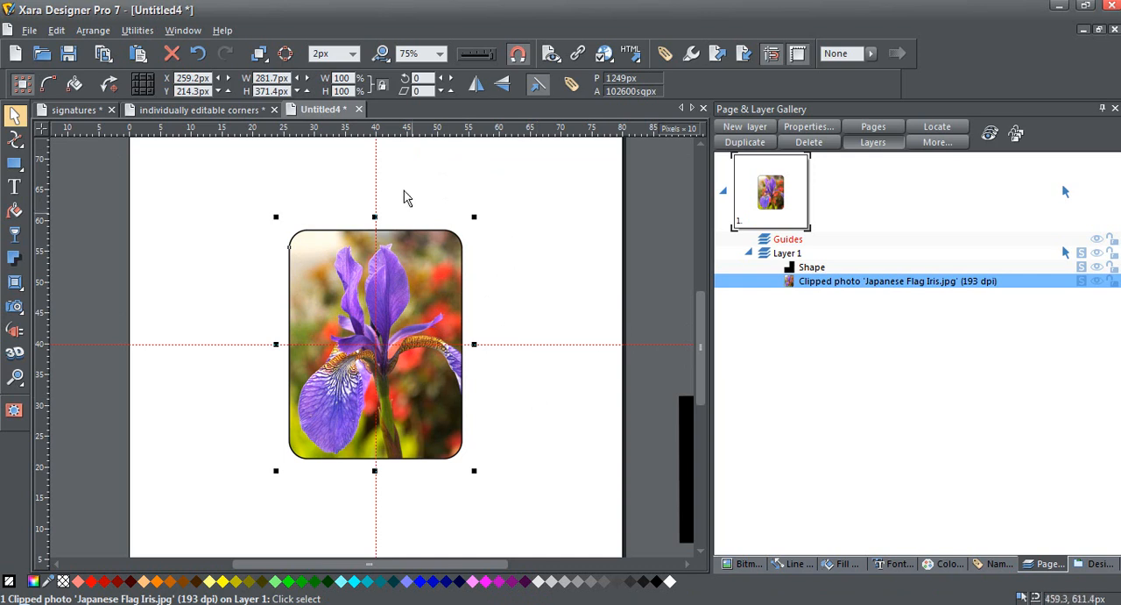
{"action": "mouse_move", "coordinate": [407, 376]}
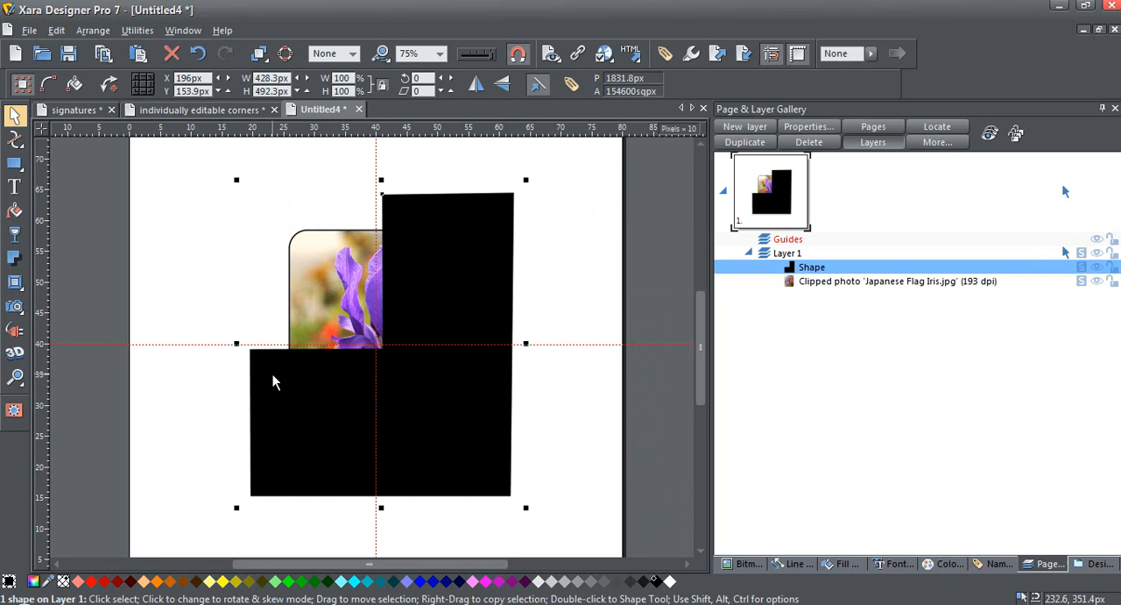
{"action": "mouse_move", "coordinate": [417, 245]}
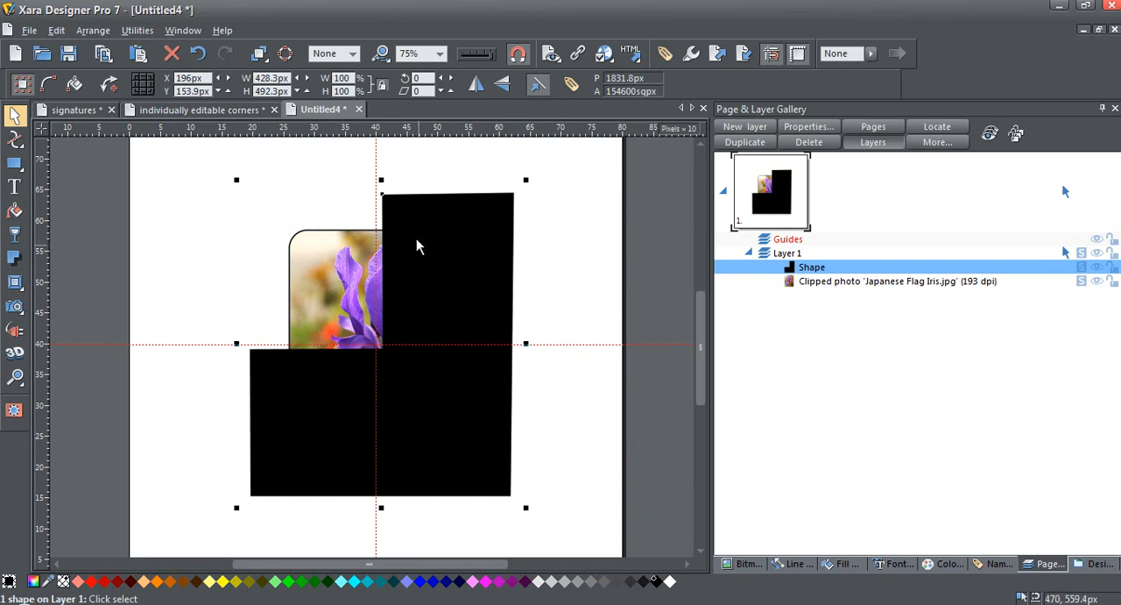
{"action": "mouse_move", "coordinate": [419, 245]}
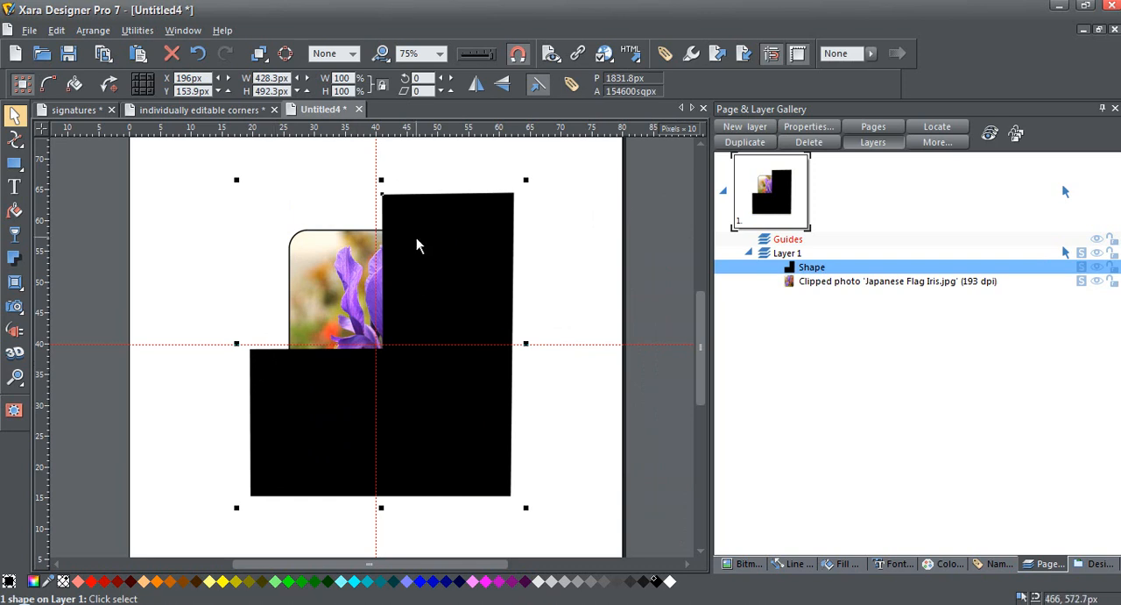
{"action": "mouse_move", "coordinate": [294, 430]}
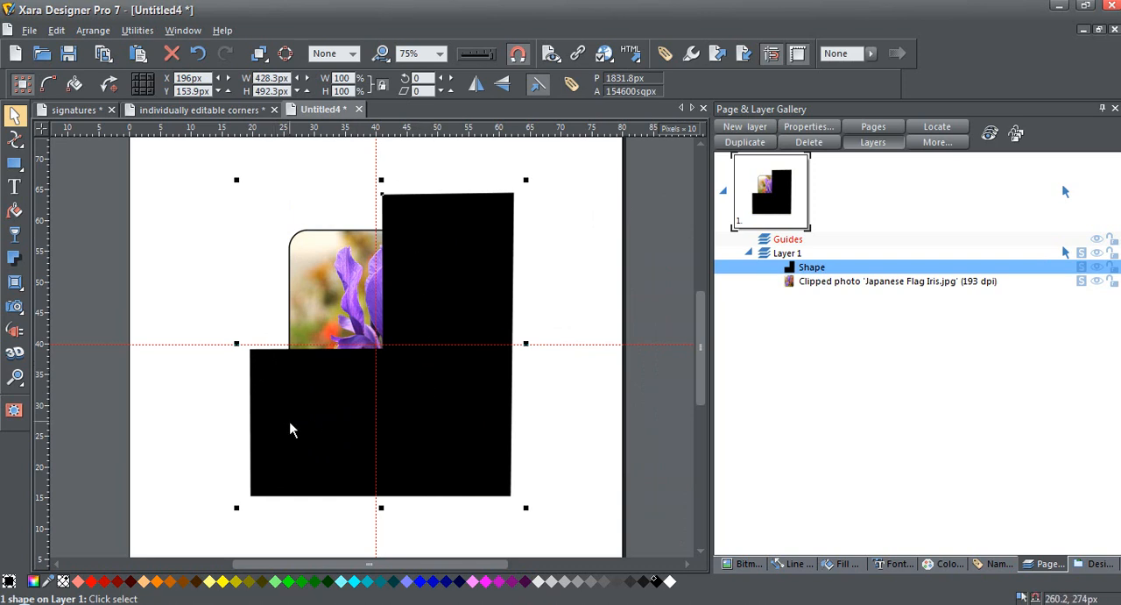
{"action": "mouse_move", "coordinate": [291, 361]}
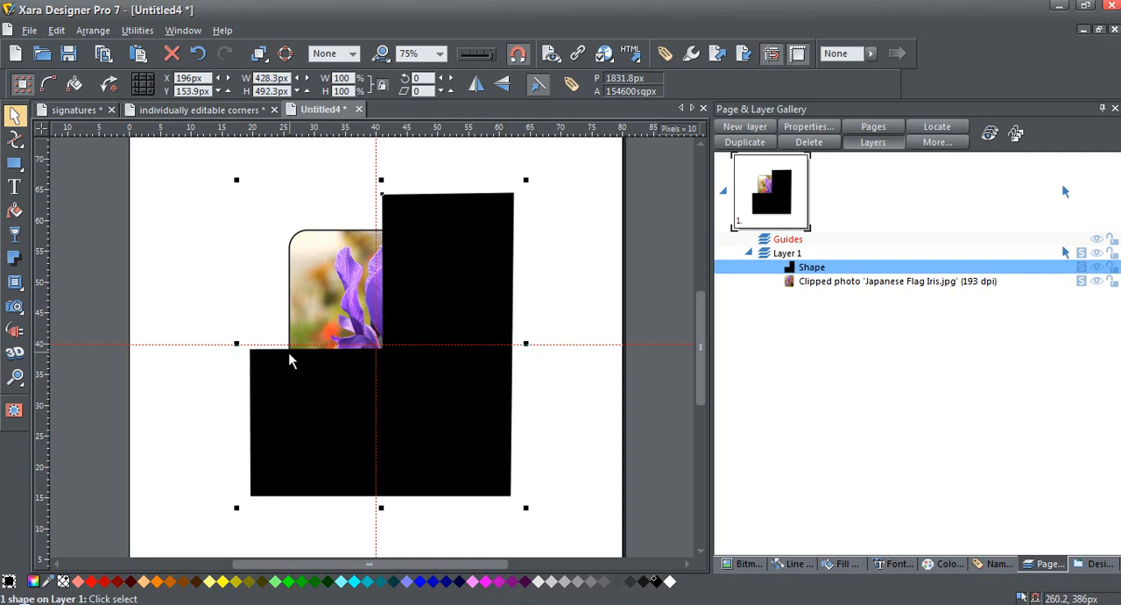
{"action": "mouse_move", "coordinate": [294, 364]}
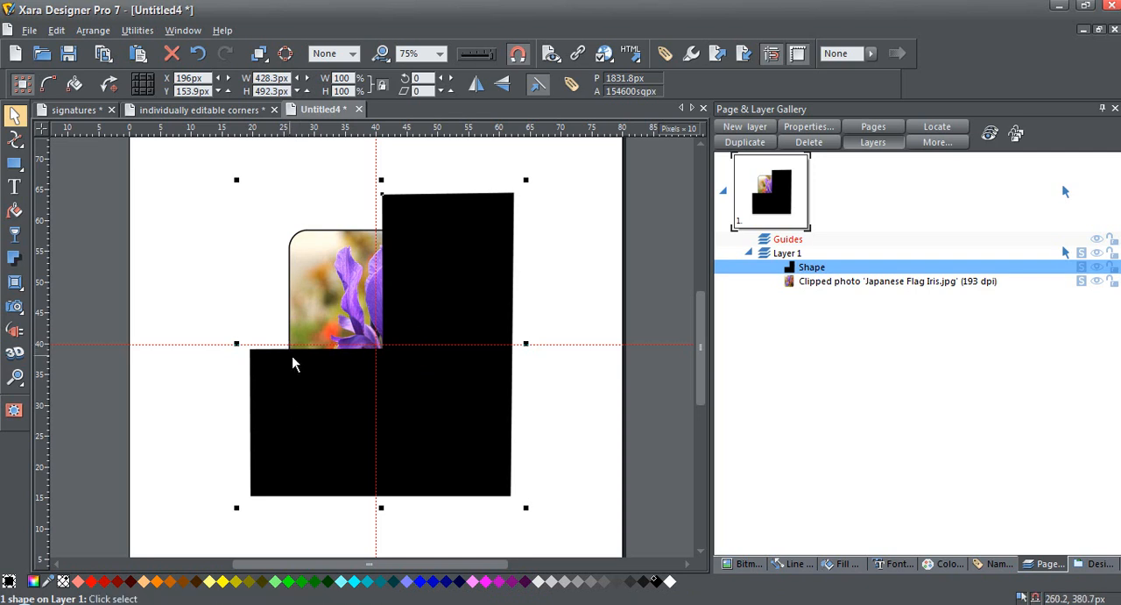
{"action": "mouse_move", "coordinate": [289, 343]}
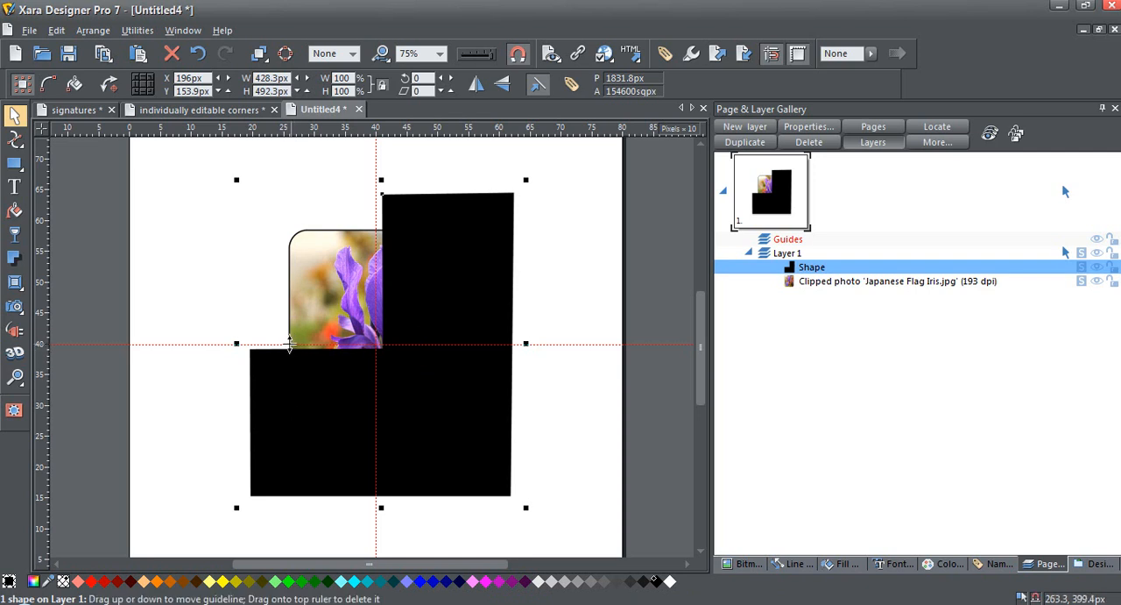
{"action": "mouse_move", "coordinate": [368, 266]}
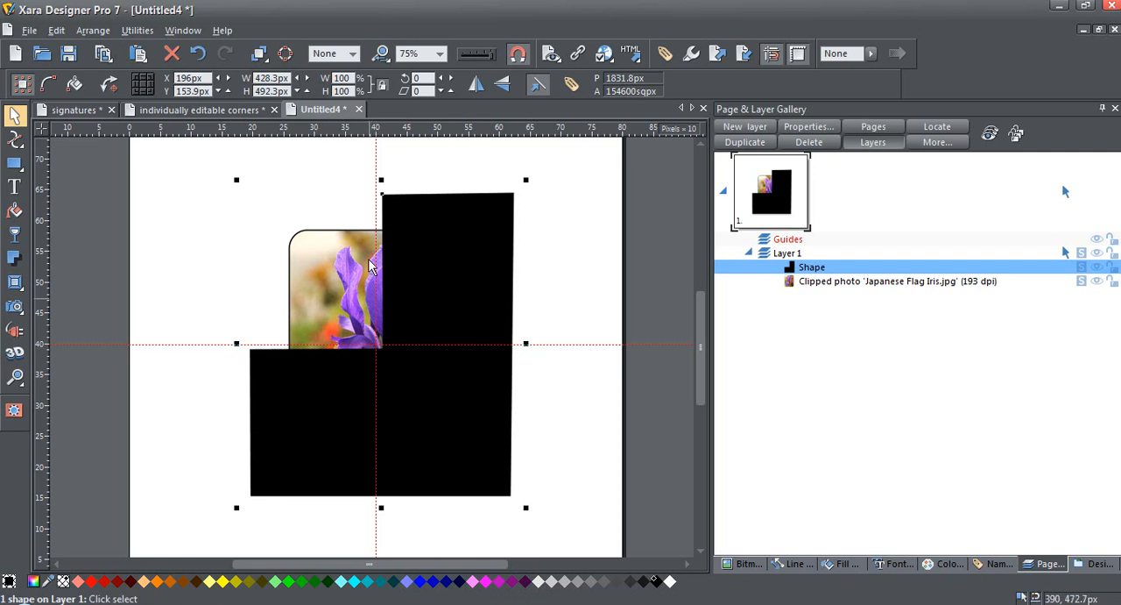
{"action": "mouse_move", "coordinate": [385, 336]}
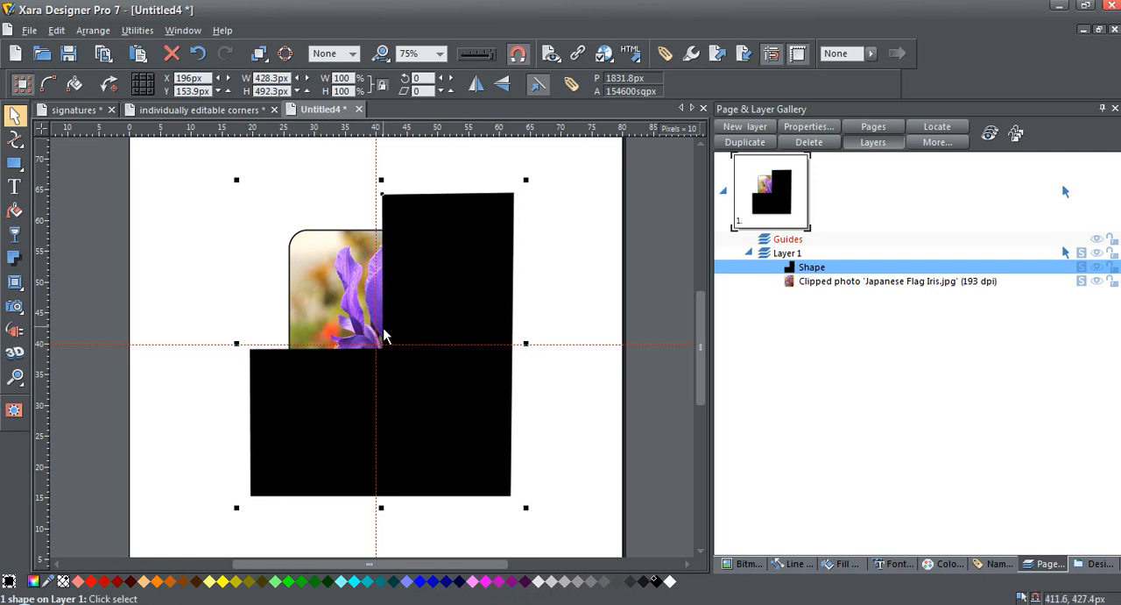
{"action": "mouse_move", "coordinate": [410, 335]}
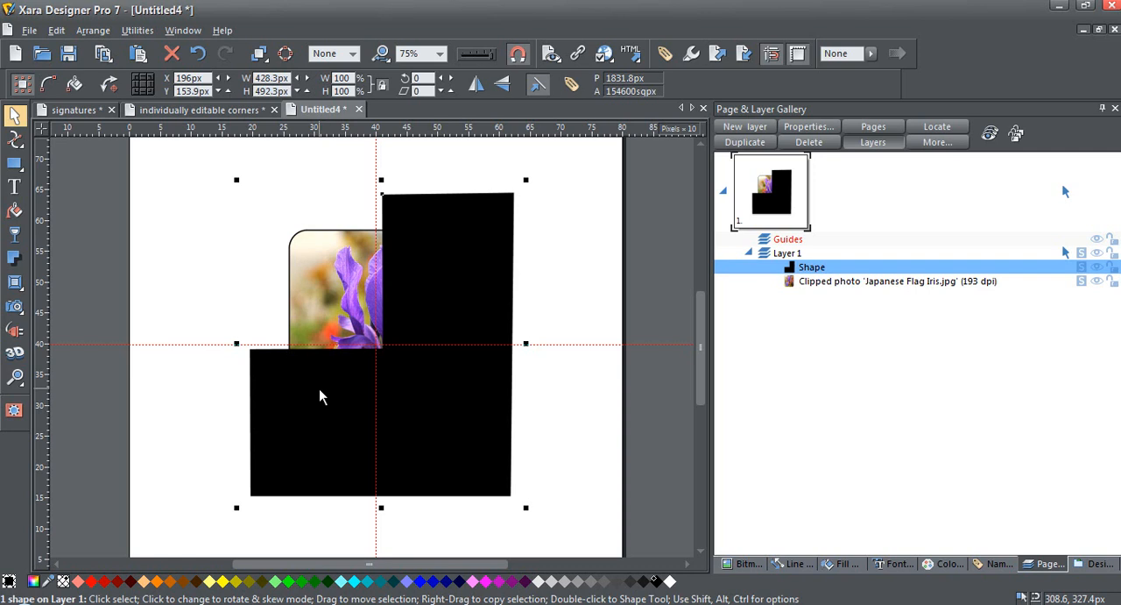
{"action": "mouse_move", "coordinate": [291, 437]}
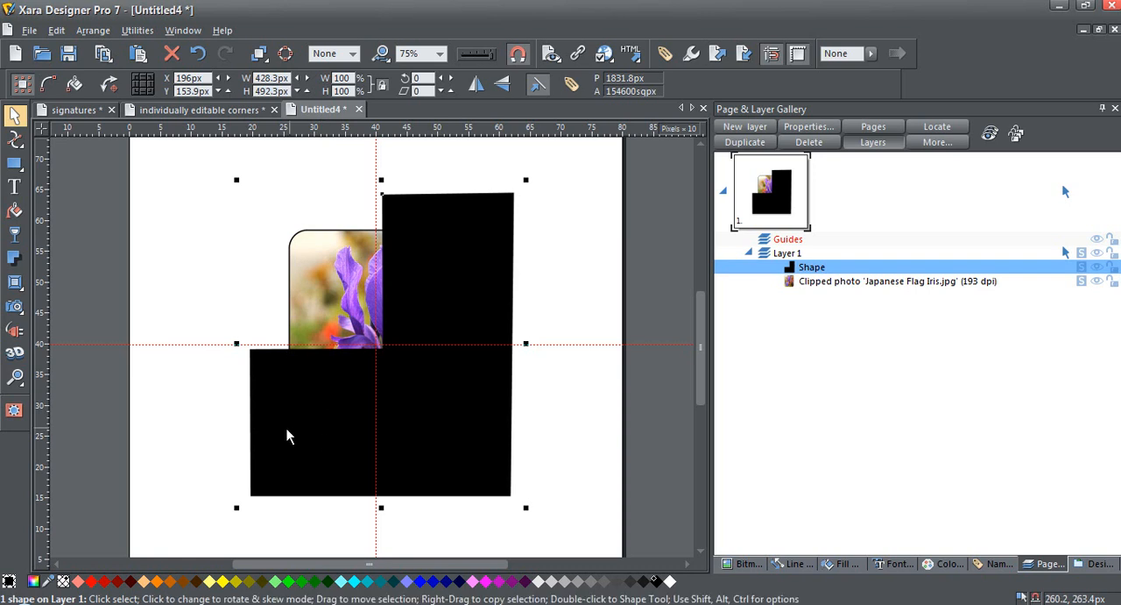
{"action": "mouse_move", "coordinate": [441, 307]}
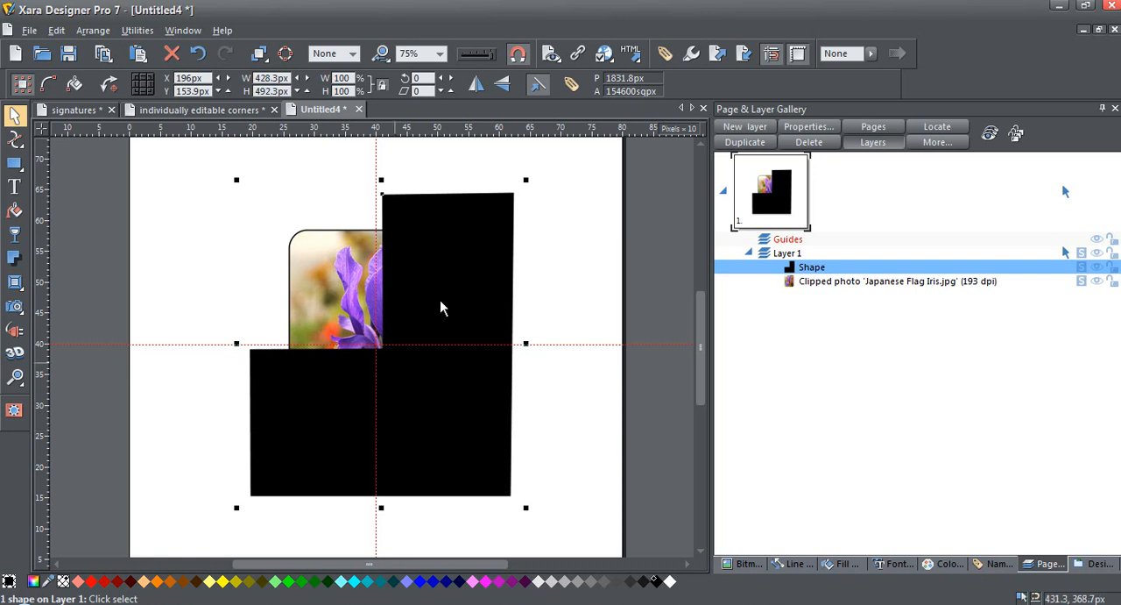
{"action": "mouse_move", "coordinate": [394, 227]}
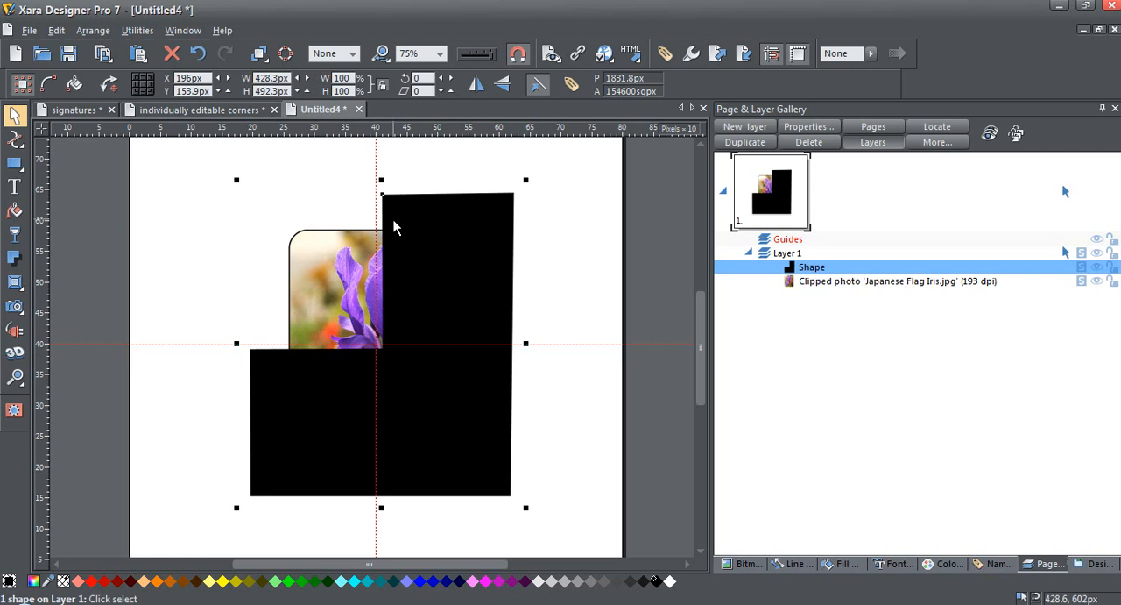
{"action": "mouse_move", "coordinate": [357, 221]}
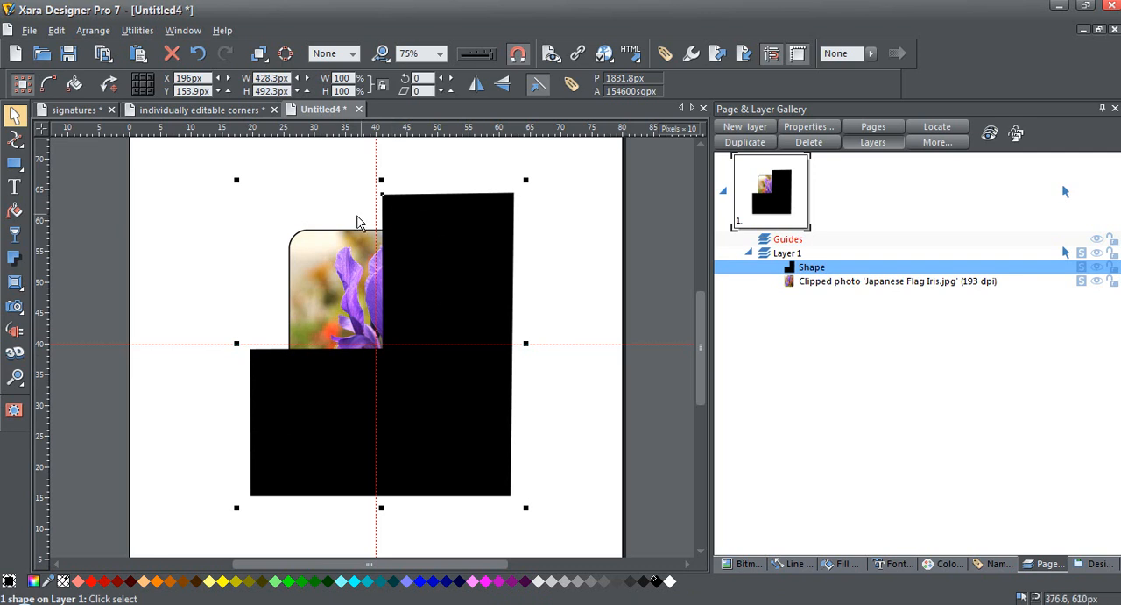
{"action": "mouse_move", "coordinate": [359, 235]}
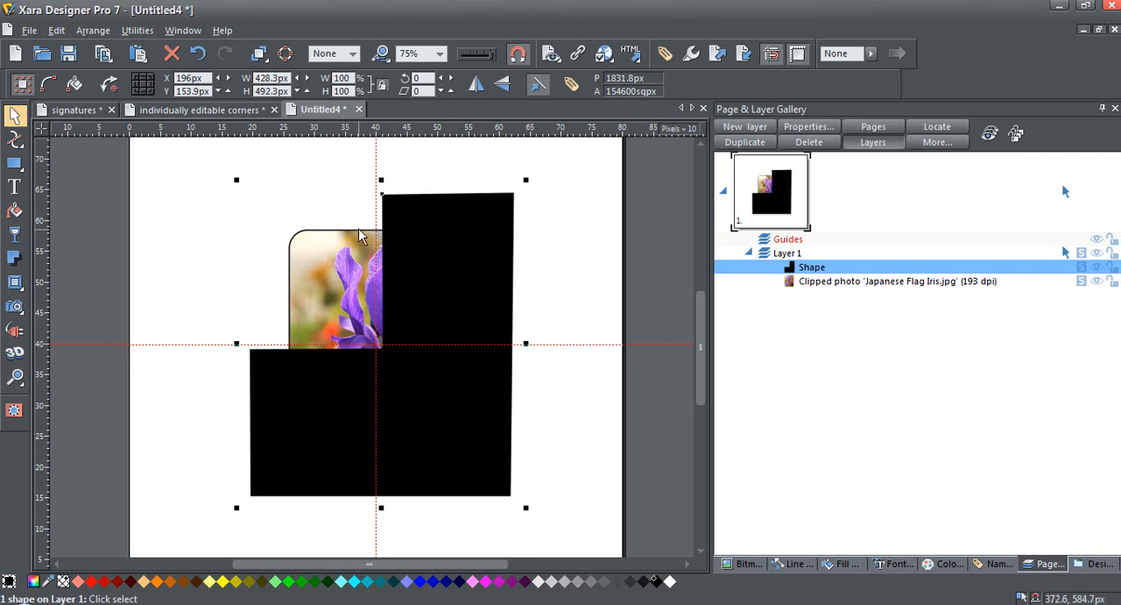
{"action": "mouse_move", "coordinate": [396, 202]}
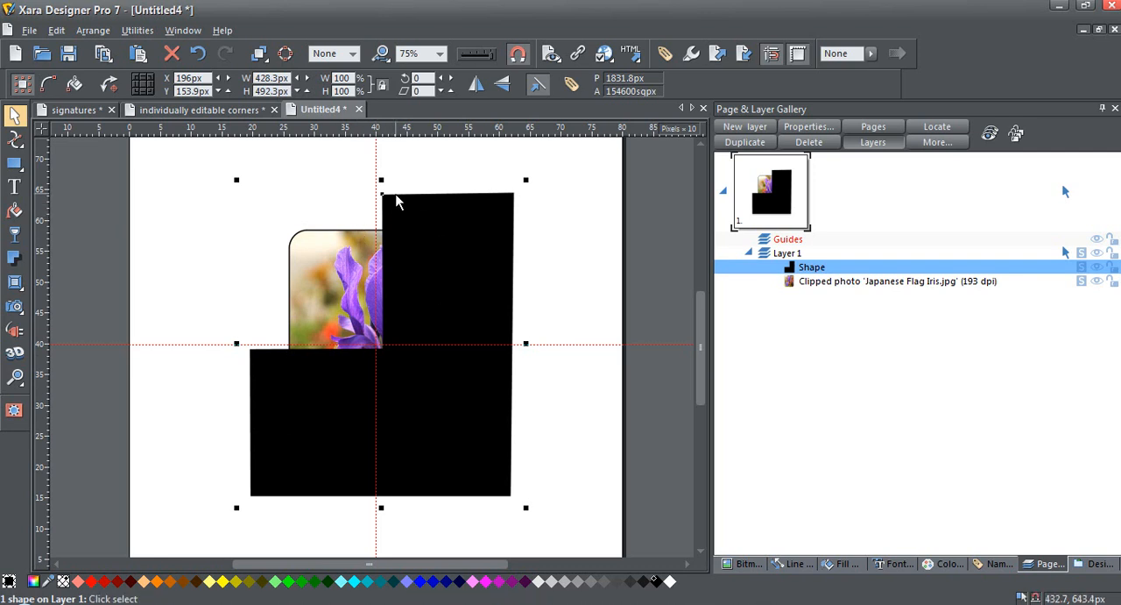
{"action": "mouse_move", "coordinate": [259, 366]}
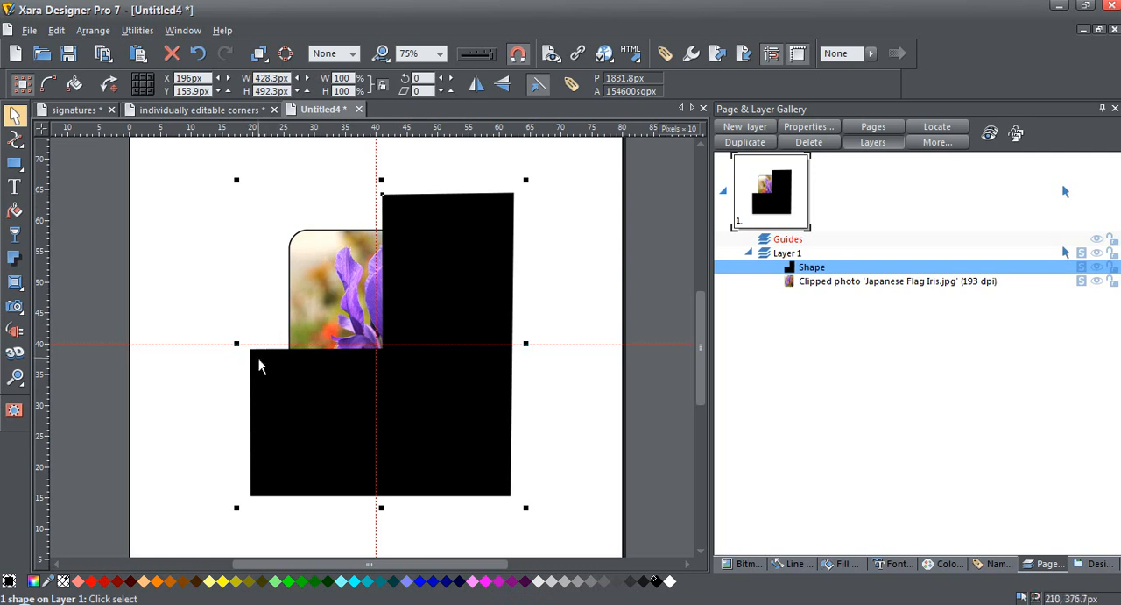
{"action": "mouse_move", "coordinate": [254, 372]}
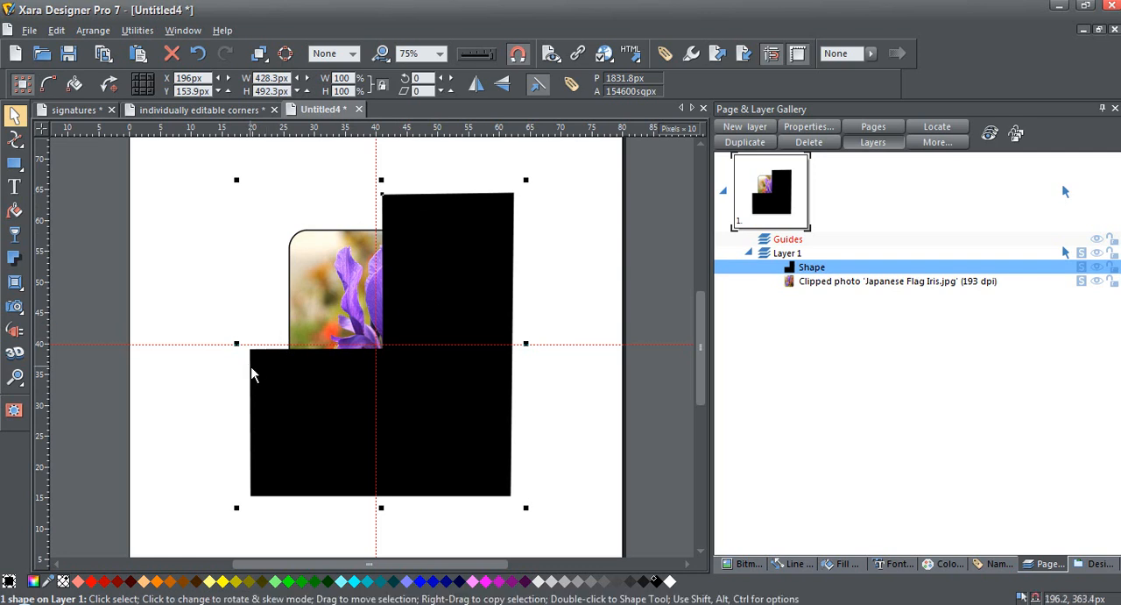
{"action": "mouse_move", "coordinate": [368, 242]}
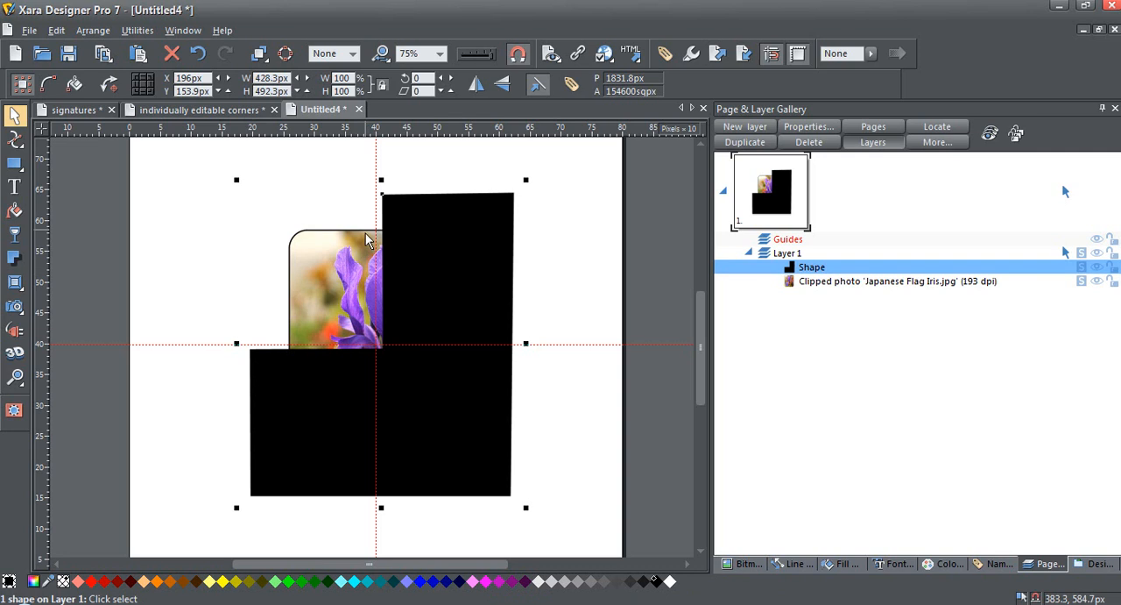
{"action": "mouse_move", "coordinate": [368, 242]}
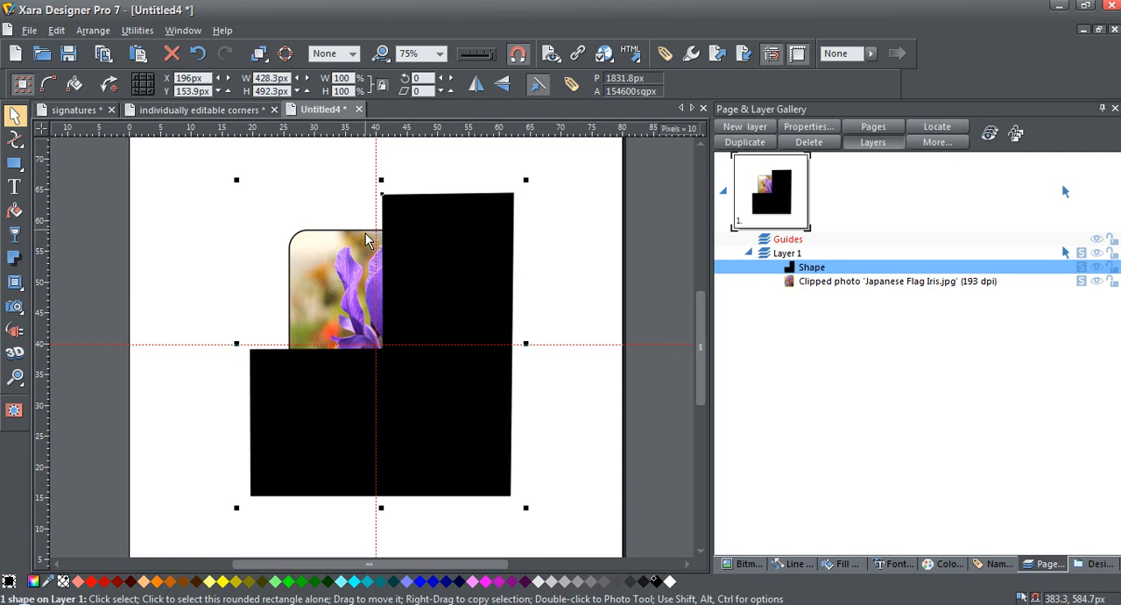
{"action": "mouse_move", "coordinate": [507, 198]}
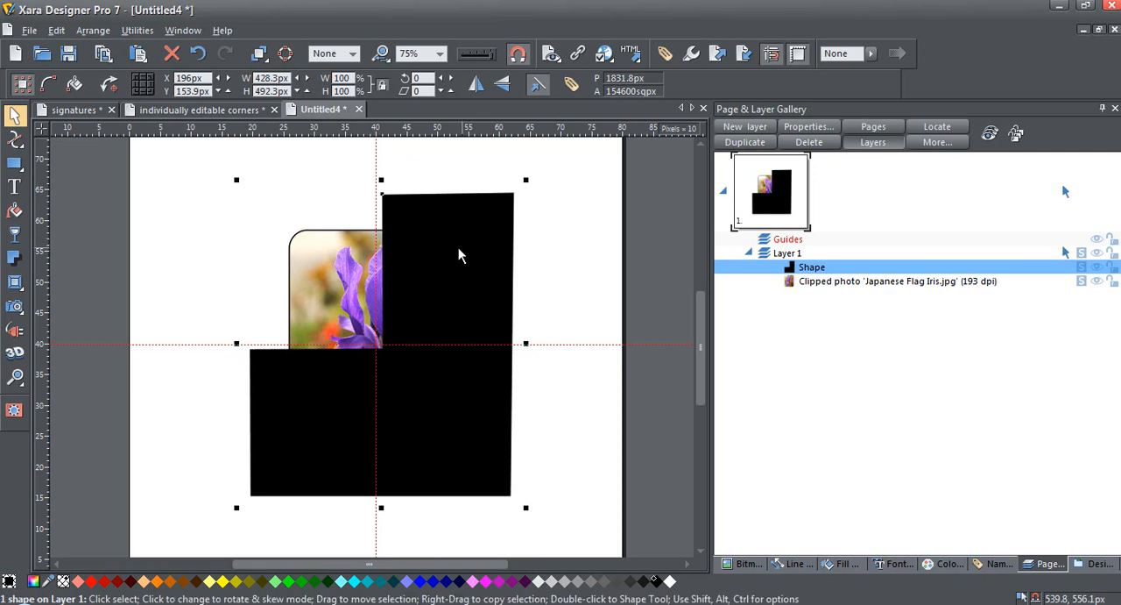
{"action": "mouse_move", "coordinate": [452, 282]}
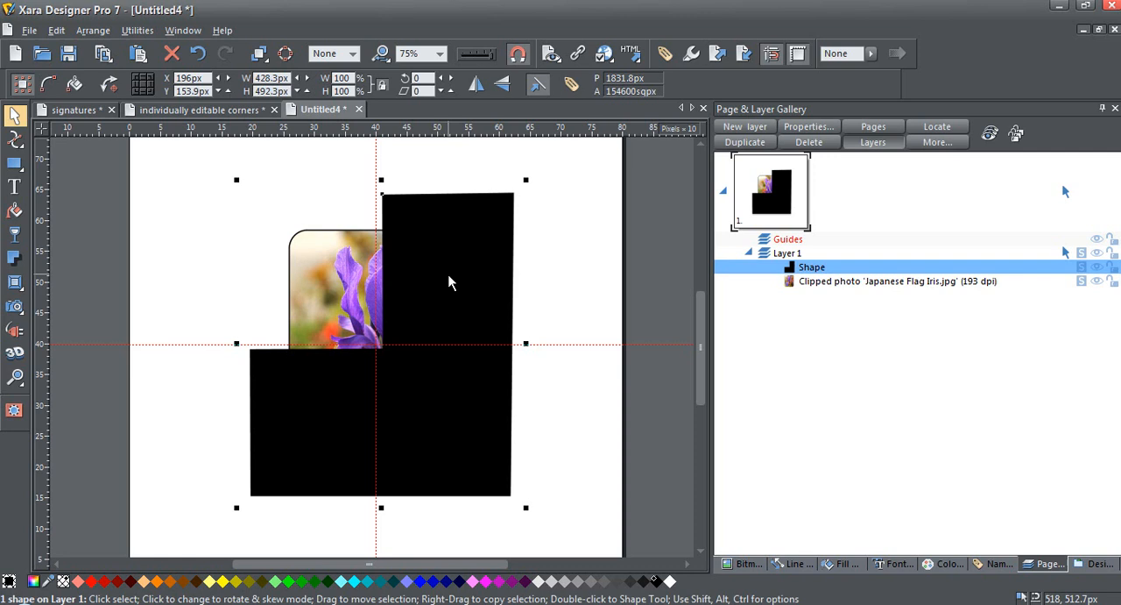
{"action": "mouse_move", "coordinate": [429, 393]}
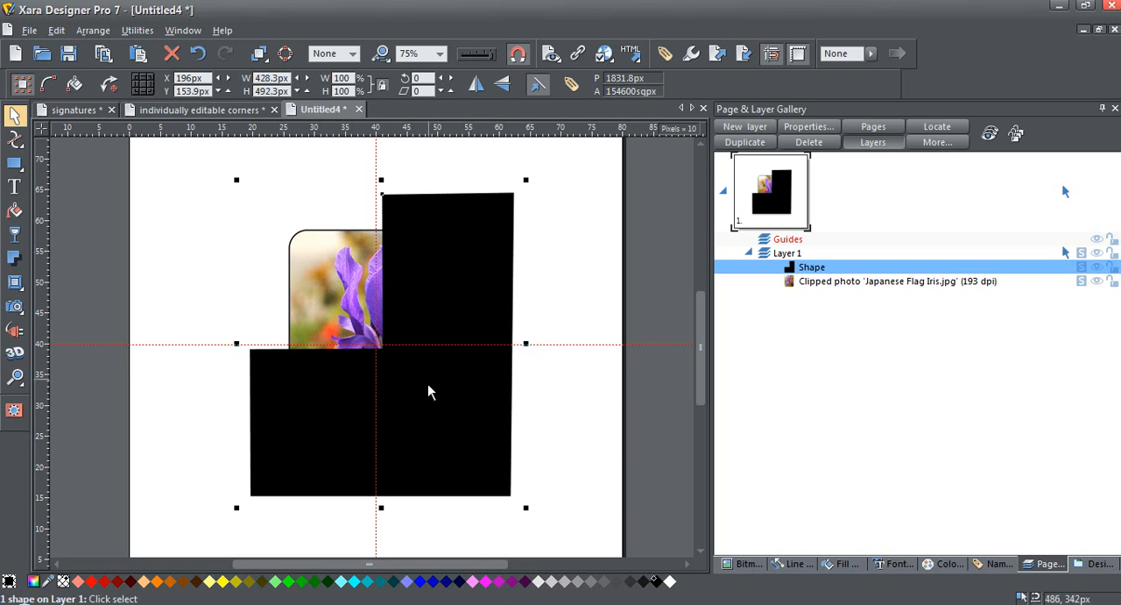
{"action": "mouse_move", "coordinate": [314, 456]}
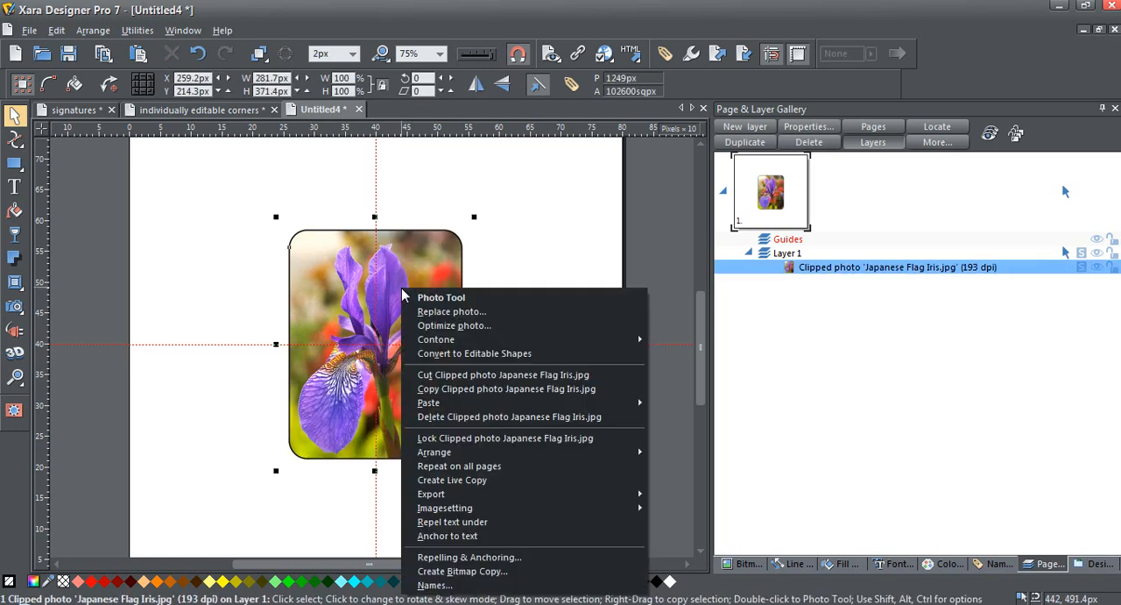
{"action": "mouse_move", "coordinate": [436, 340]}
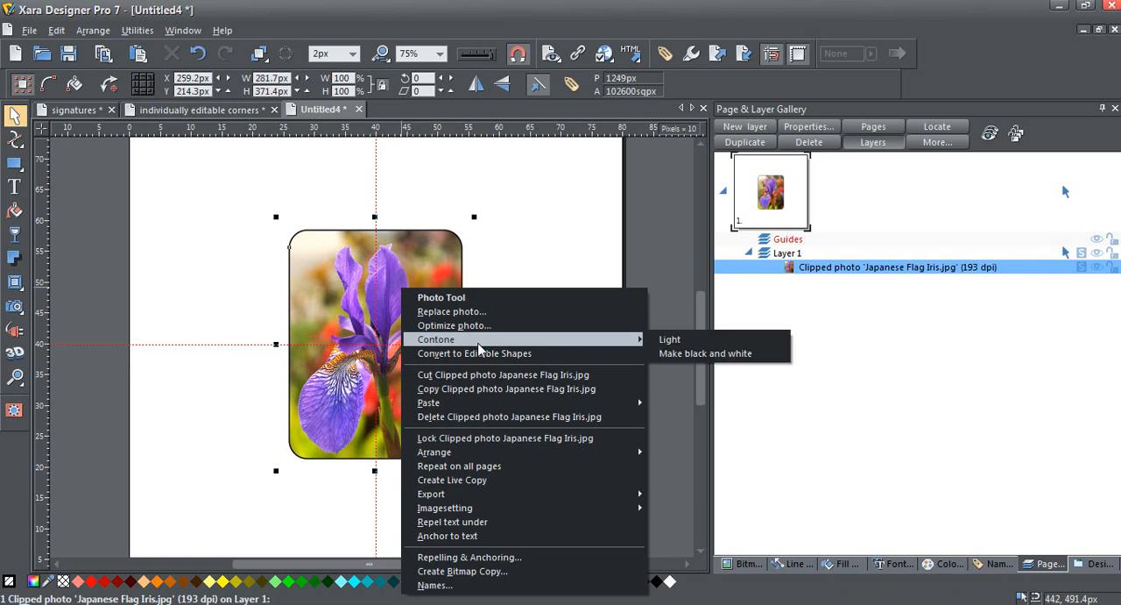
{"action": "mouse_move", "coordinate": [428, 403]}
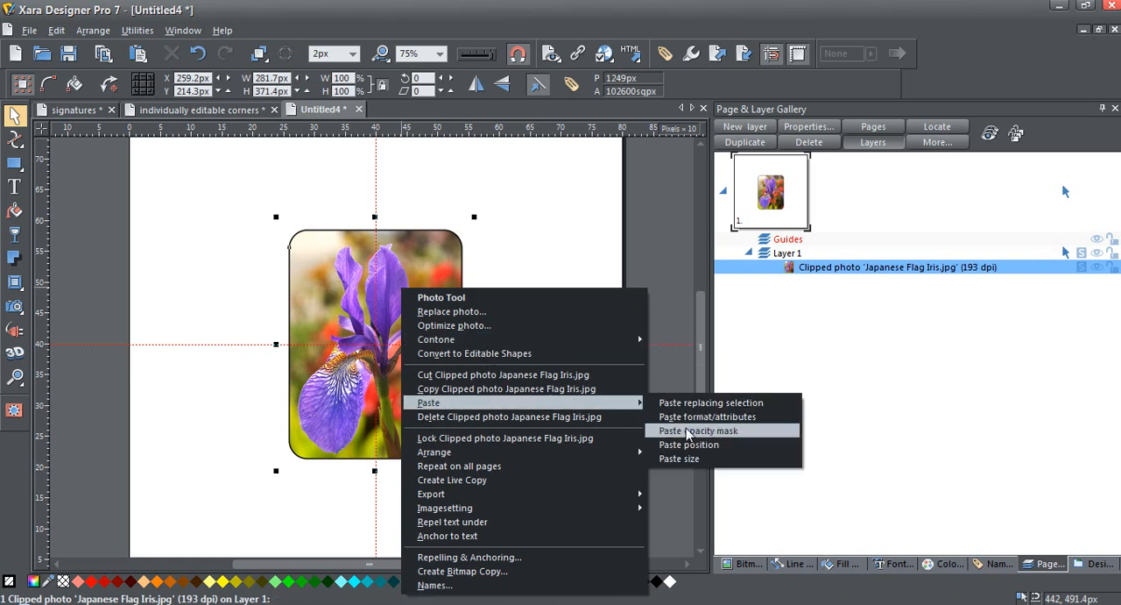
- Paste the cut corner shape as the photo's opacity mask, leaving only the upper-left corner visible
{"action": "left_click", "coordinate": [697, 431]}
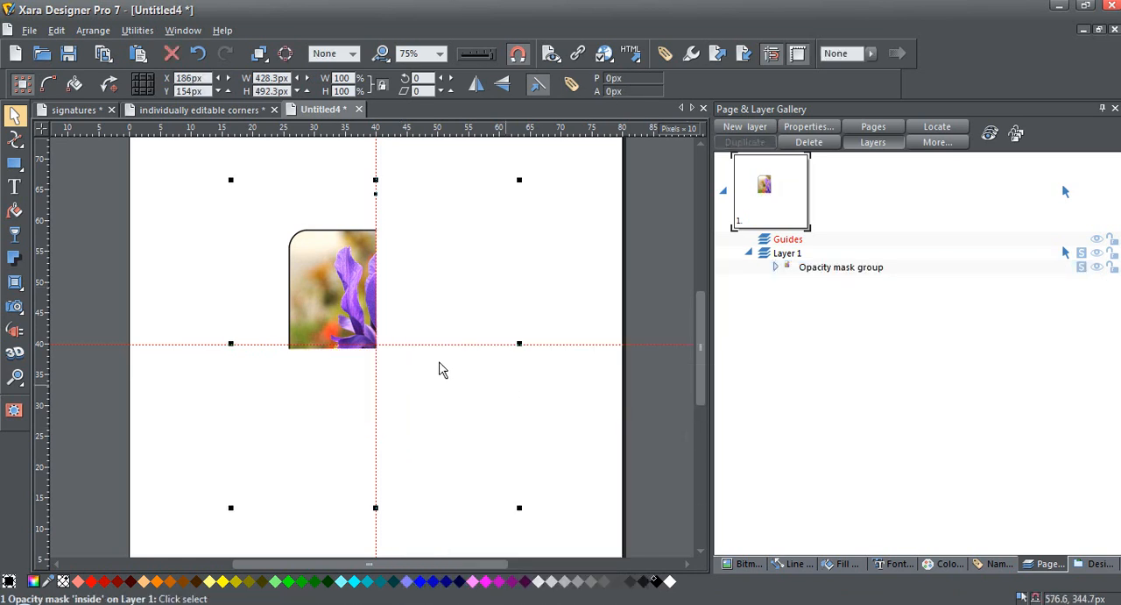
{"action": "mouse_move", "coordinate": [438, 368]}
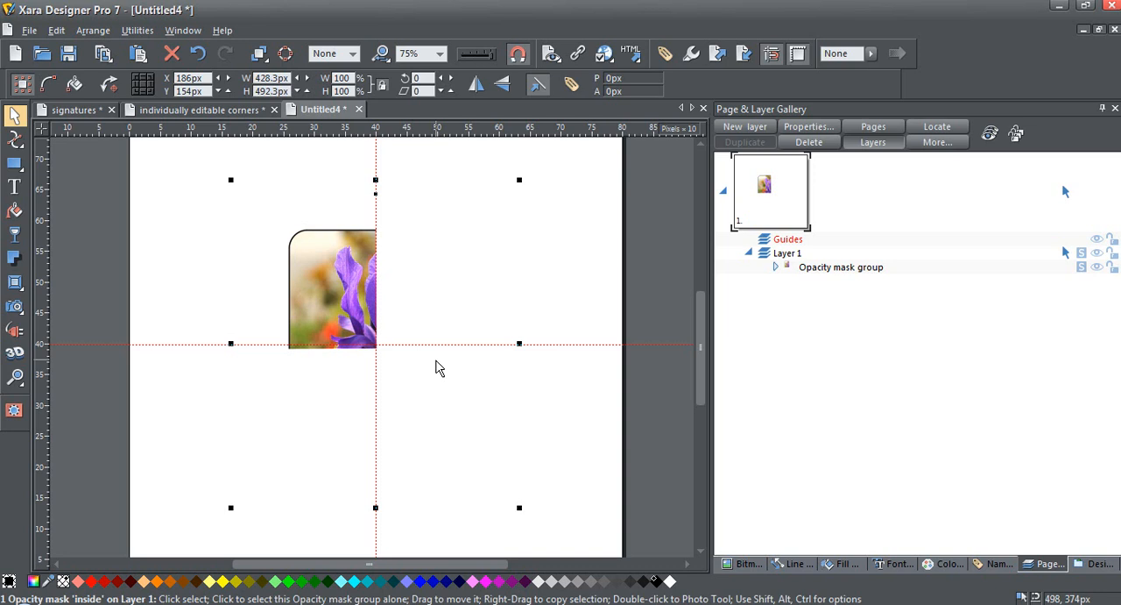
{"action": "mouse_move", "coordinate": [382, 242]}
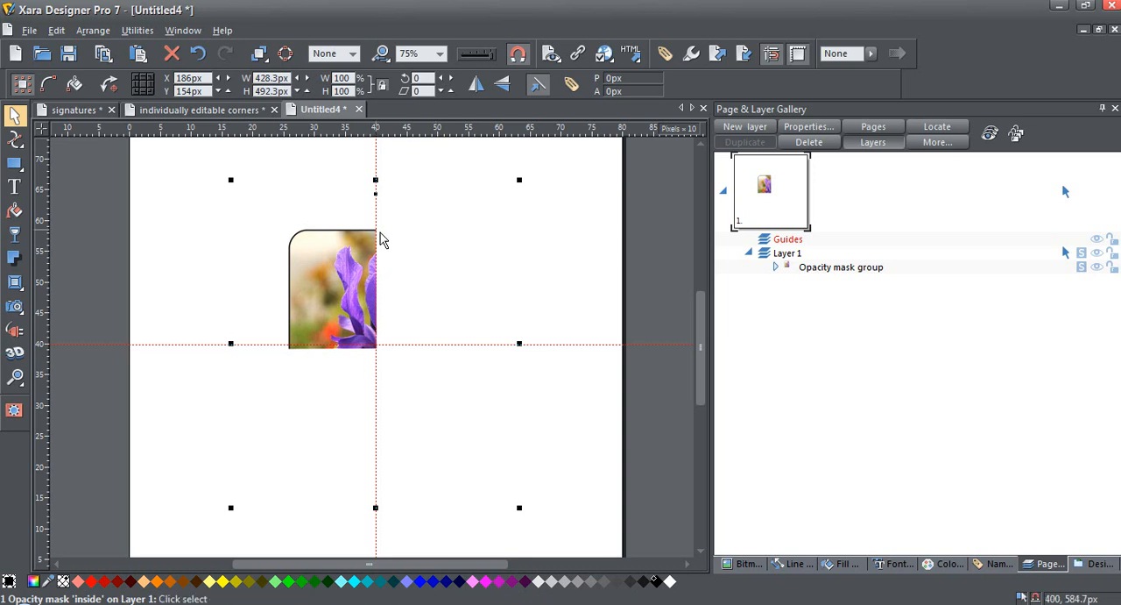
{"action": "mouse_move", "coordinate": [448, 251]}
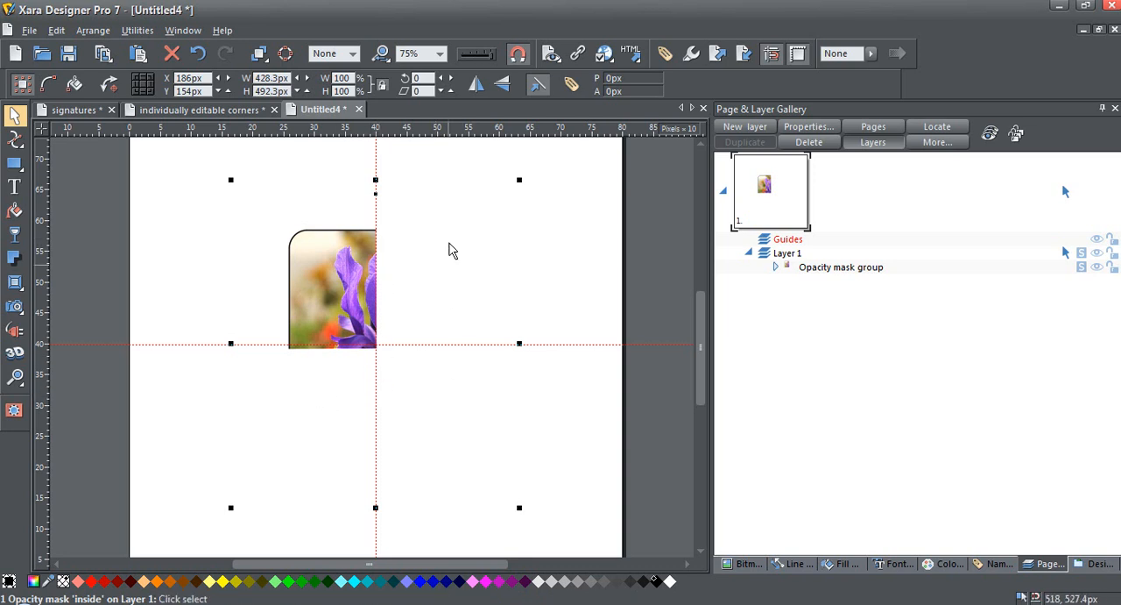
{"action": "mouse_move", "coordinate": [326, 389]}
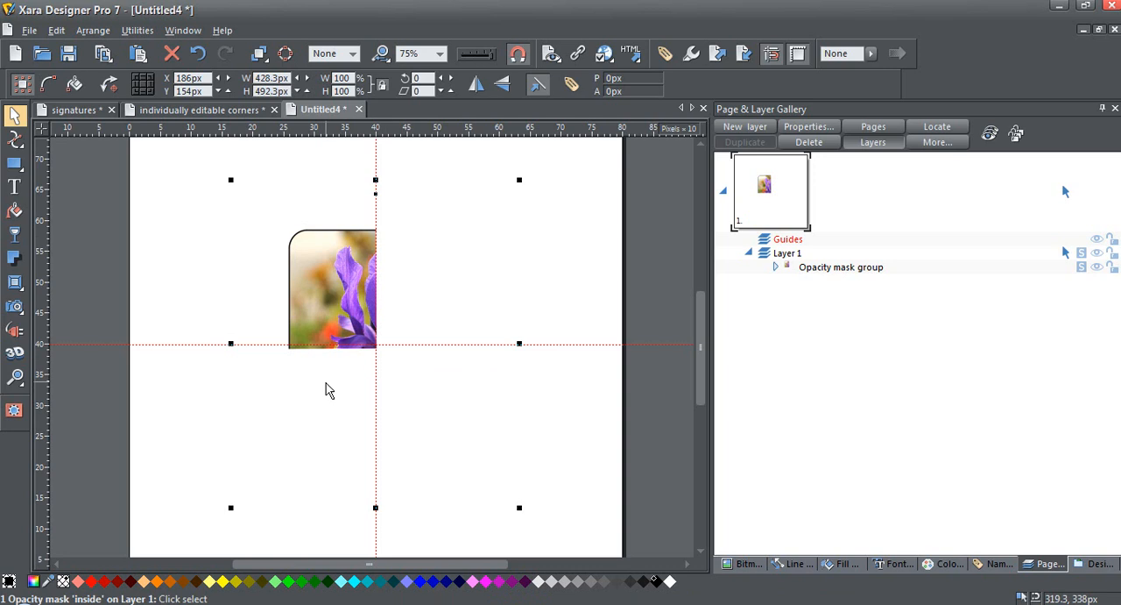
{"action": "mouse_move", "coordinate": [326, 294]}
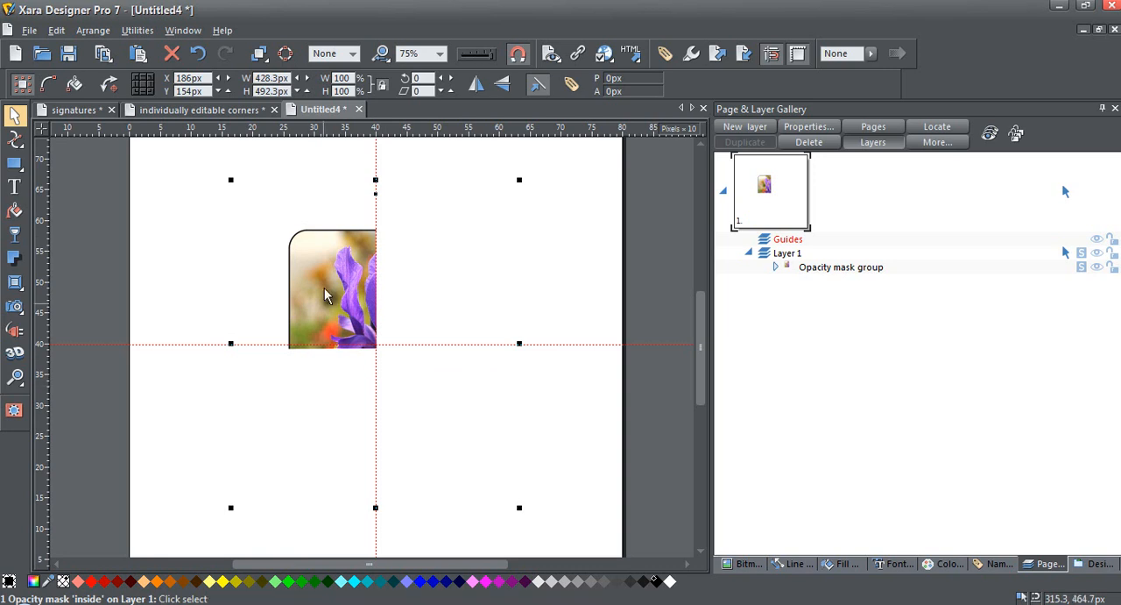
{"action": "mouse_move", "coordinate": [322, 278]}
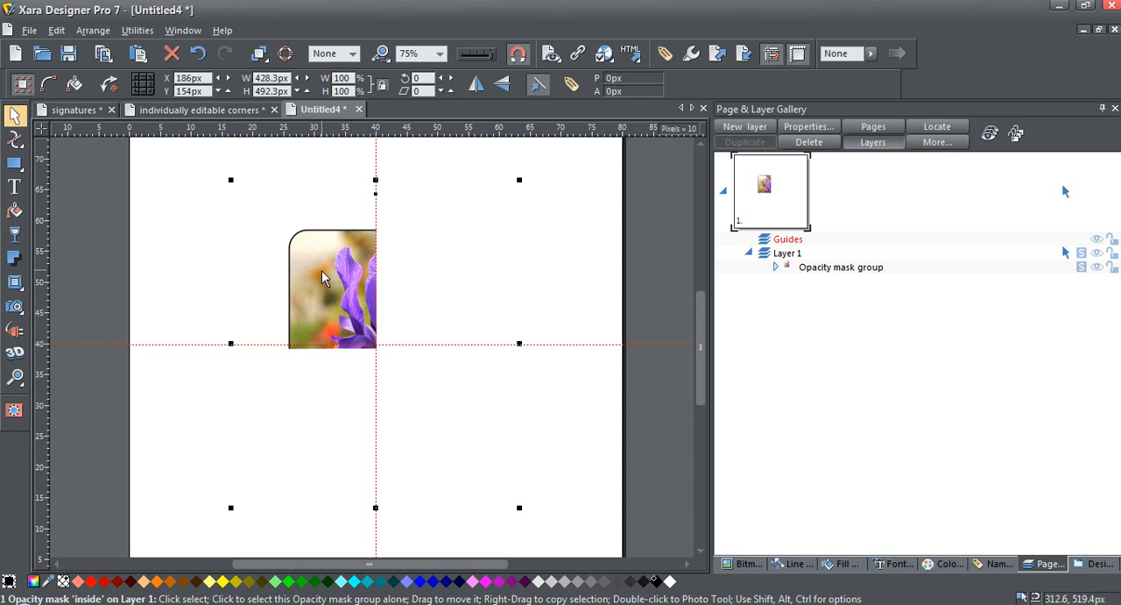
{"action": "mouse_move", "coordinate": [330, 274]}
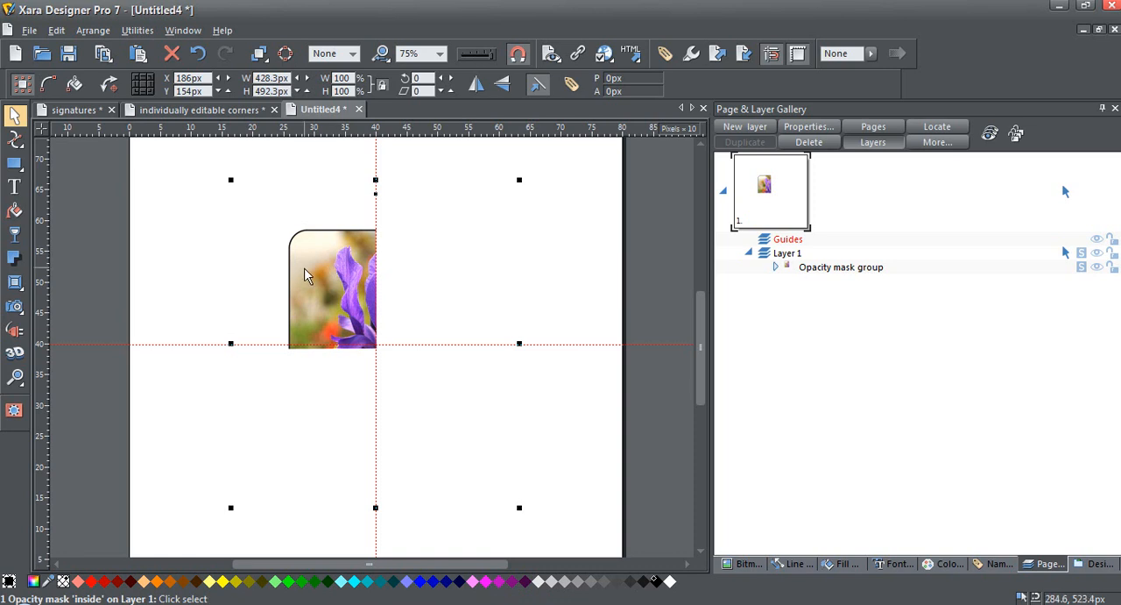
{"action": "mouse_move", "coordinate": [307, 273]}
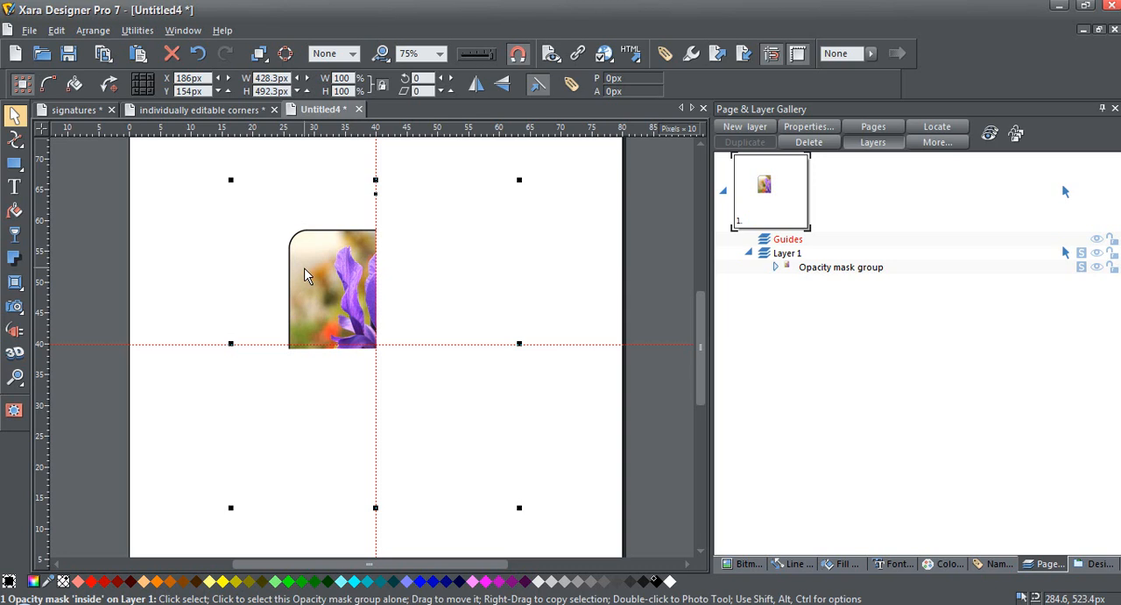
{"action": "mouse_move", "coordinate": [476, 299]}
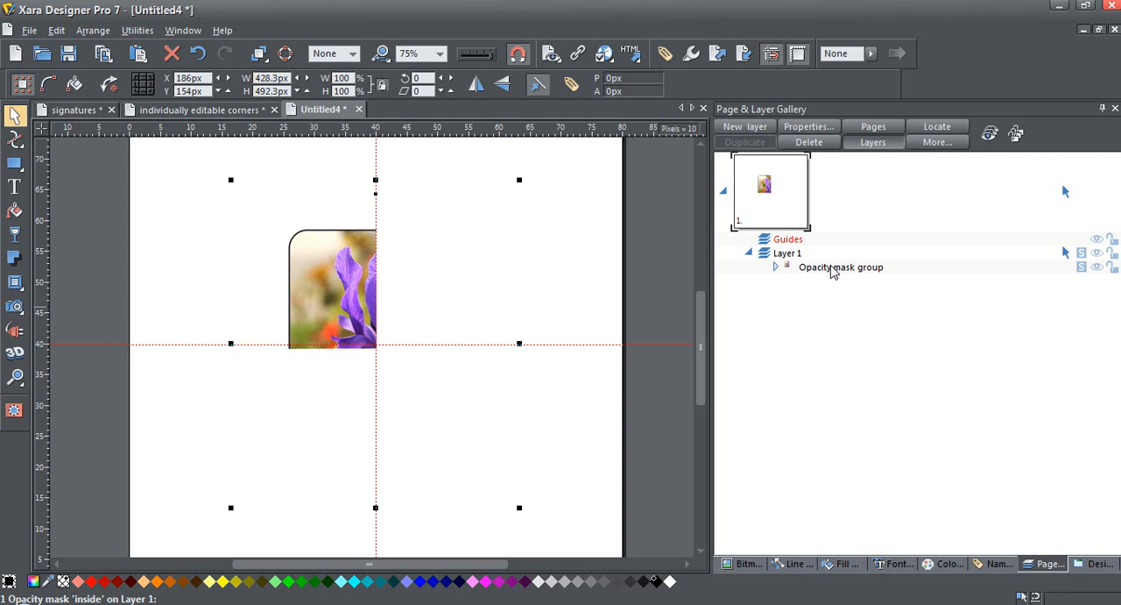
- Select the Opacity mask group in the Page & Layer Gallery
{"action": "left_click", "coordinate": [840, 266]}
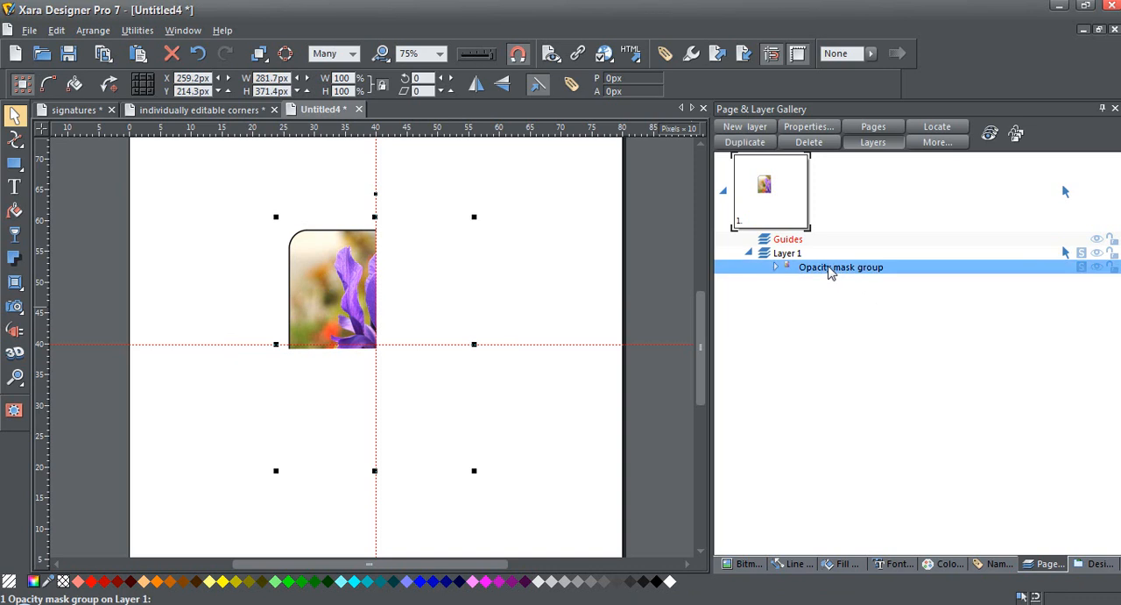
{"action": "mouse_move", "coordinate": [904, 291]}
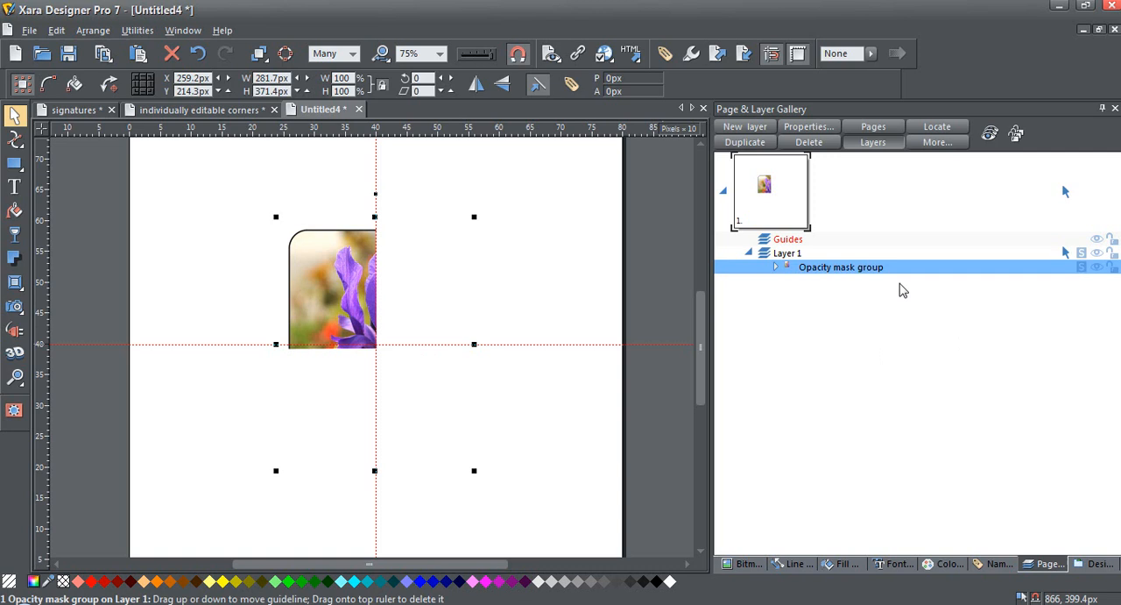
{"action": "mouse_move", "coordinate": [820, 275]}
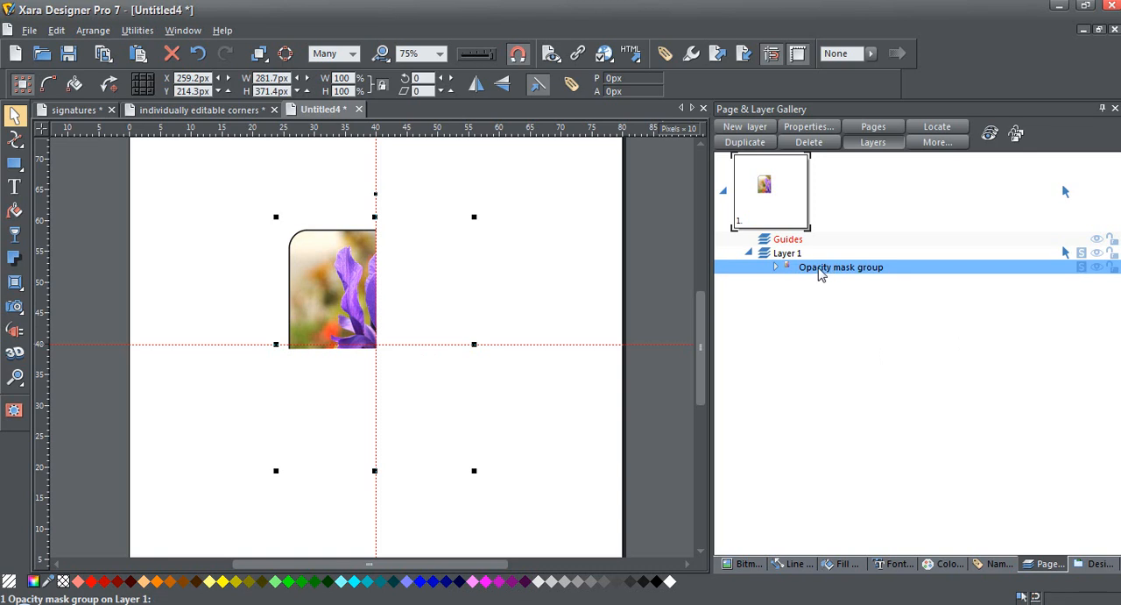
{"action": "mouse_move", "coordinate": [315, 270]}
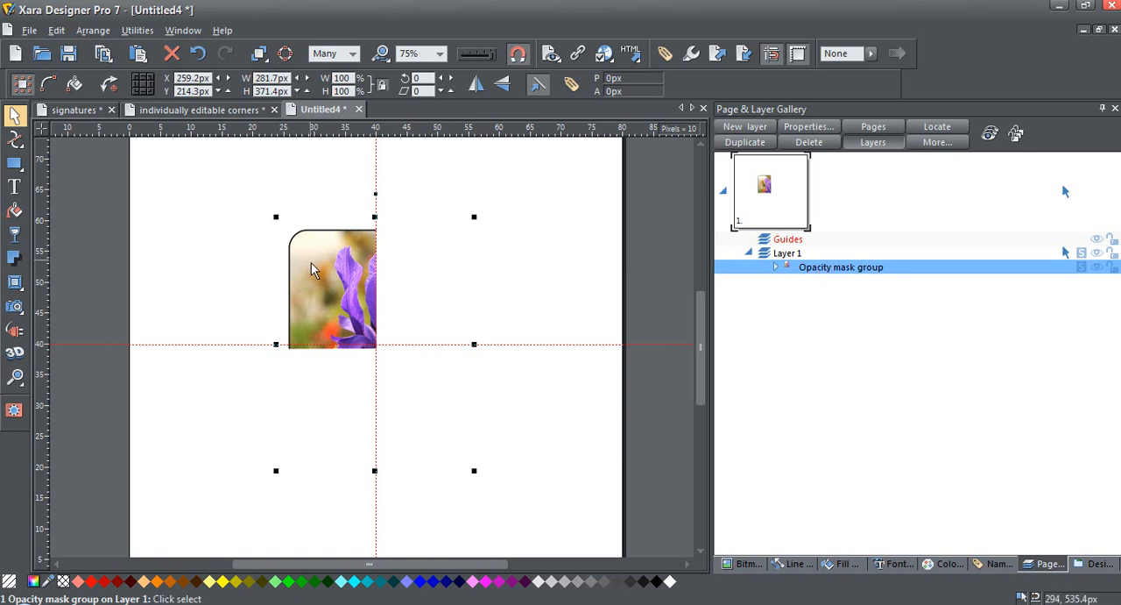
{"action": "mouse_move", "coordinate": [317, 280]}
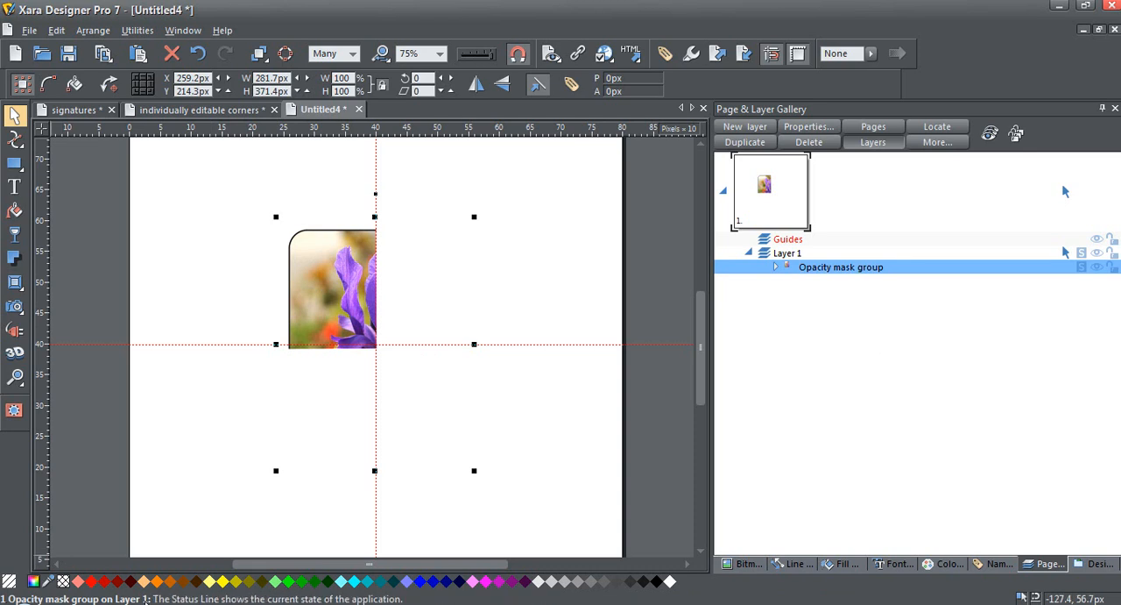
{"action": "mouse_move", "coordinate": [343, 378]}
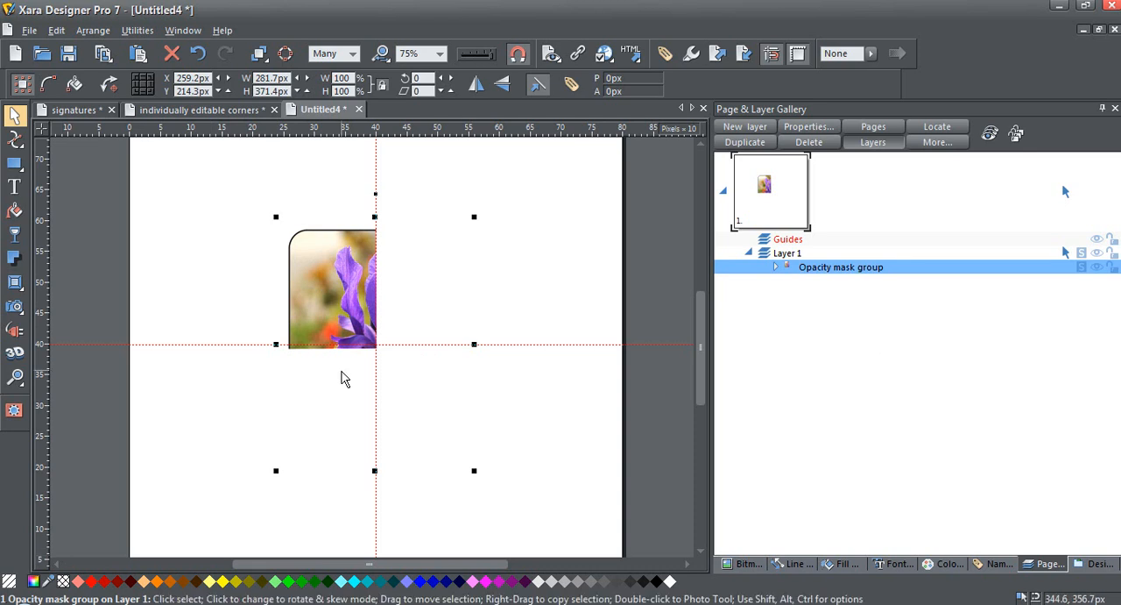
{"action": "mouse_move", "coordinate": [351, 291]}
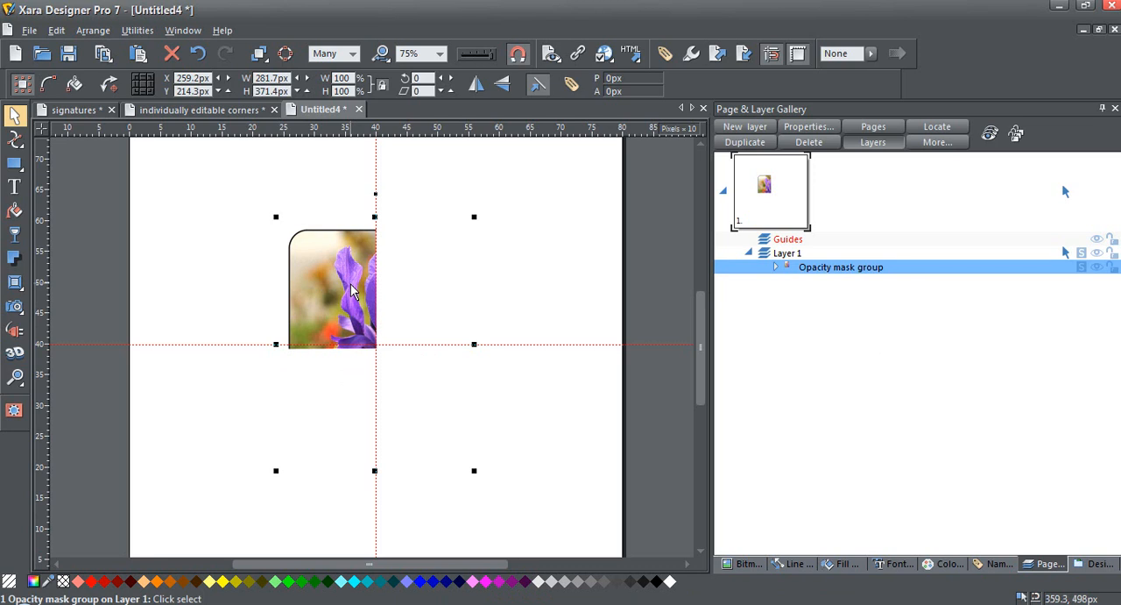
{"action": "mouse_move", "coordinate": [343, 291]}
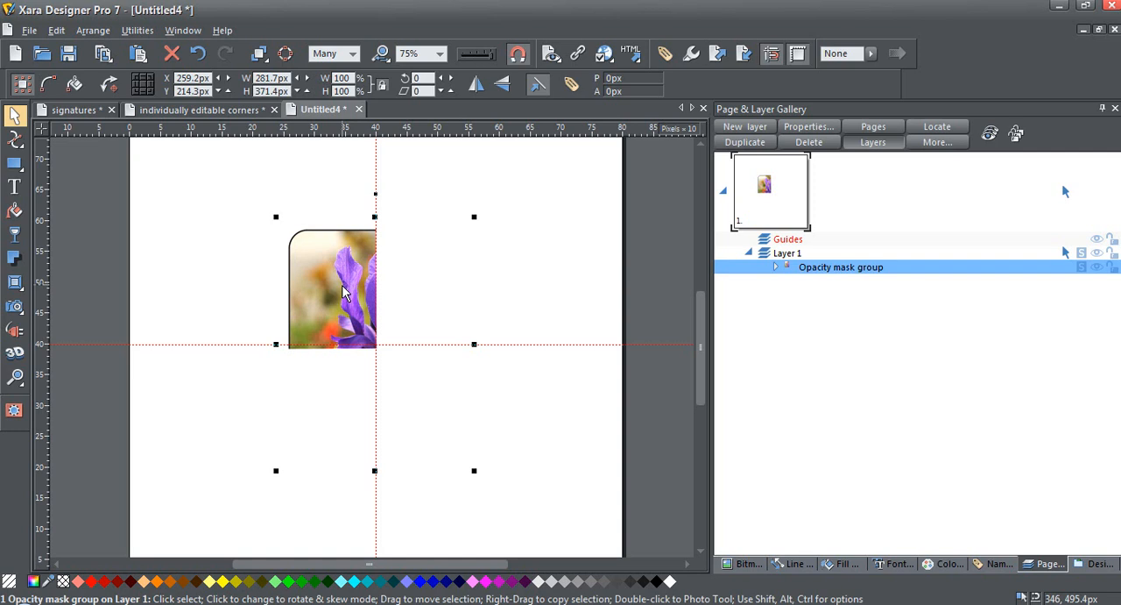
- Clone the opacity mask group until Layer 1 holds four identical mask groups
{"action": "left_click", "coordinate": [774, 267]}
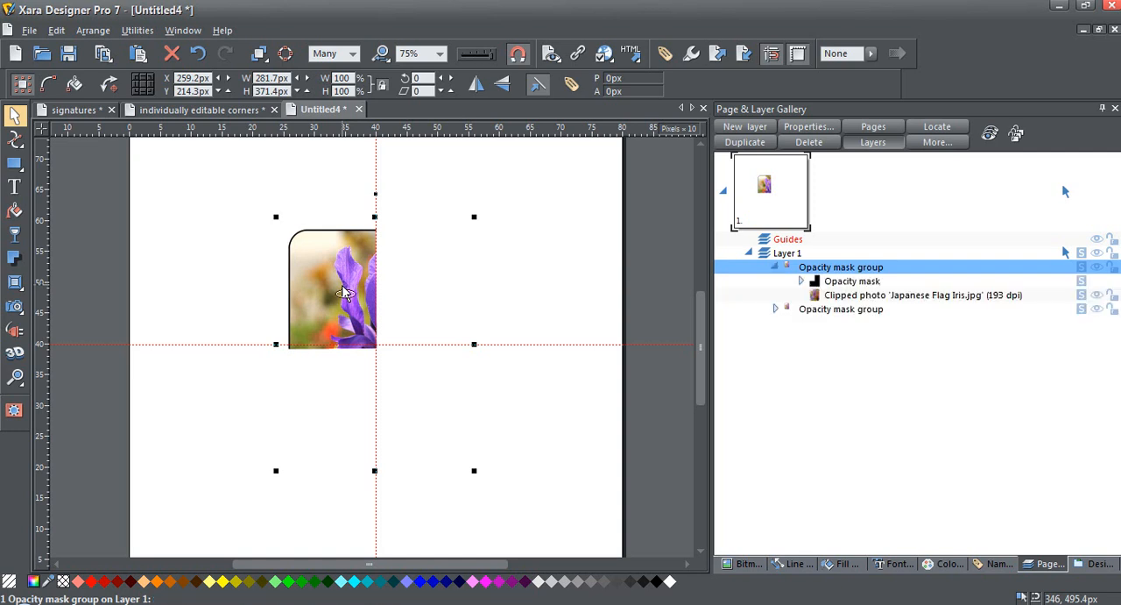
{"action": "left_click", "coordinate": [775, 309]}
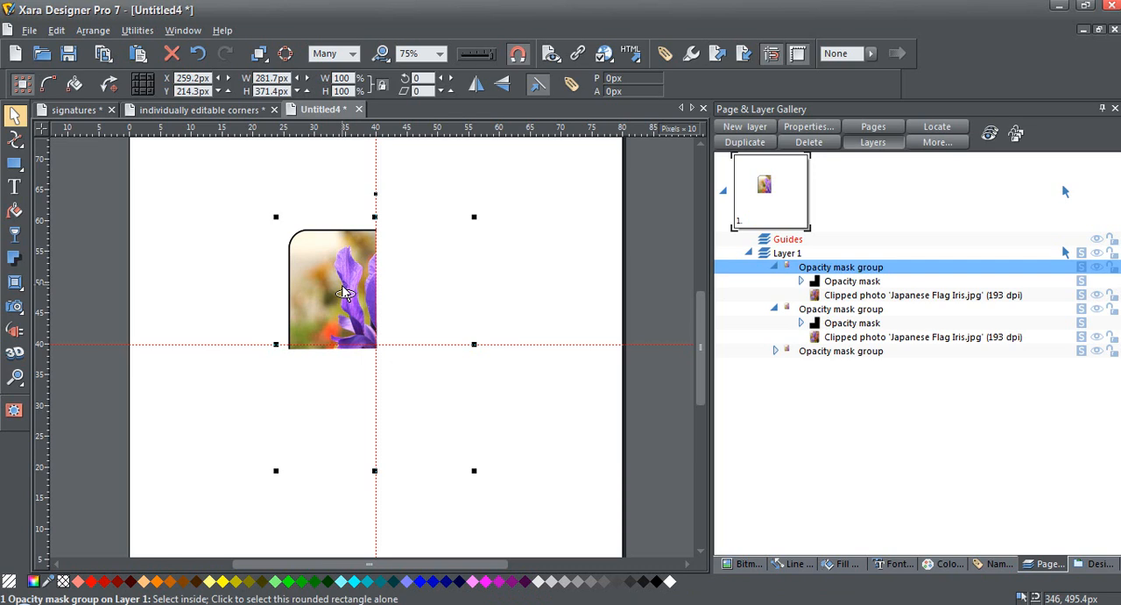
{"action": "left_click", "coordinate": [775, 266]}
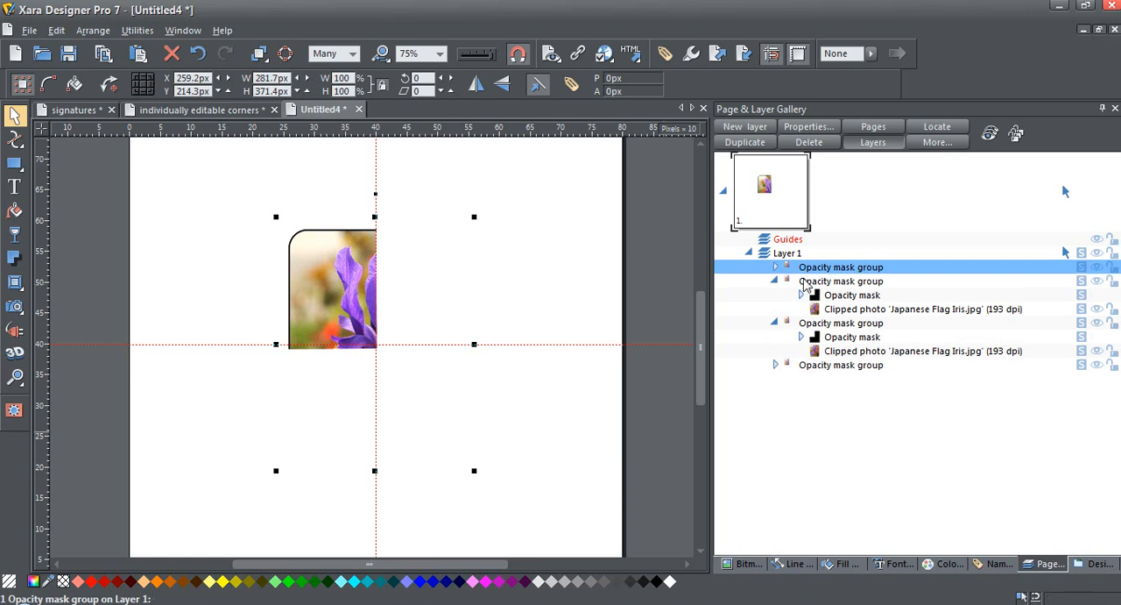
{"action": "left_click", "coordinate": [774, 281]}
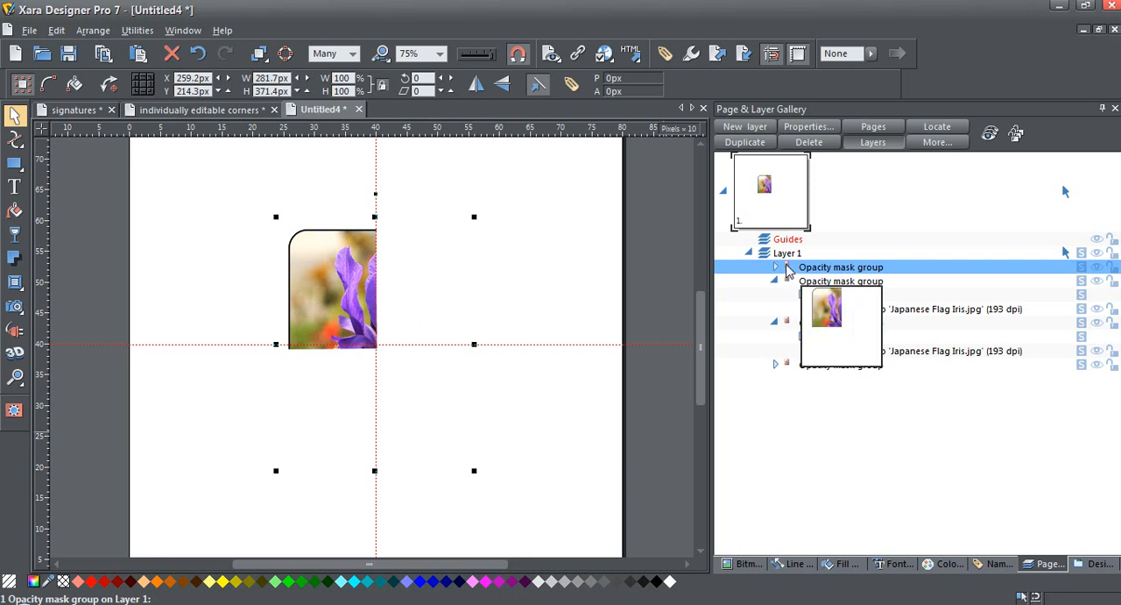
{"action": "left_click", "coordinate": [774, 267]}
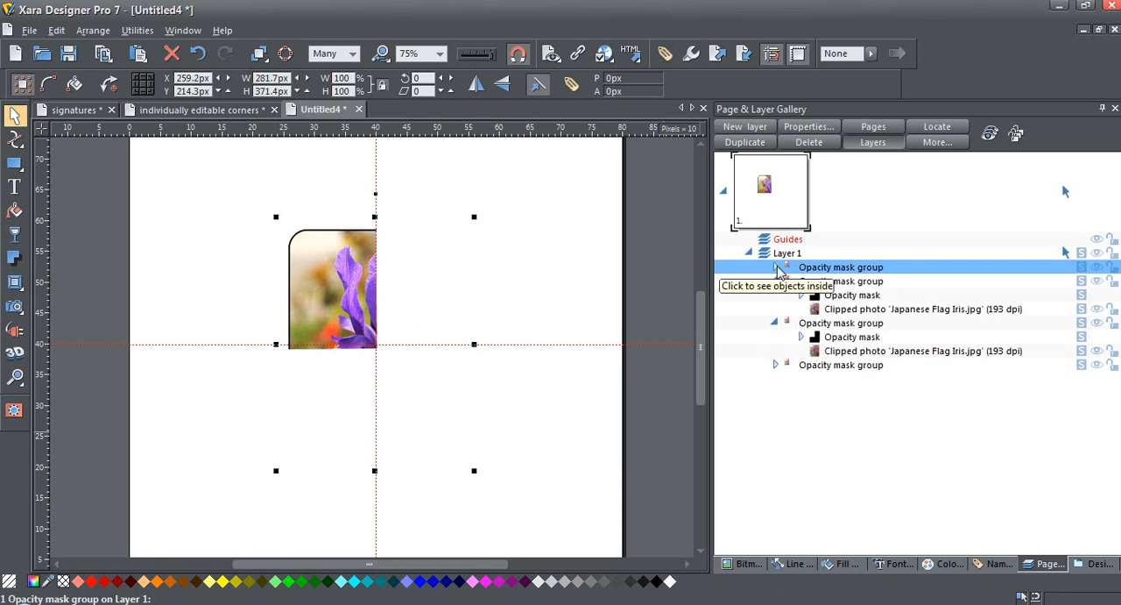
- Expand the mask groups in the gallery to show each Opacity mask and Clipped photo
{"action": "left_click", "coordinate": [775, 267]}
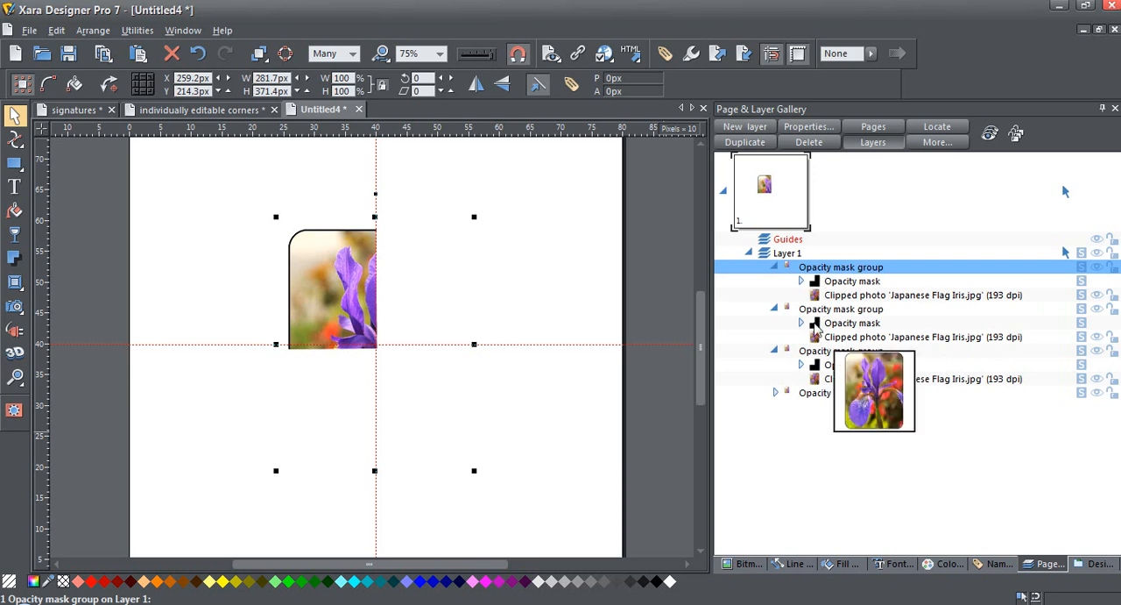
{"action": "mouse_move", "coordinate": [775, 392]}
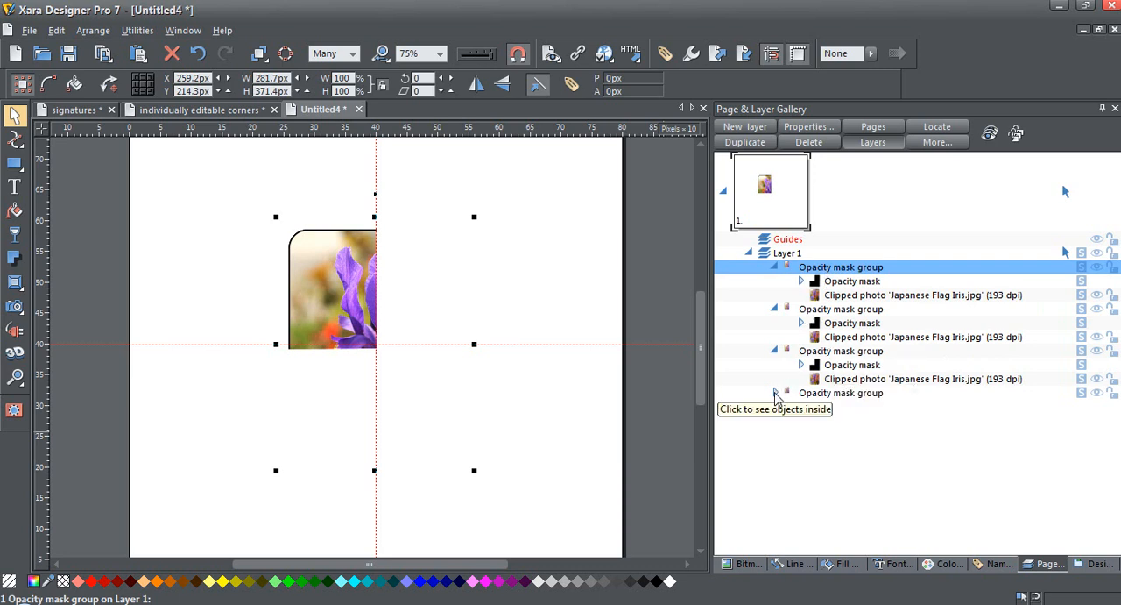
{"action": "left_click", "coordinate": [775, 393]}
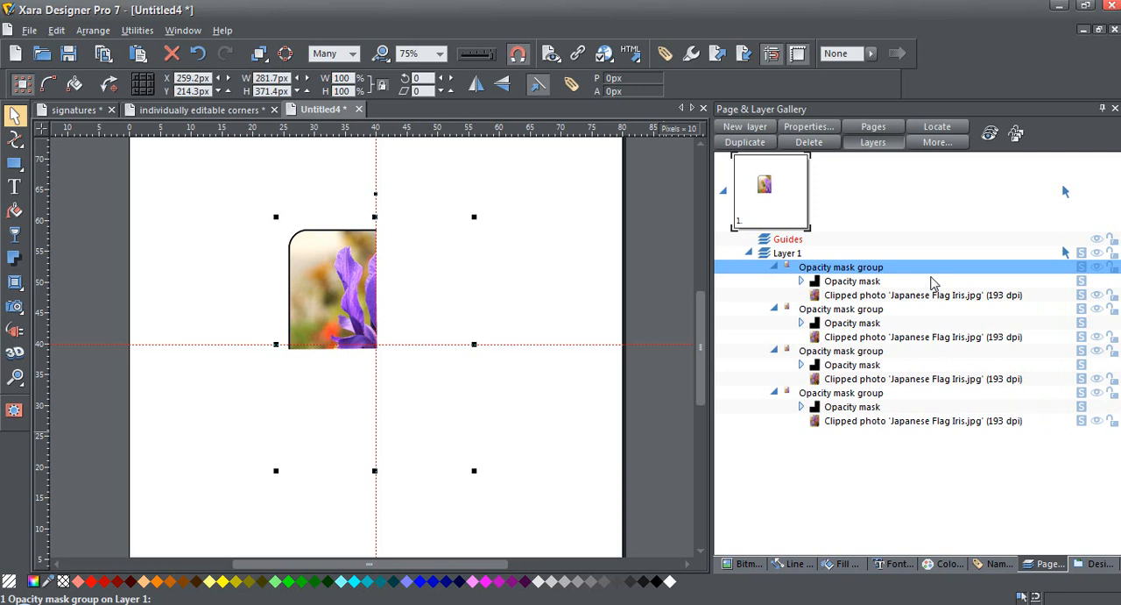
{"action": "mouse_move", "coordinate": [844, 300]}
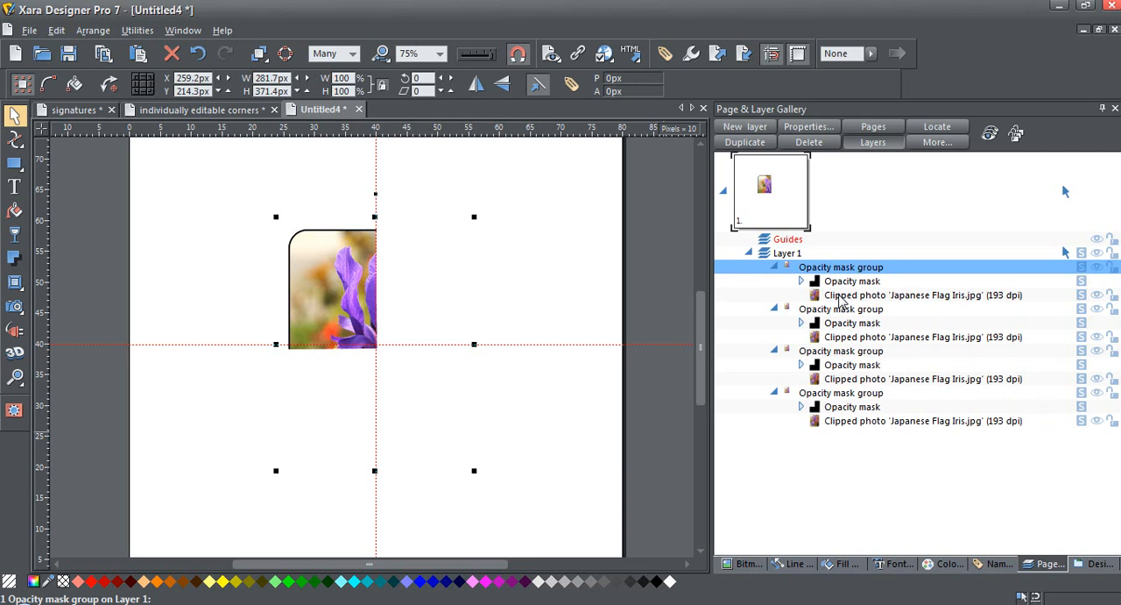
{"action": "mouse_move", "coordinate": [843, 291]}
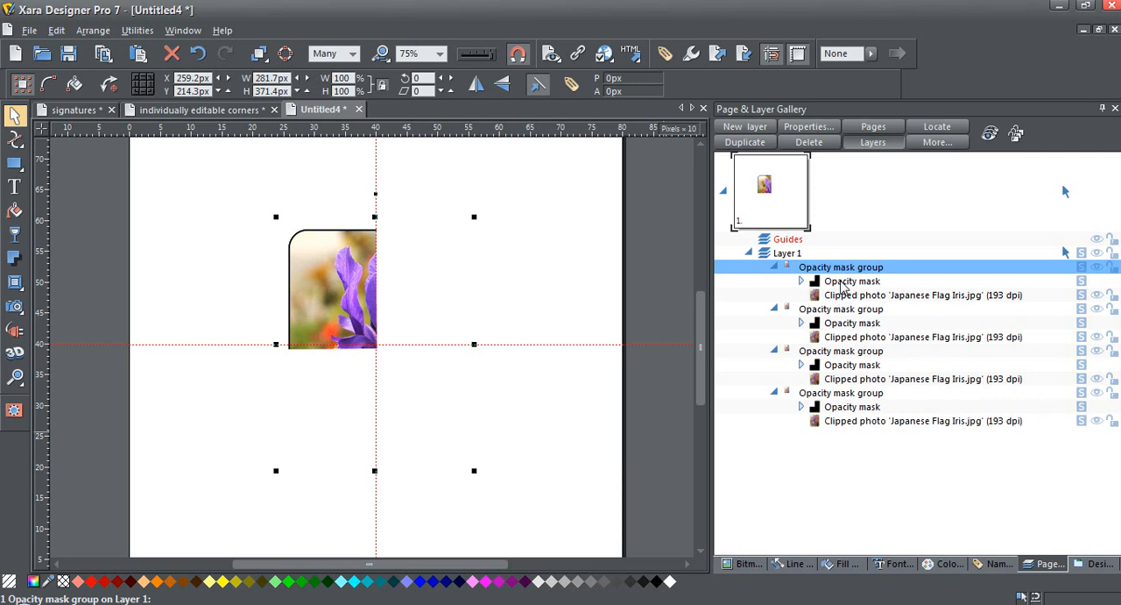
{"action": "mouse_move", "coordinate": [516, 375]}
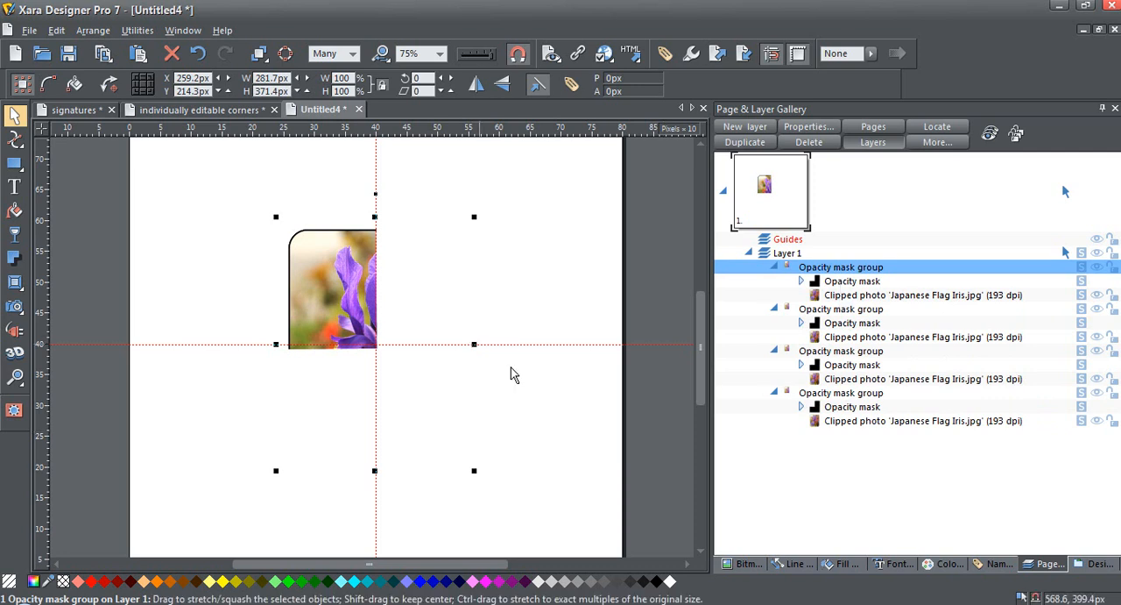
{"action": "mouse_move", "coordinate": [378, 336]}
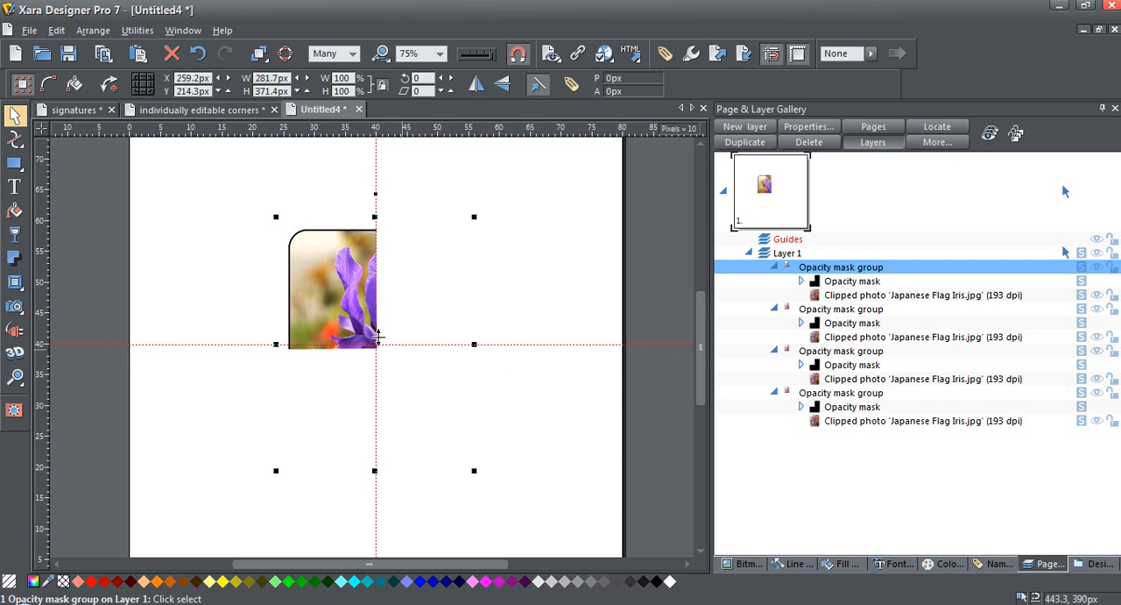
{"action": "mouse_move", "coordinate": [330, 295]}
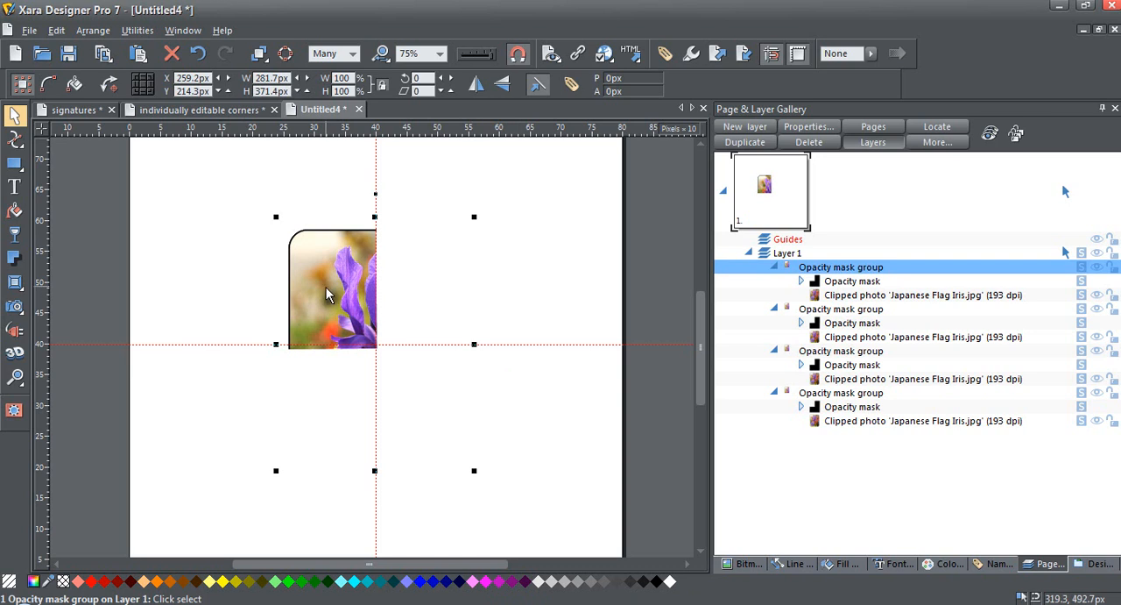
{"action": "mouse_move", "coordinate": [343, 214]}
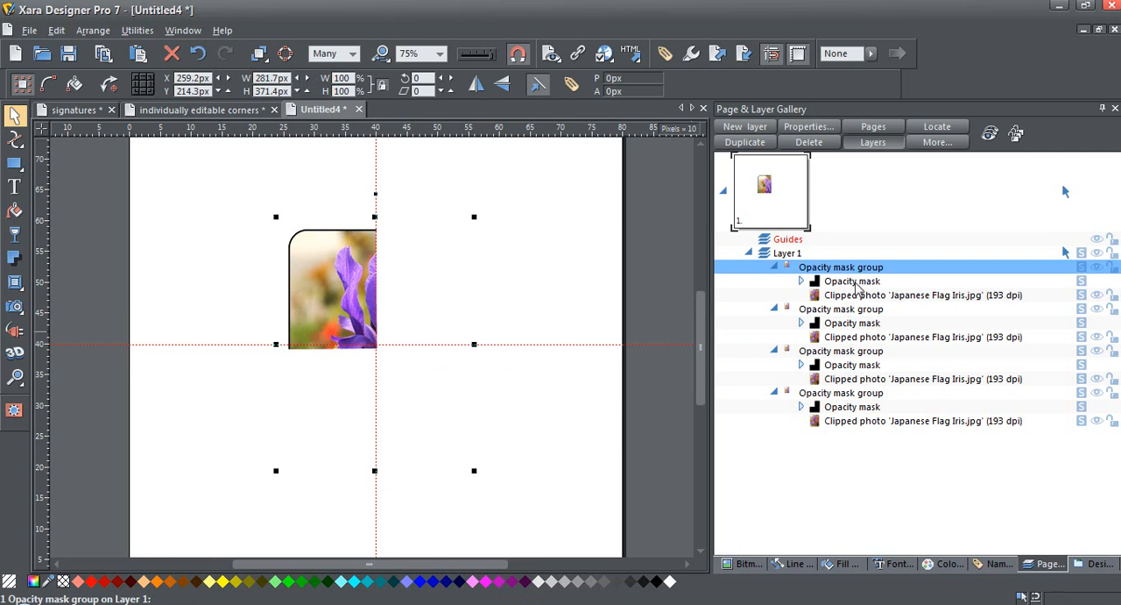
- Flip the first clone's mask horizontally to reveal the top-right corner, then select the second mask
{"action": "left_click", "coordinate": [852, 280]}
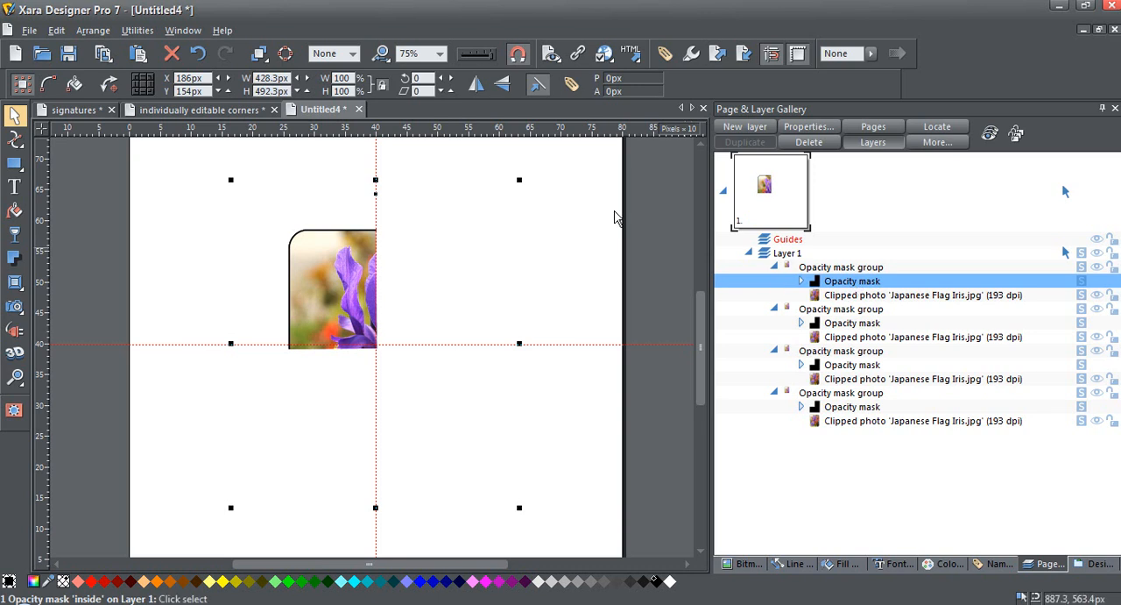
{"action": "mouse_move", "coordinate": [477, 84]}
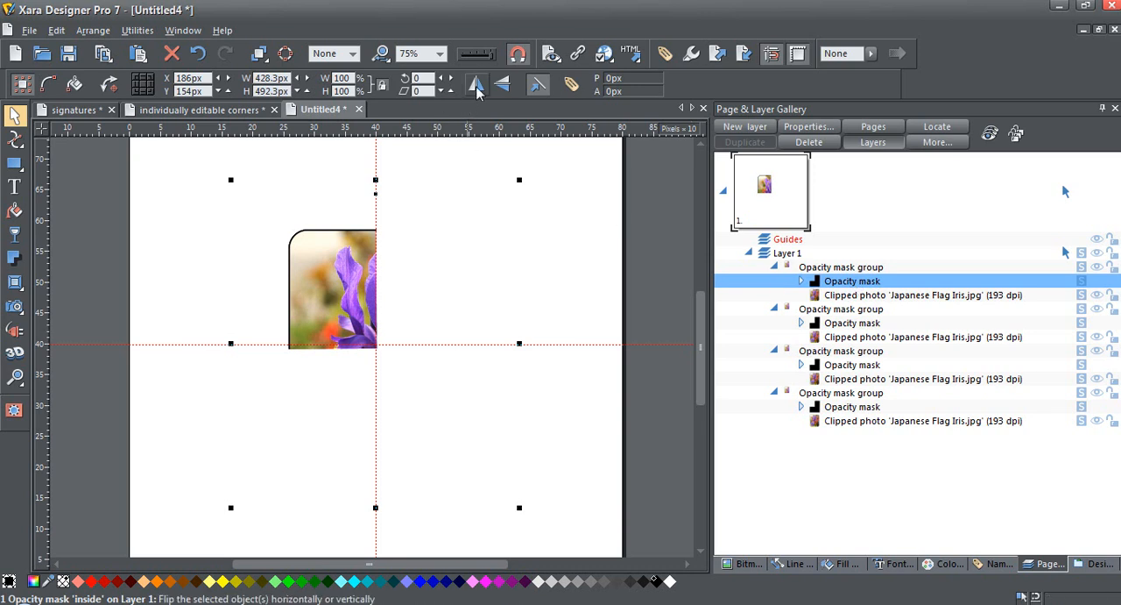
{"action": "left_click", "coordinate": [477, 84]}
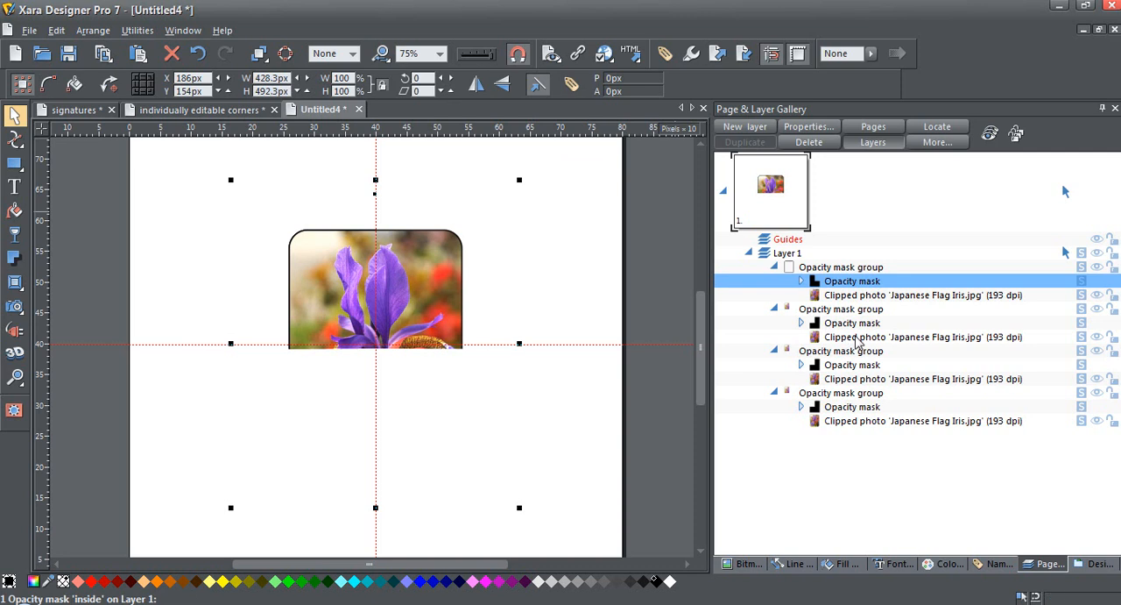
{"action": "left_click", "coordinate": [922, 337]}
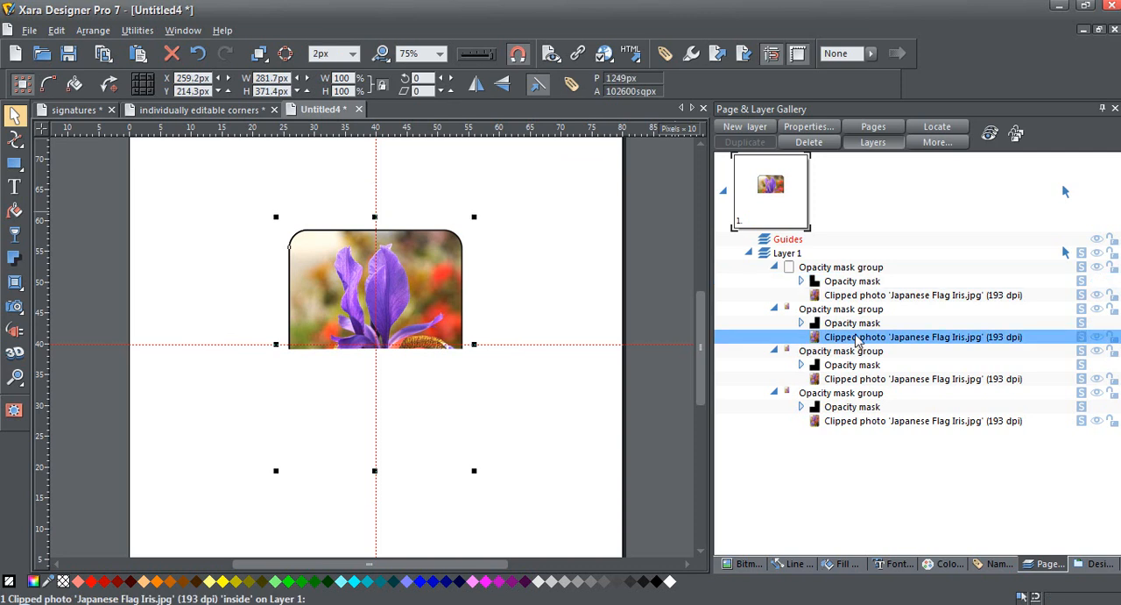
{"action": "left_click", "coordinate": [851, 322]}
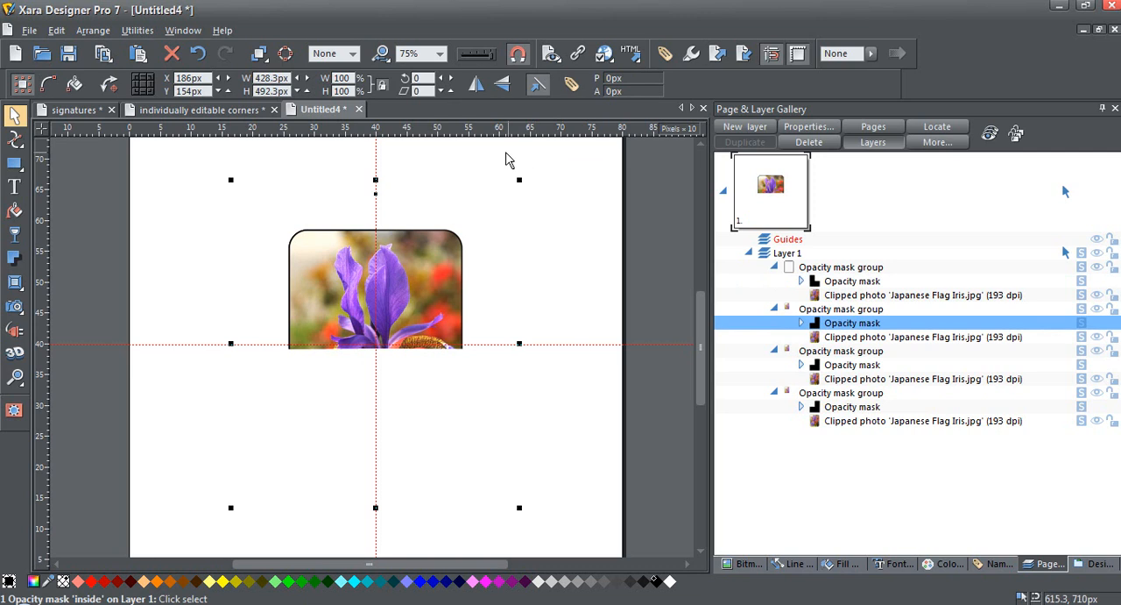
{"action": "mouse_move", "coordinate": [501, 84]}
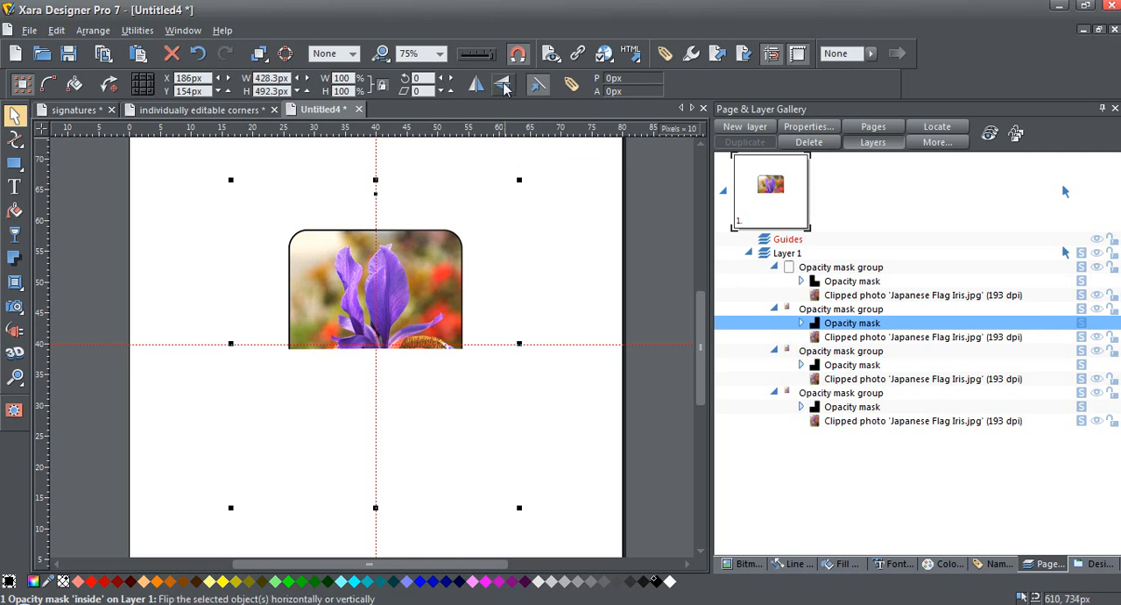
- Flip the second and third masks to reveal the bottom-left and bottom-right corners
{"action": "left_click", "coordinate": [501, 84]}
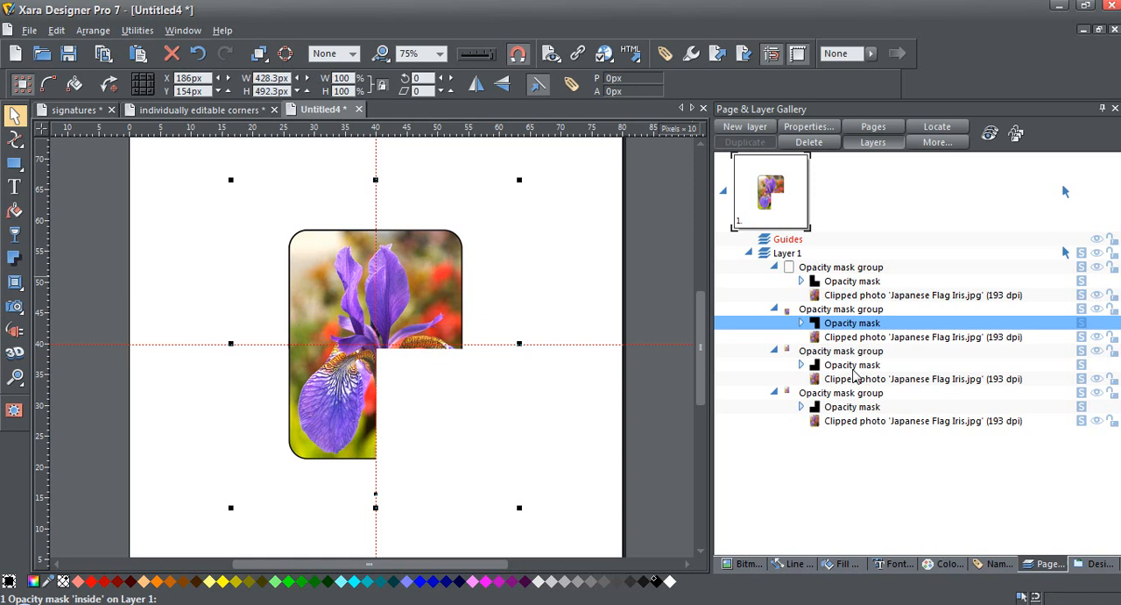
{"action": "left_click", "coordinate": [851, 365]}
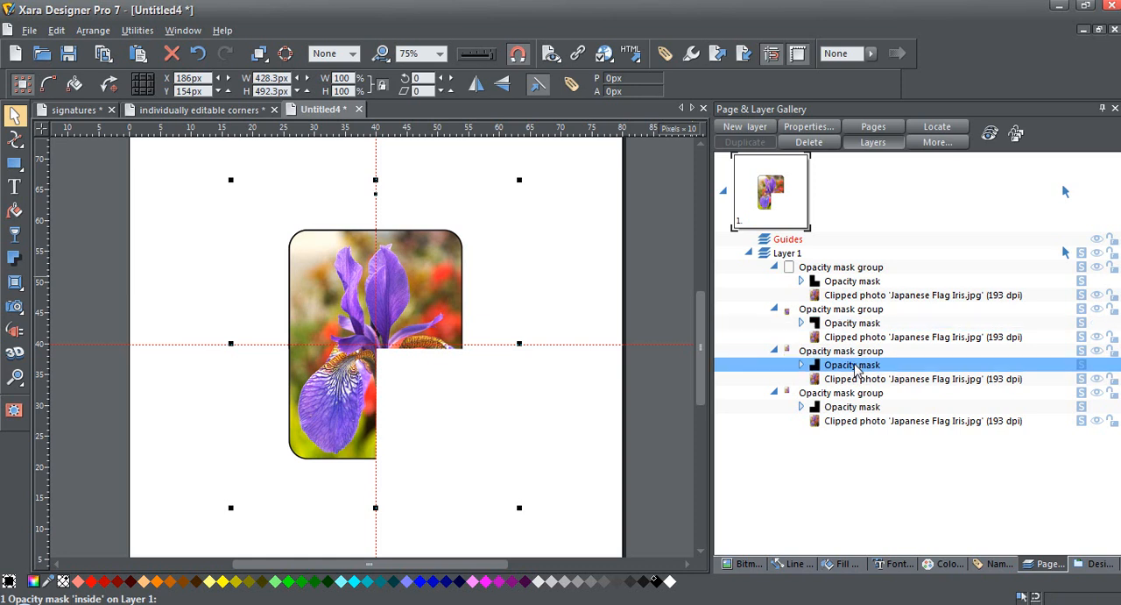
{"action": "mouse_move", "coordinate": [501, 84]}
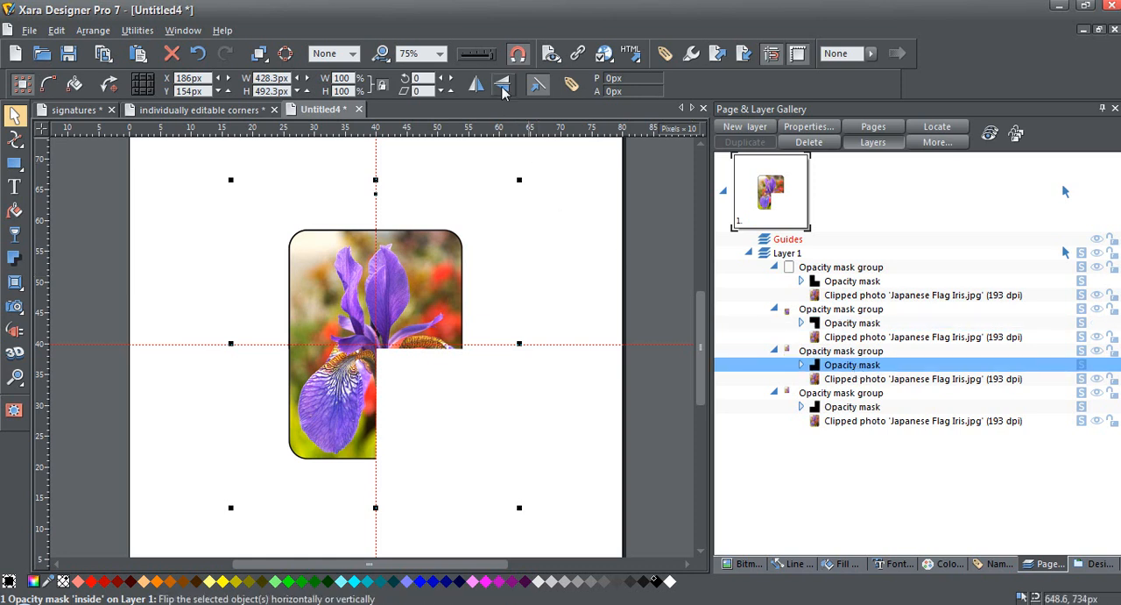
{"action": "left_click", "coordinate": [477, 85]}
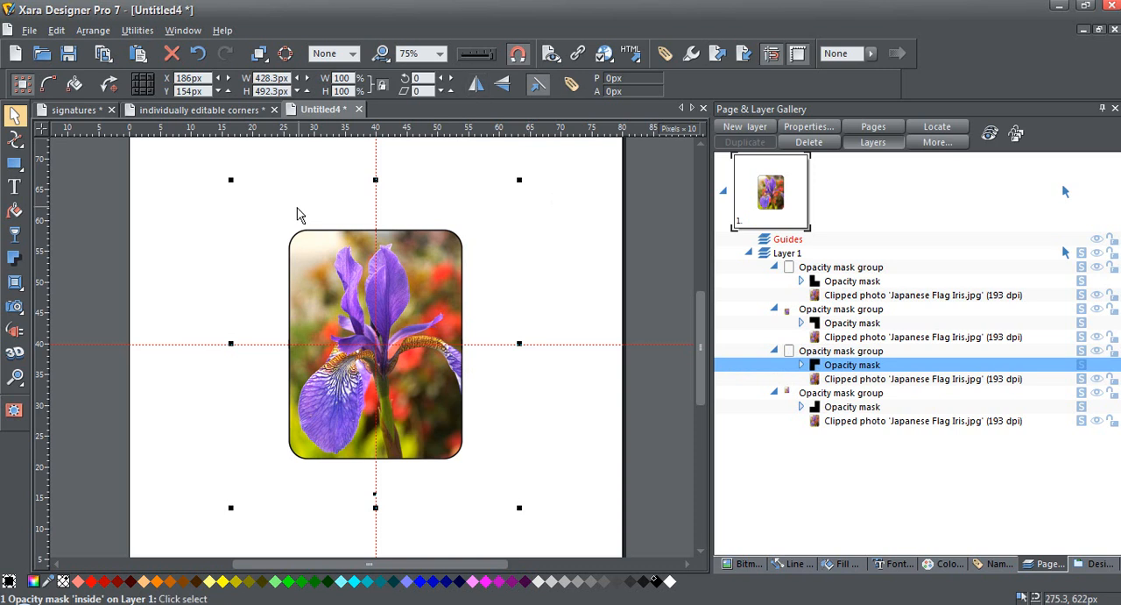
{"action": "mouse_move", "coordinate": [237, 228]}
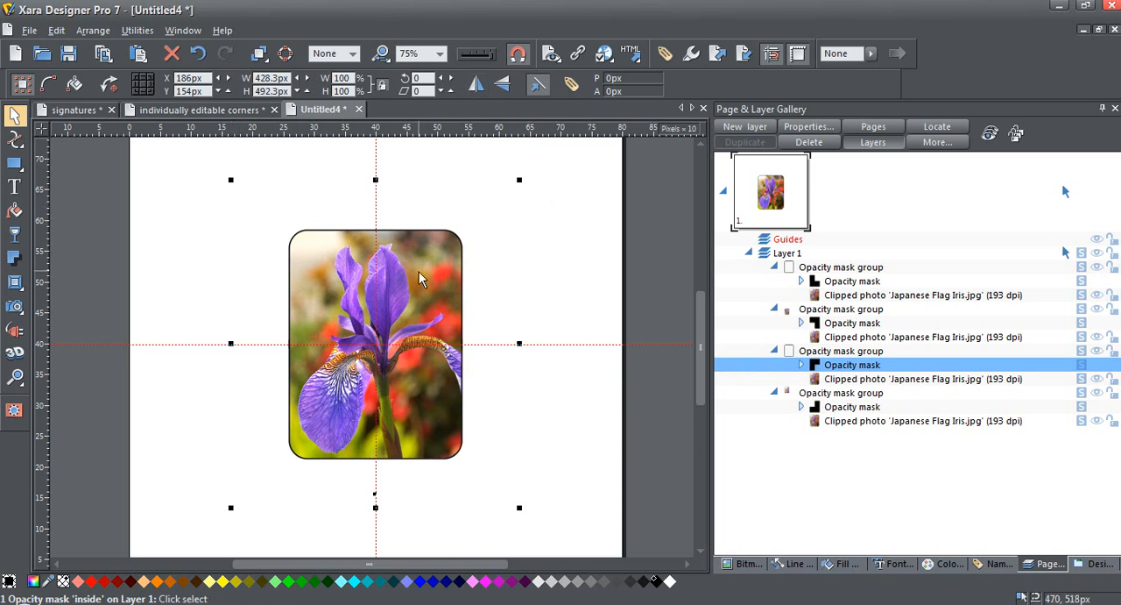
{"action": "mouse_move", "coordinate": [324, 291]}
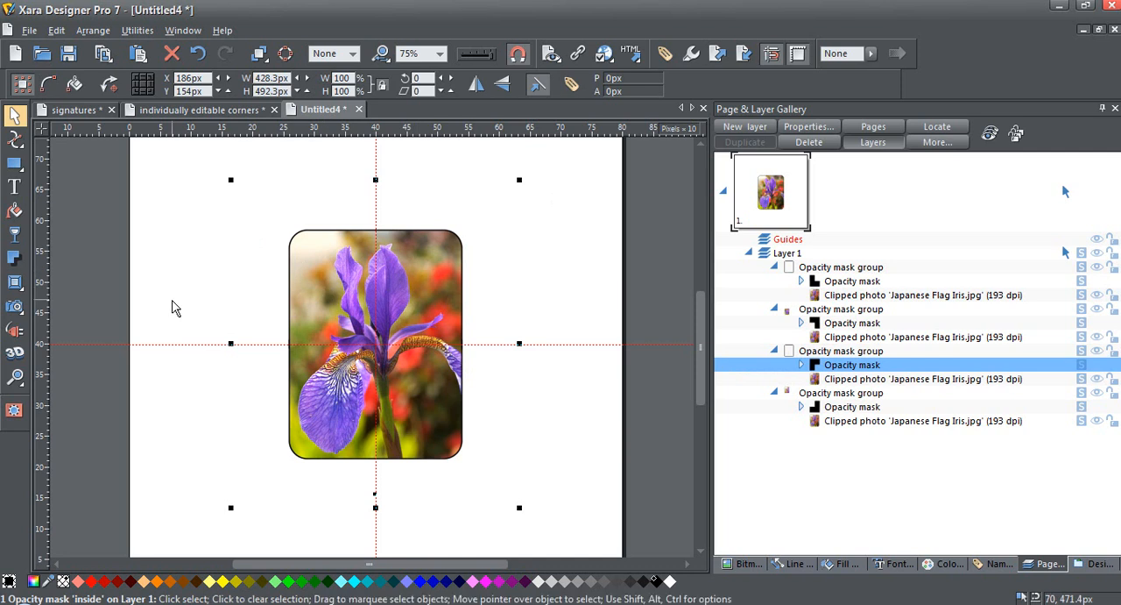
{"action": "mouse_move", "coordinate": [186, 298]}
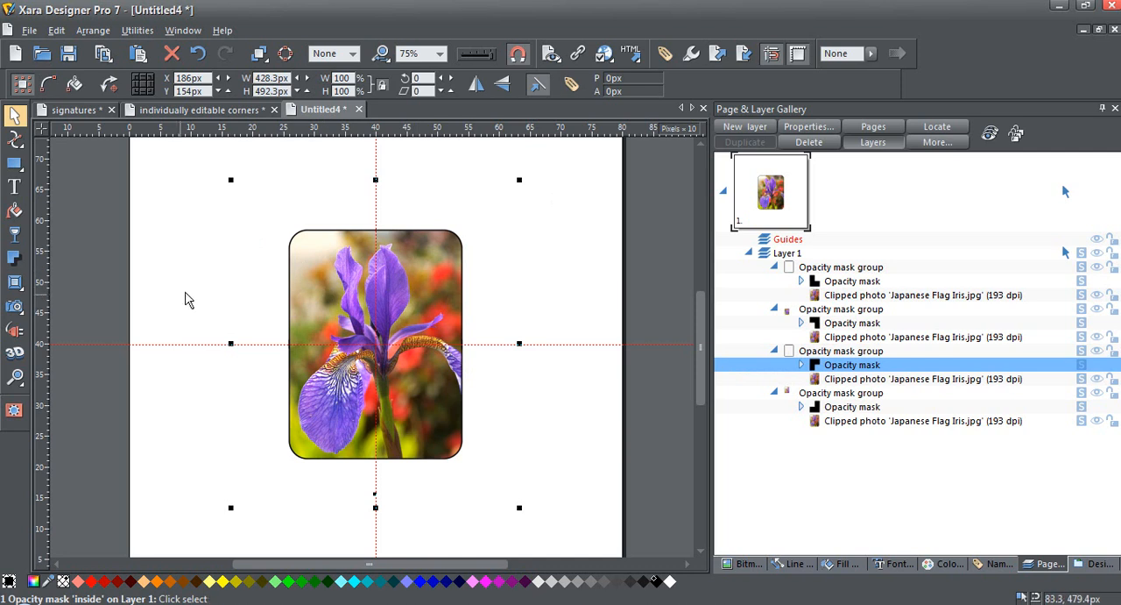
- Group the four mask clones with Ctrl+G, drag the group to test it and return it
{"action": "left_click", "coordinate": [184, 298]}
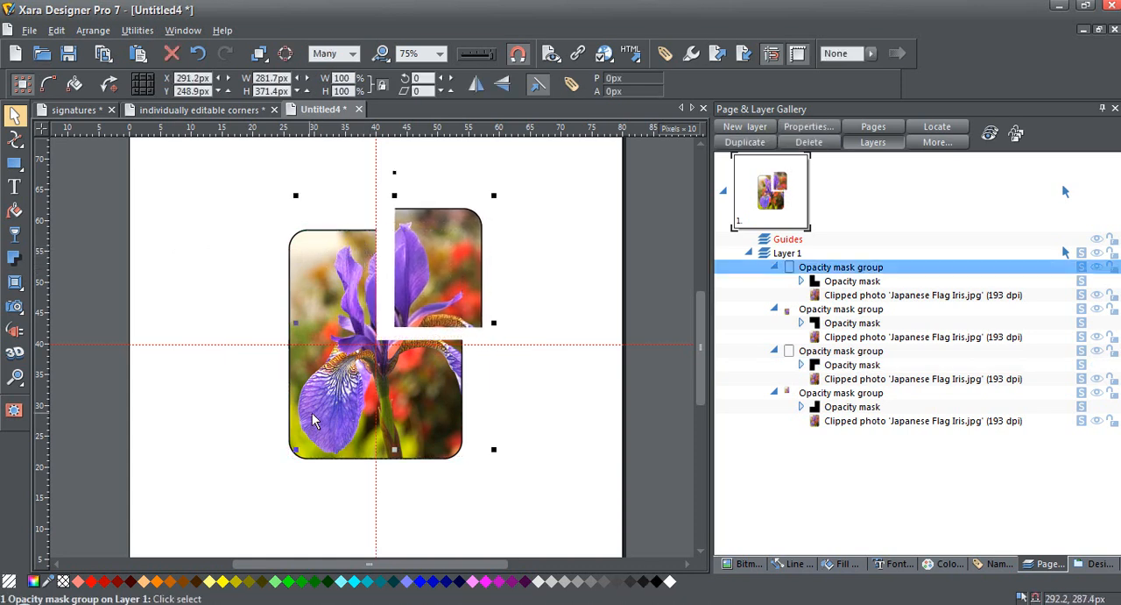
{"action": "left_click", "coordinate": [198, 53]}
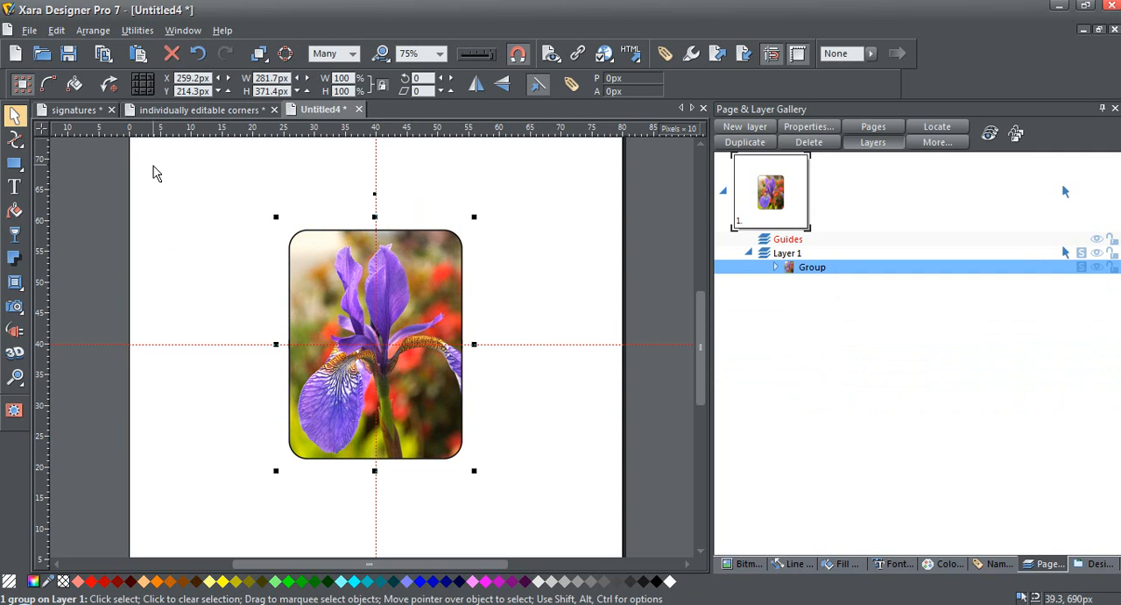
{"action": "left_click_drag", "start_coordinate": [375, 342], "coordinate": [347, 312]}
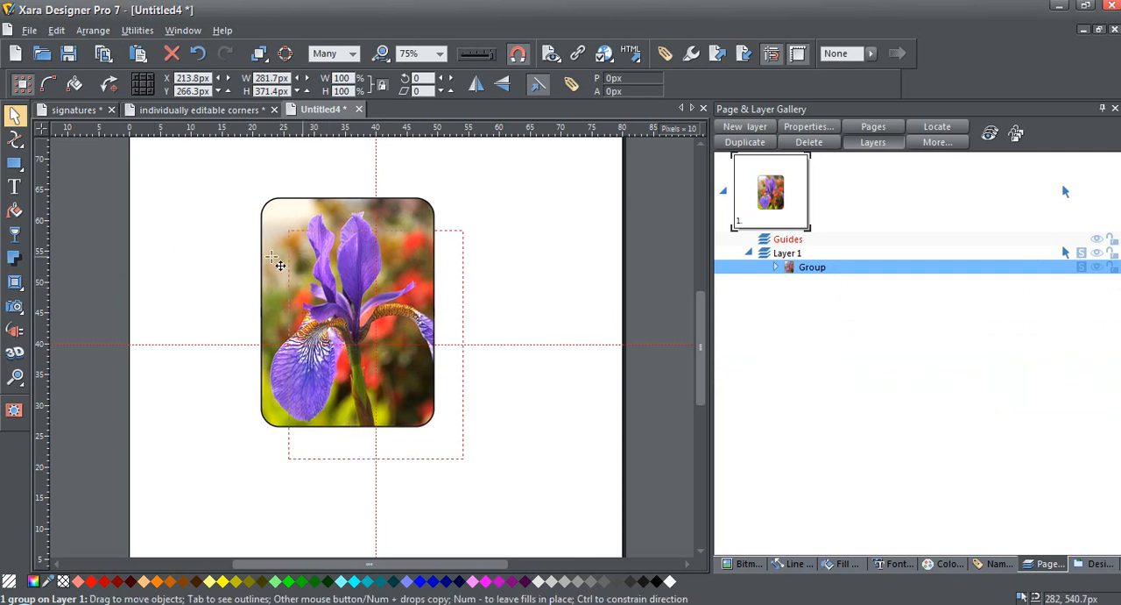
{"action": "left_click_drag", "start_coordinate": [280, 266], "coordinate": [368, 262]}
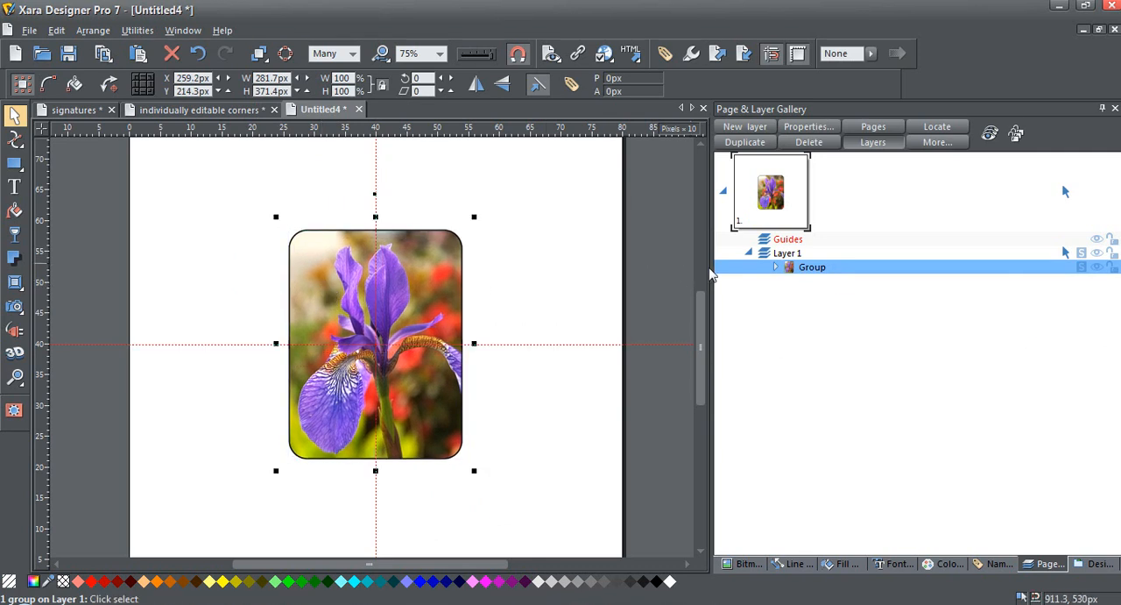
{"action": "mouse_move", "coordinate": [778, 270]}
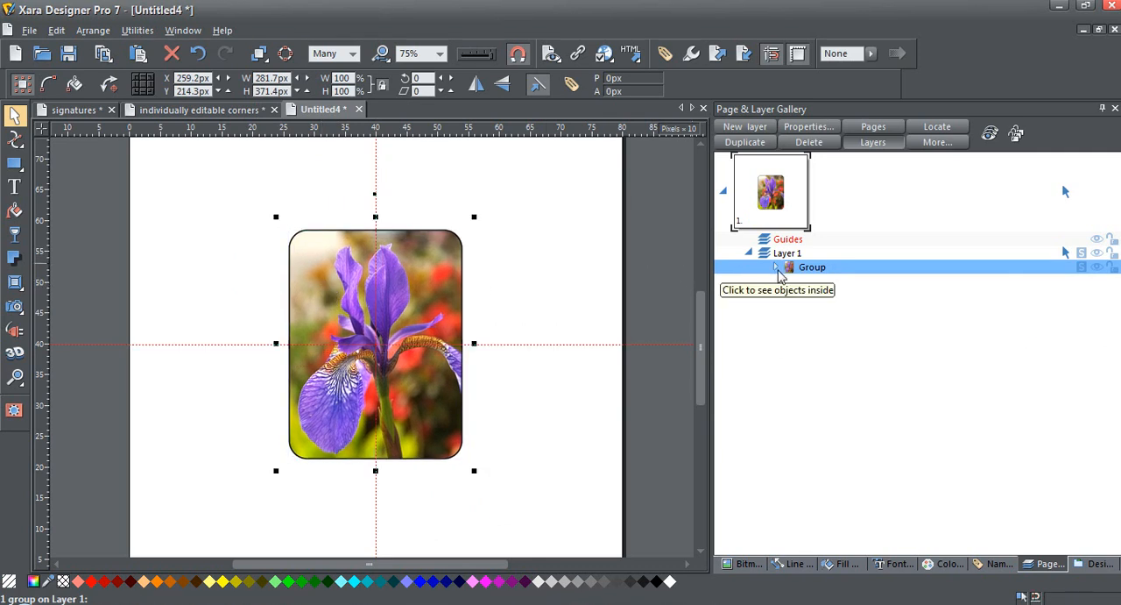
- Expand the combined group and select the first Clipped photo for QuickShape editing
{"action": "left_click", "coordinate": [778, 266]}
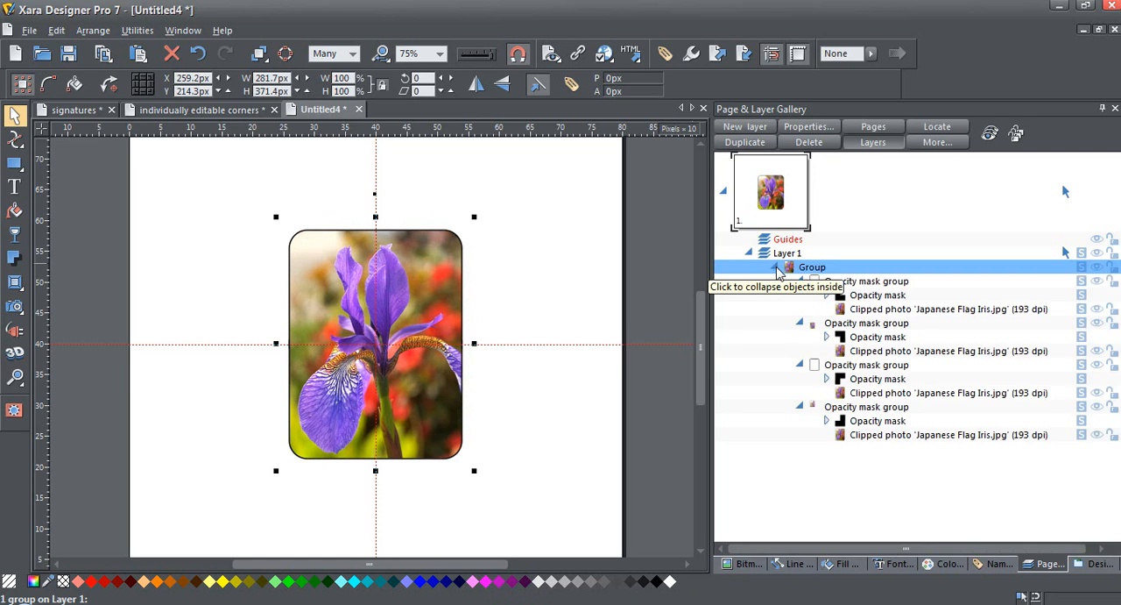
{"action": "mouse_move", "coordinate": [879, 296]}
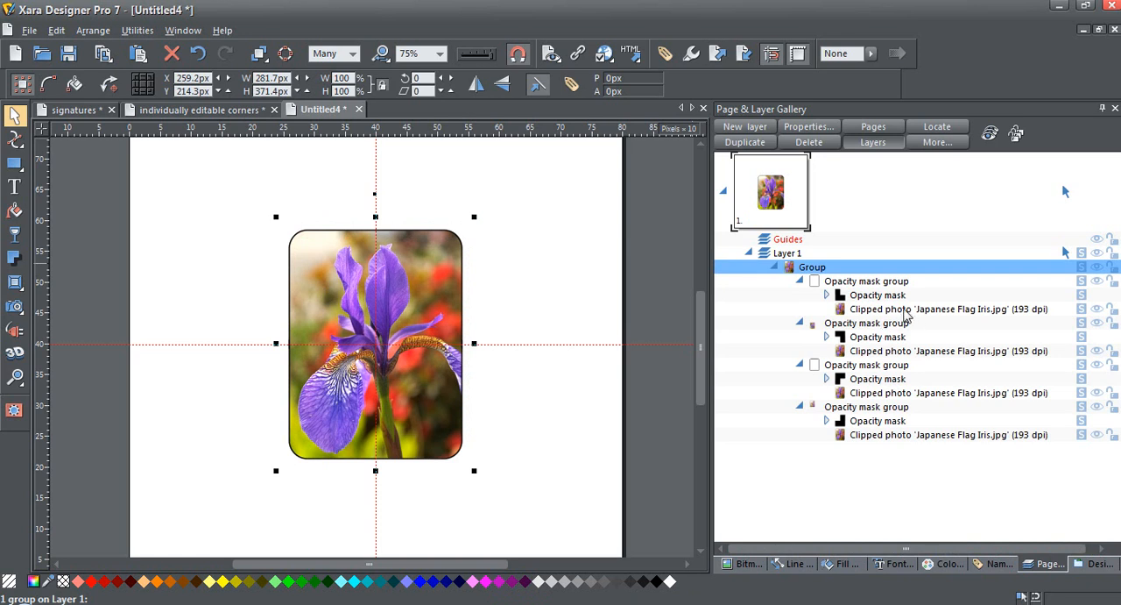
{"action": "mouse_move", "coordinate": [922, 361]}
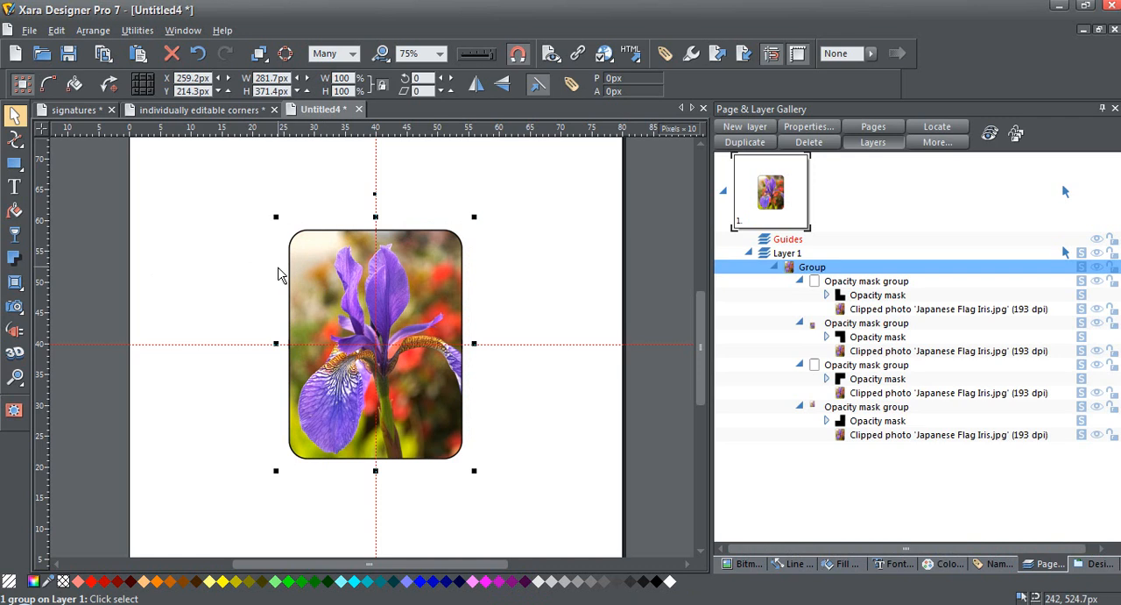
{"action": "mouse_move", "coordinate": [463, 280]}
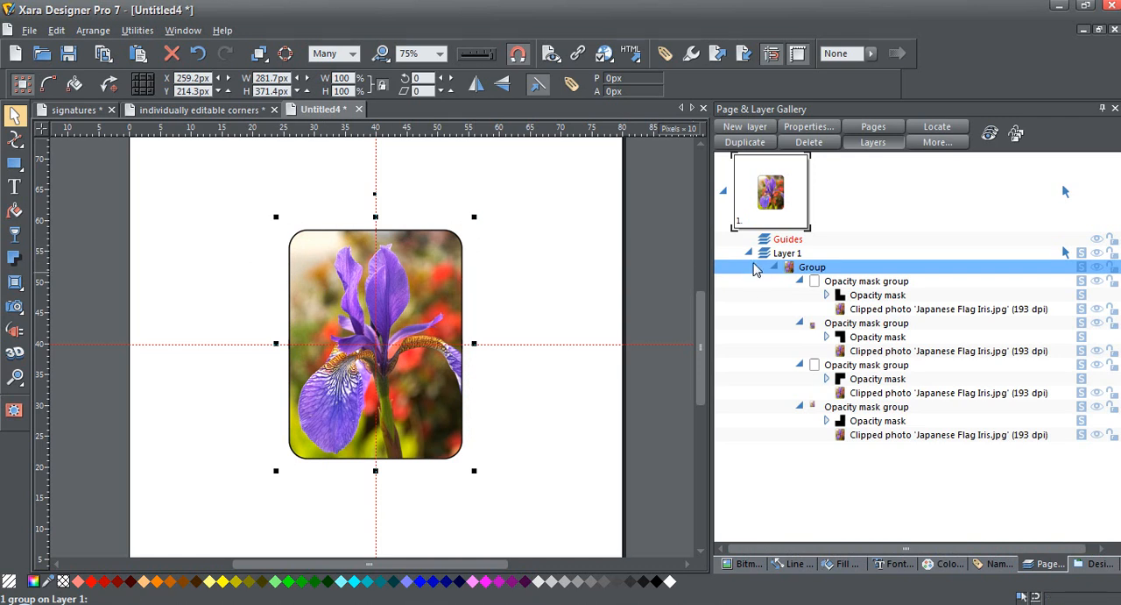
{"action": "mouse_move", "coordinate": [850, 302]}
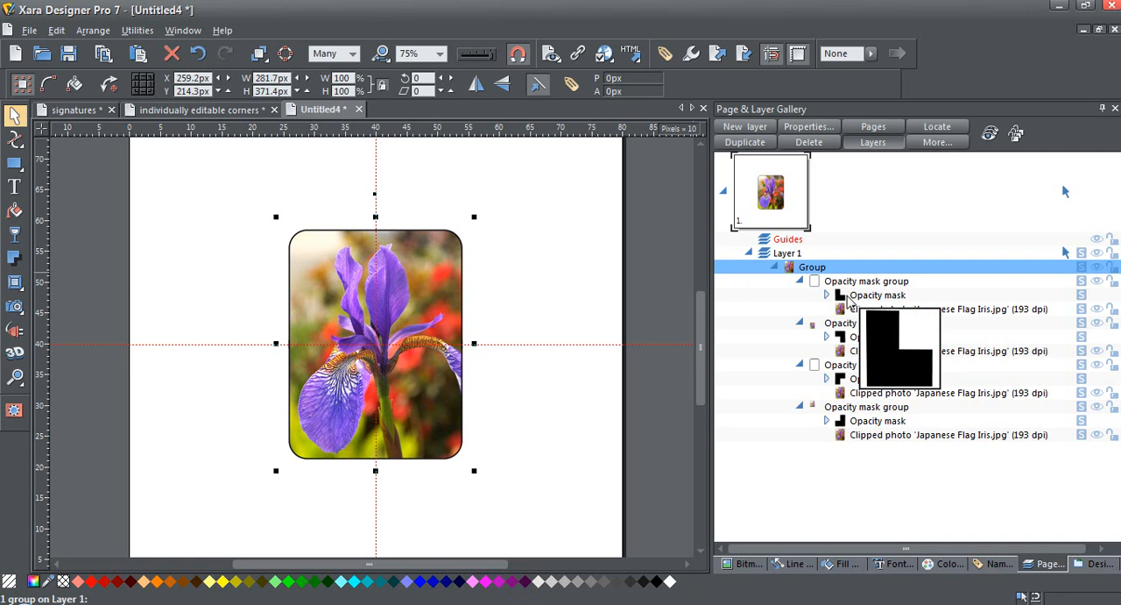
{"action": "left_click", "coordinate": [946, 309]}
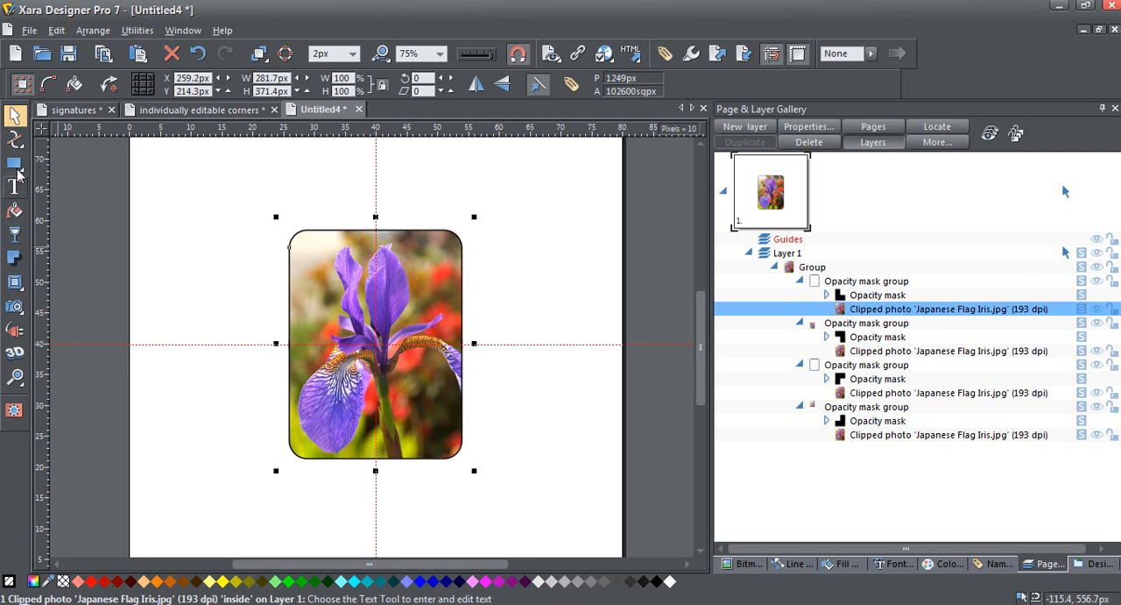
{"action": "left_click", "coordinate": [14, 165]}
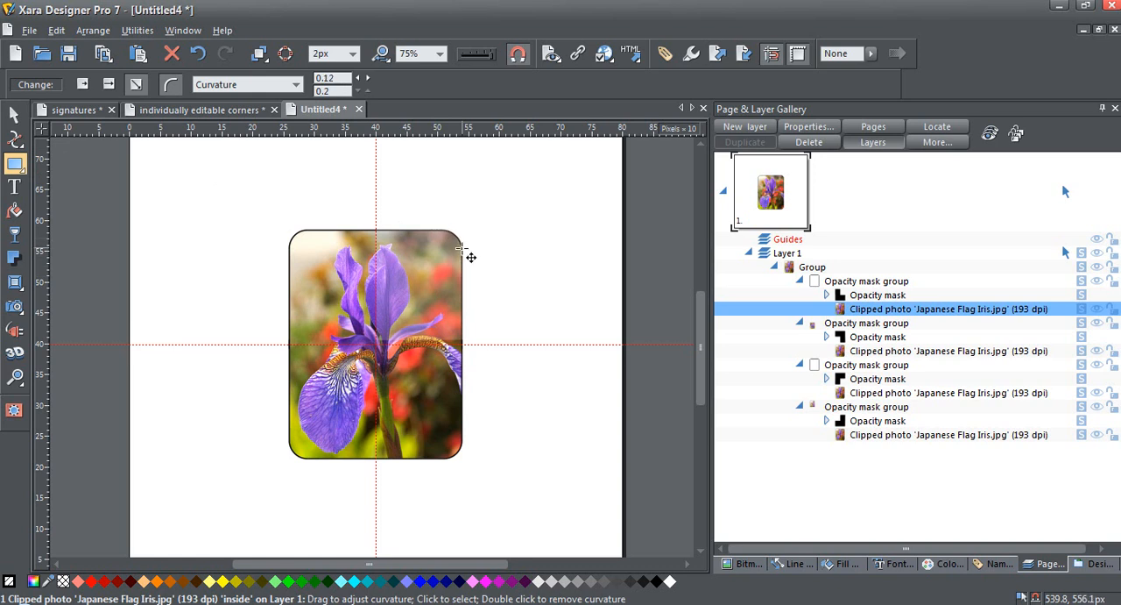
- Round the photo's top-right corner more, raising its curvature ratio to 0.23
{"action": "left_click_drag", "start_coordinate": [463, 246], "coordinate": [470, 266]}
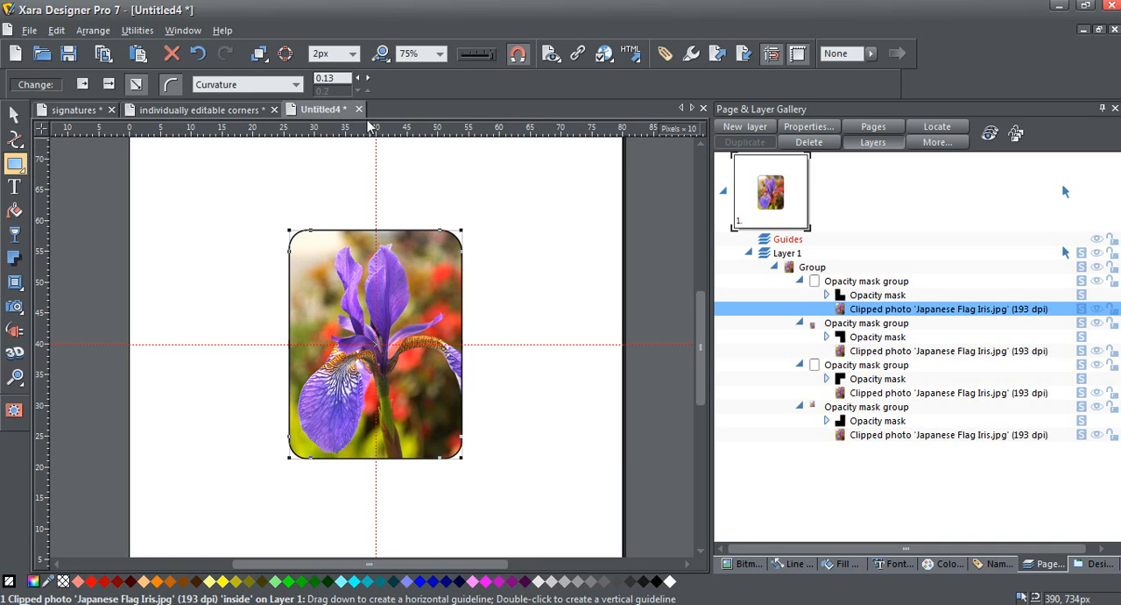
{"action": "left_click", "coordinate": [357, 77]}
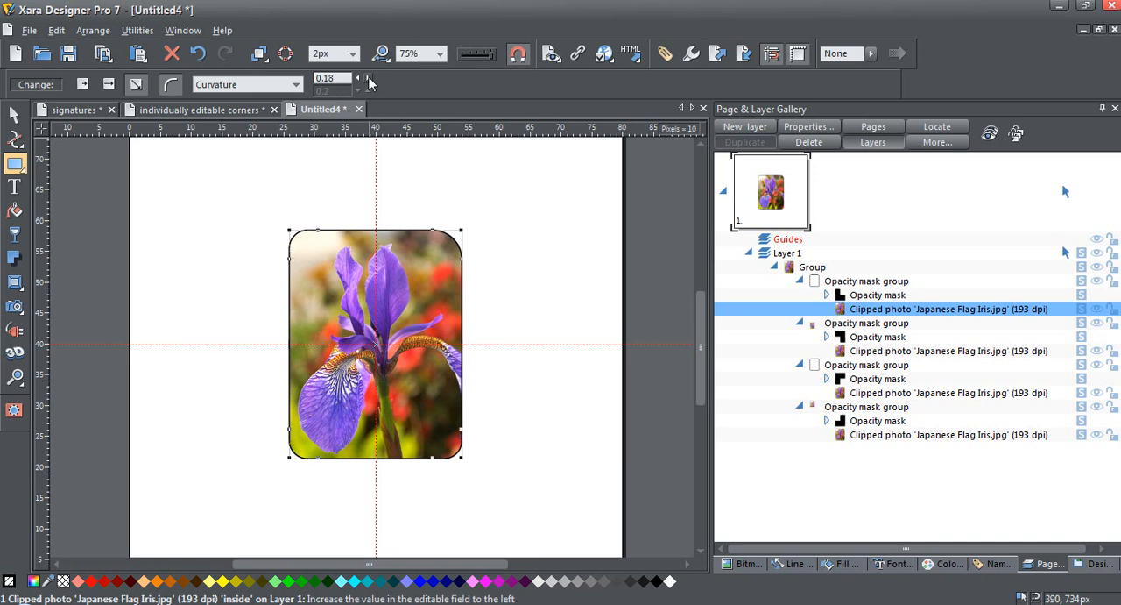
{"action": "left_click", "coordinate": [357, 80]}
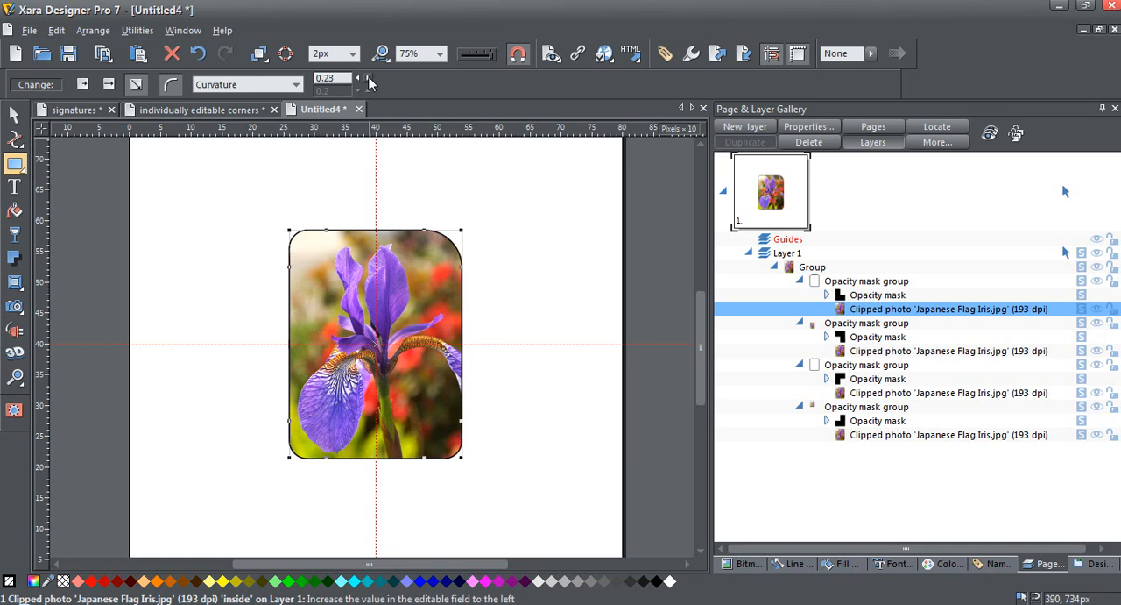
{"action": "left_click", "coordinate": [329, 77]}
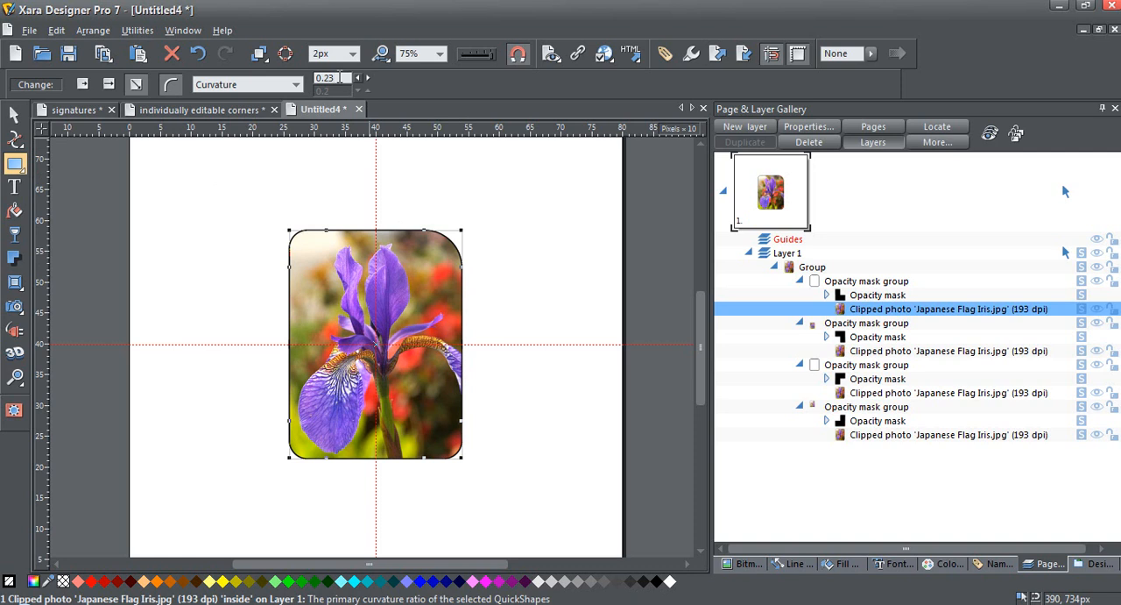
{"action": "mouse_move", "coordinate": [455, 272]}
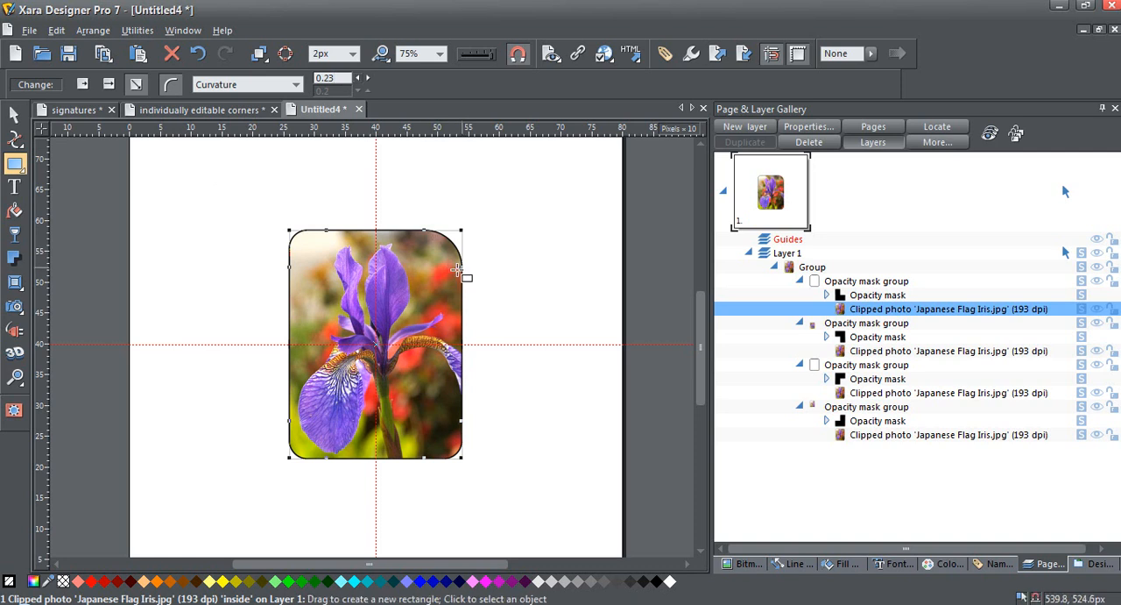
{"action": "mouse_move", "coordinate": [313, 243]}
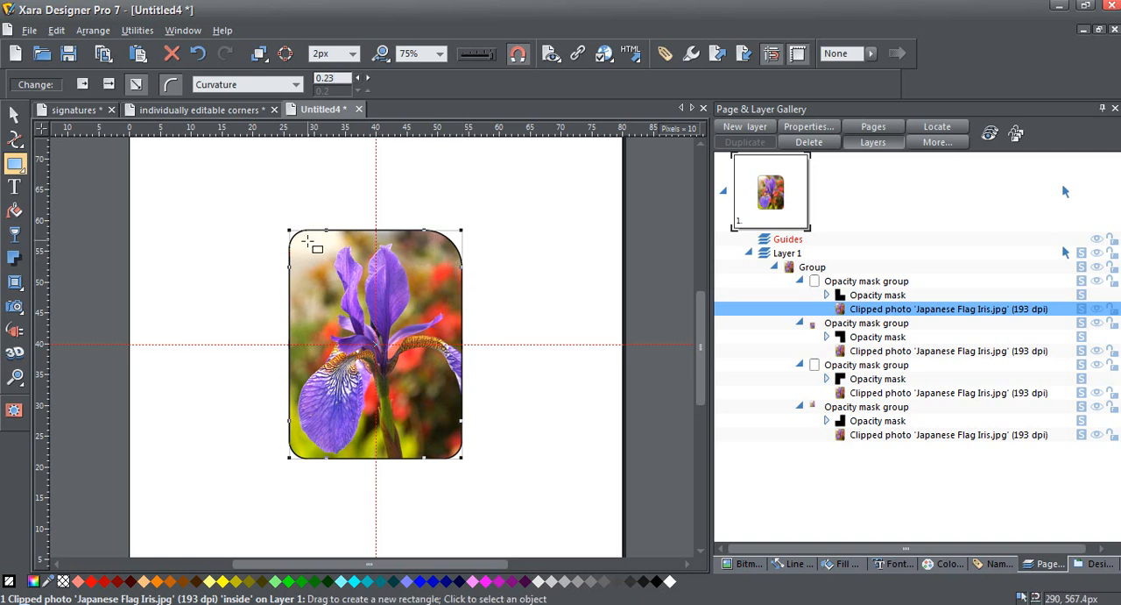
{"action": "mouse_move", "coordinate": [417, 314]}
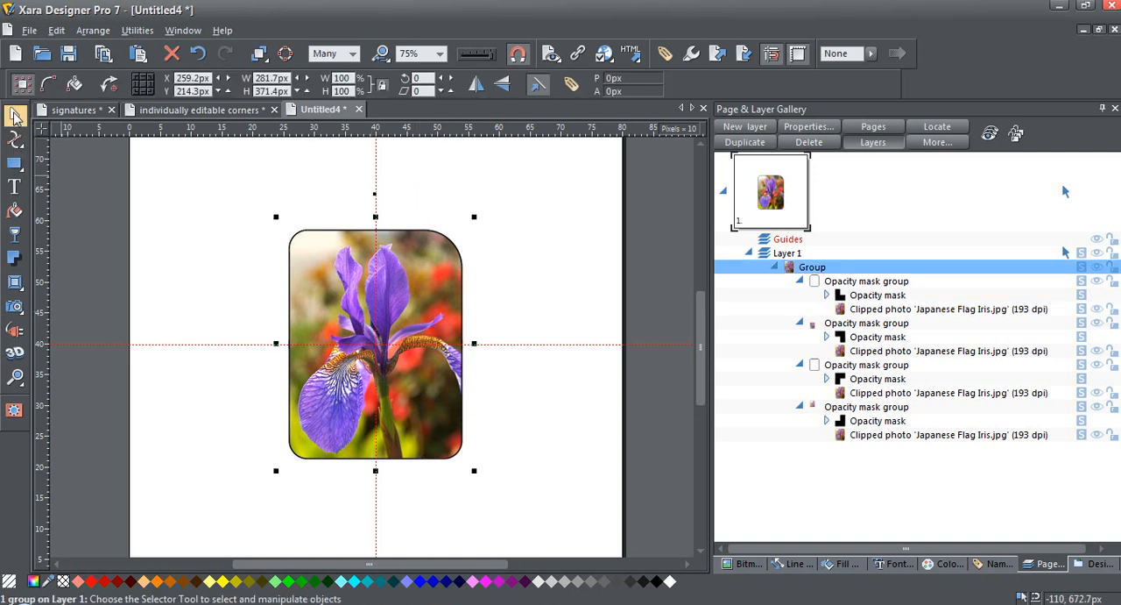
{"action": "mouse_move", "coordinate": [179, 147]}
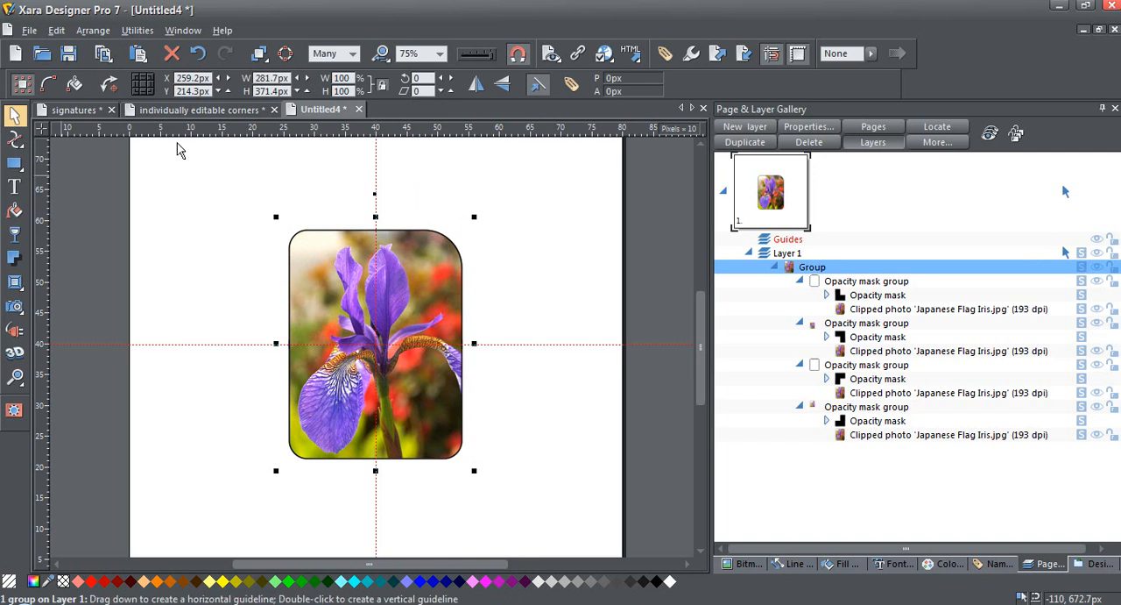
{"action": "mouse_move", "coordinate": [412, 113]}
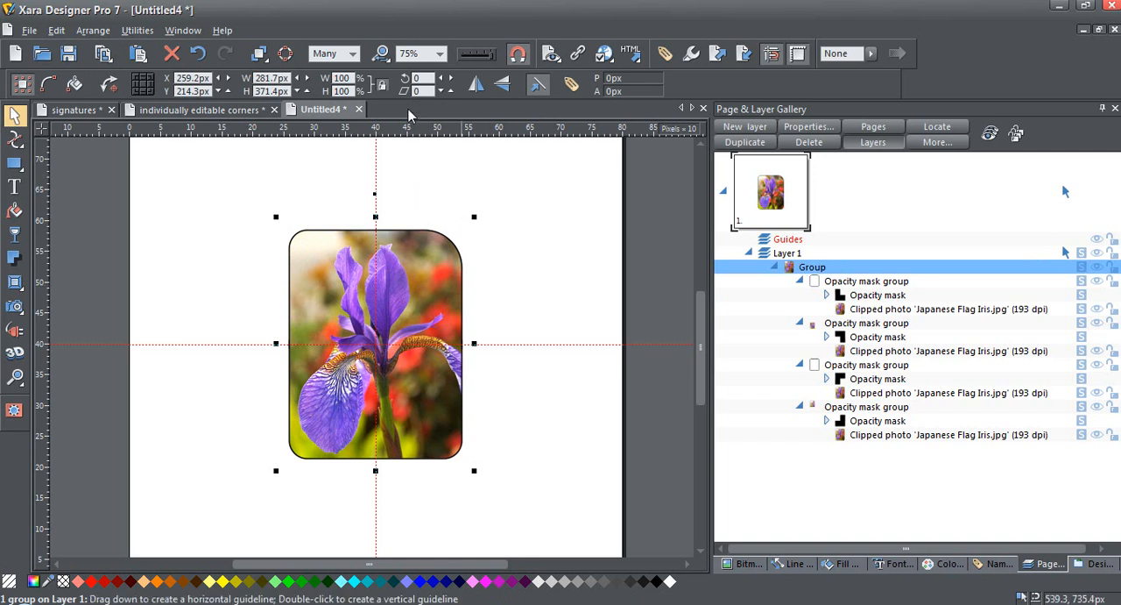
- Try 4px and then 16px outline widths on the rounded photo group
{"action": "left_click", "coordinate": [350, 52]}
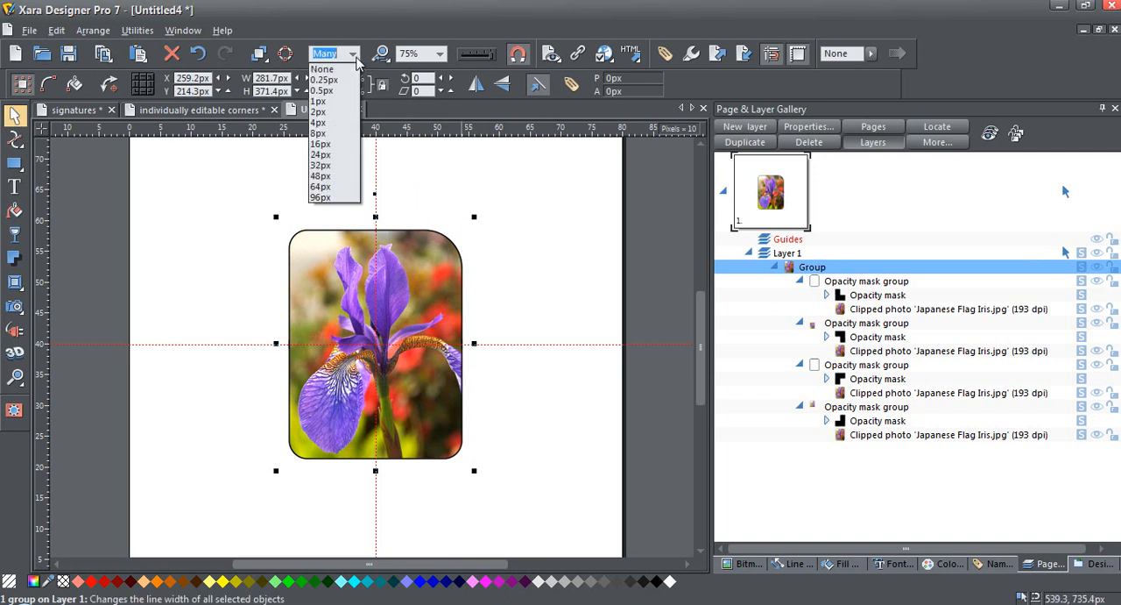
{"action": "mouse_move", "coordinate": [332, 122]}
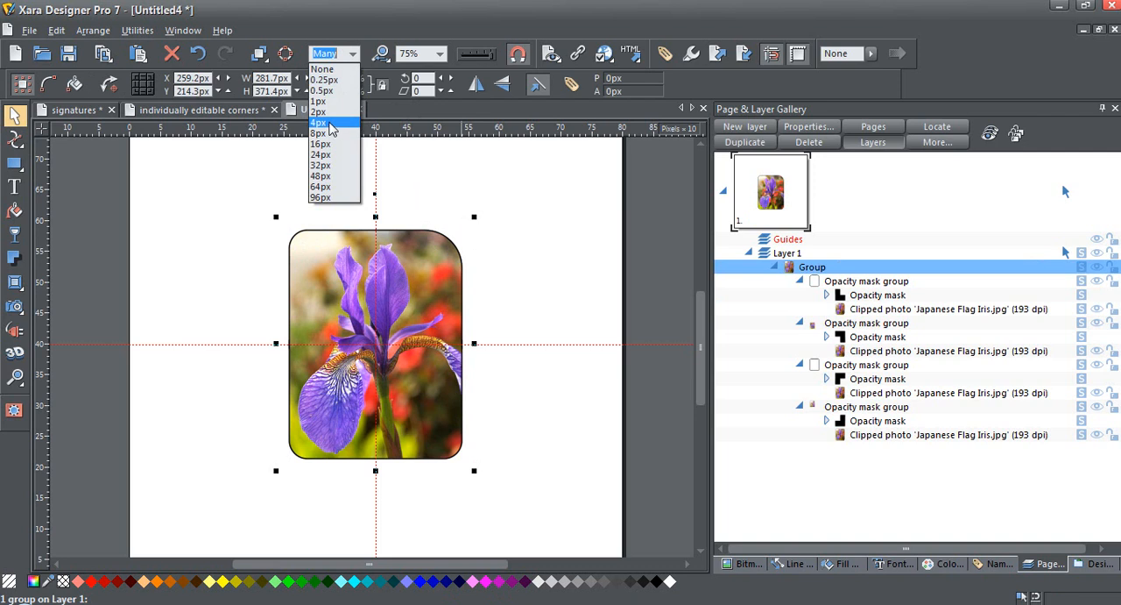
{"action": "left_click", "coordinate": [319, 123]}
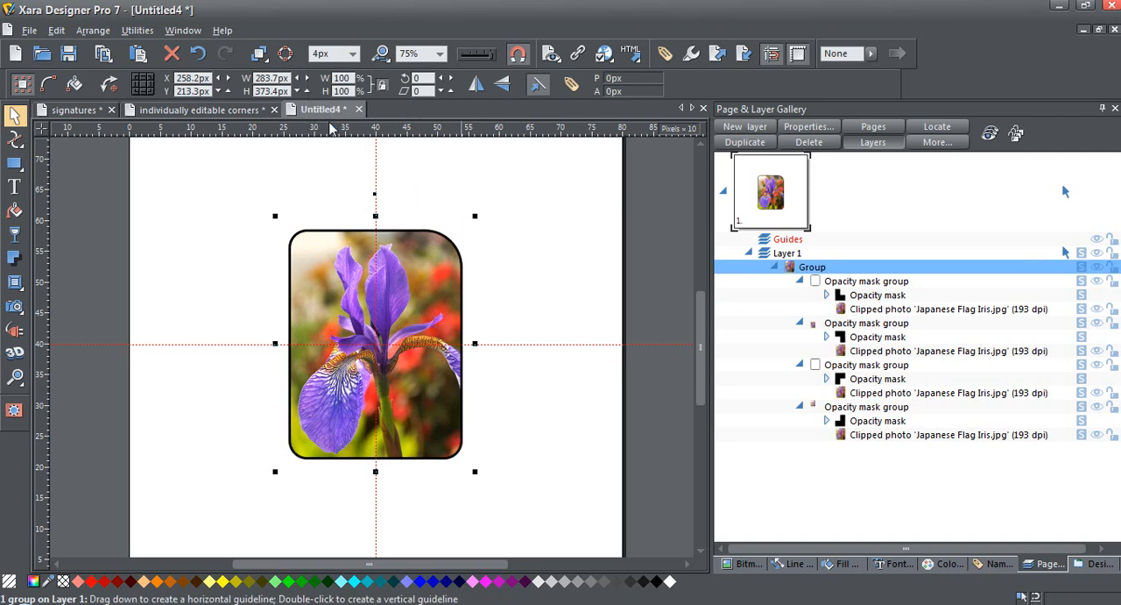
{"action": "left_click", "coordinate": [358, 53]}
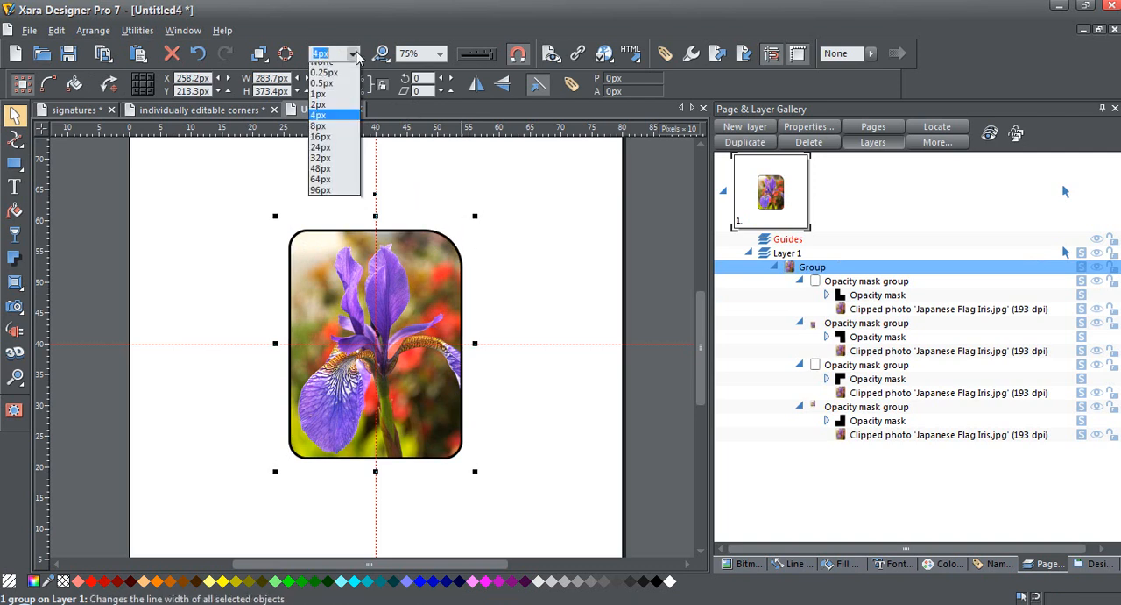
{"action": "left_click", "coordinate": [320, 137]}
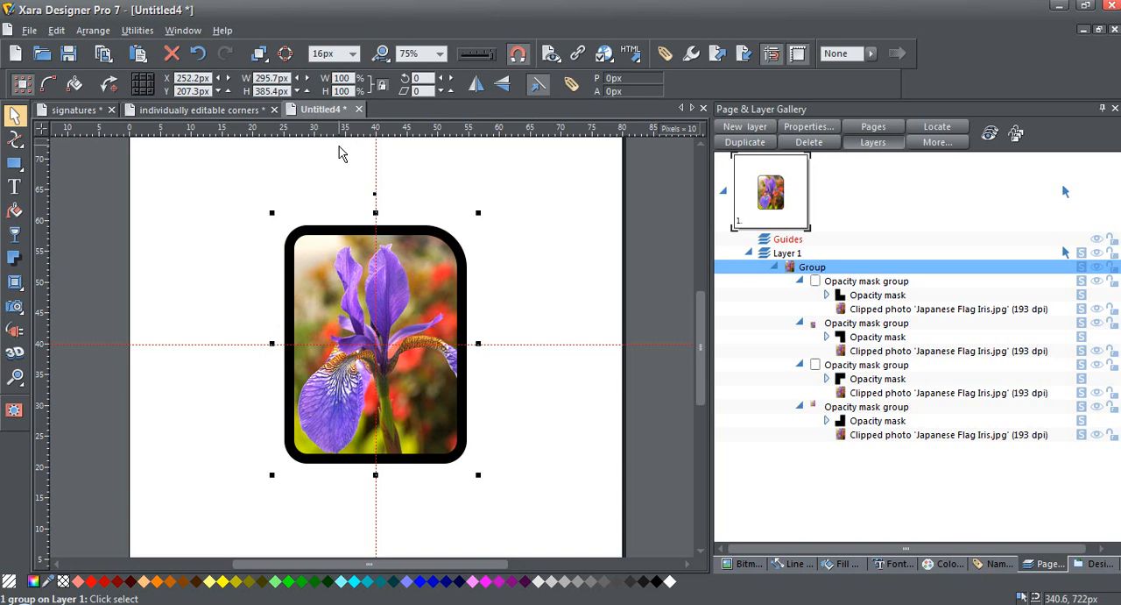
{"action": "mouse_move", "coordinate": [368, 179]}
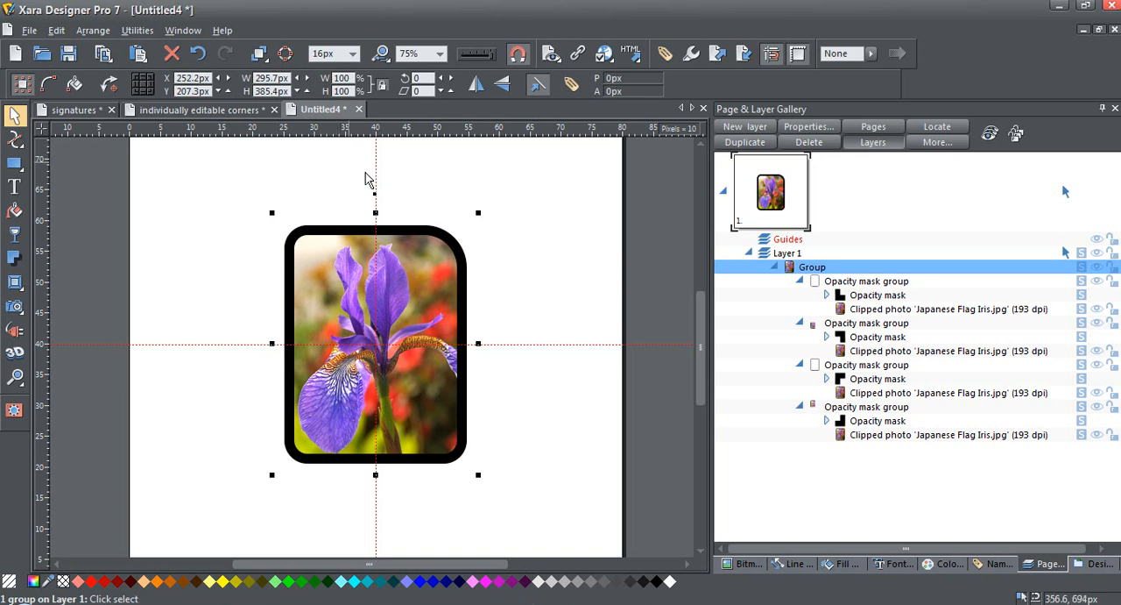
{"action": "mouse_move", "coordinate": [358, 191]}
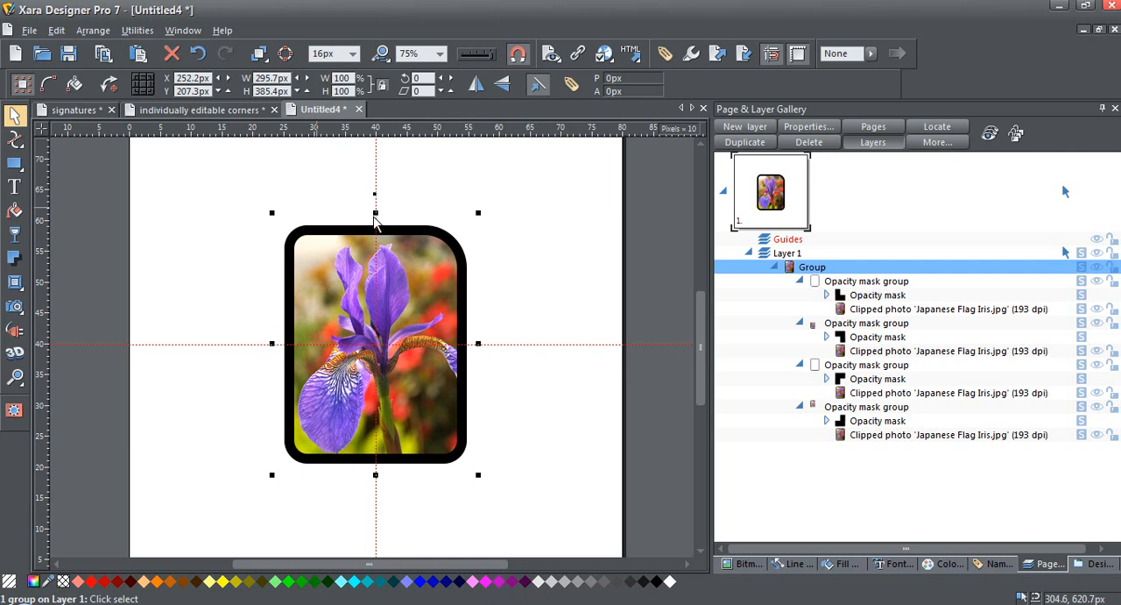
{"action": "mouse_move", "coordinate": [252, 489]}
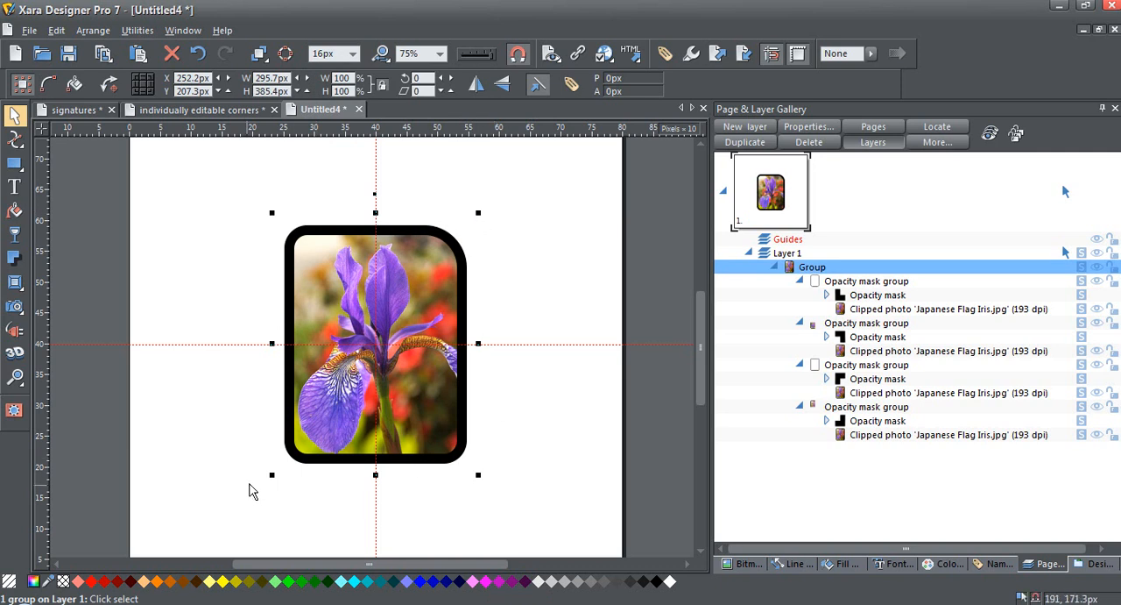
{"action": "mouse_move", "coordinate": [362, 179]}
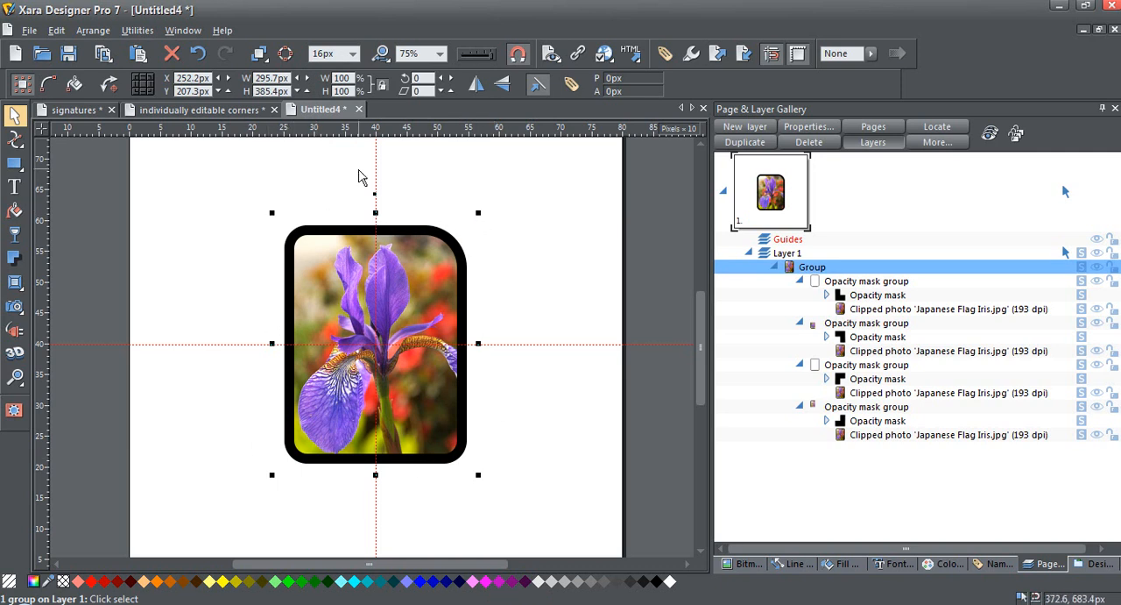
{"action": "mouse_move", "coordinate": [438, 294]}
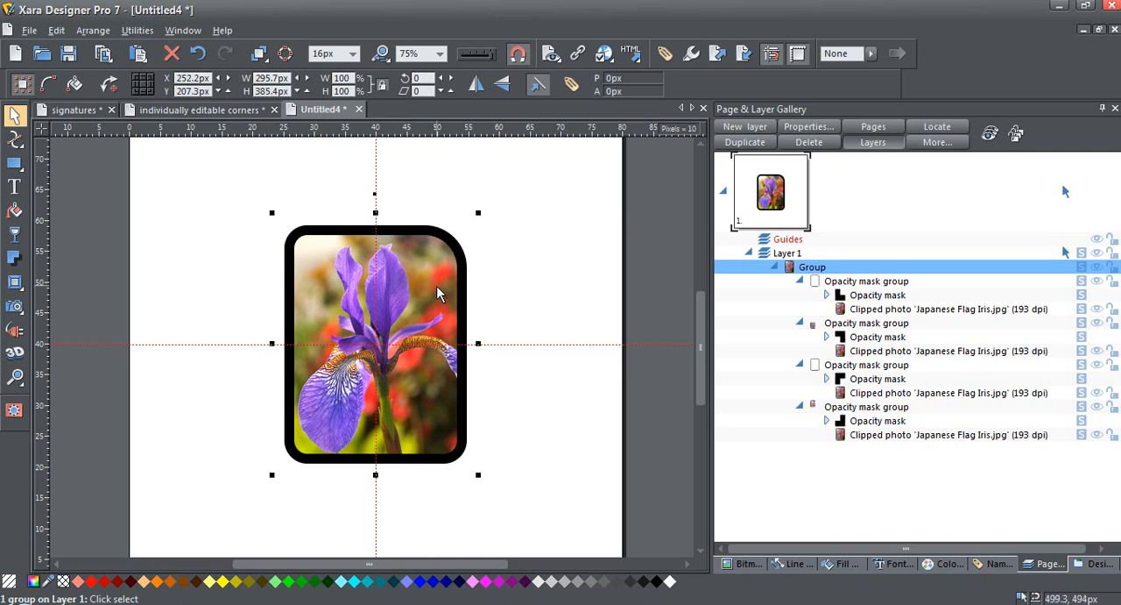
- Set the group's line width to None, leaving the photo borderless
{"action": "left_click", "coordinate": [354, 53]}
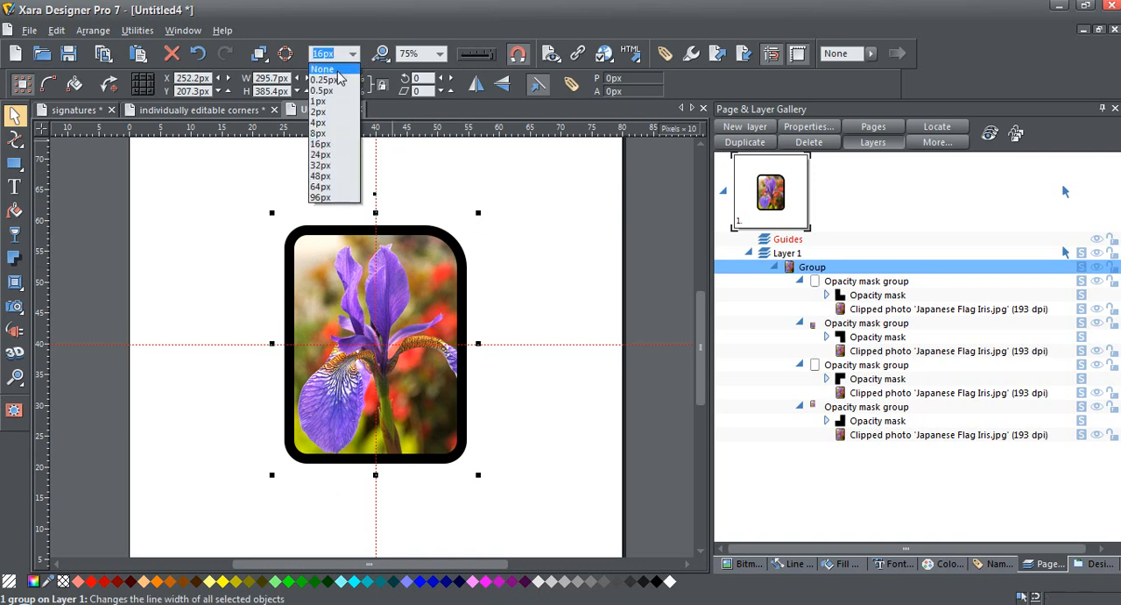
{"action": "left_click", "coordinate": [323, 68]}
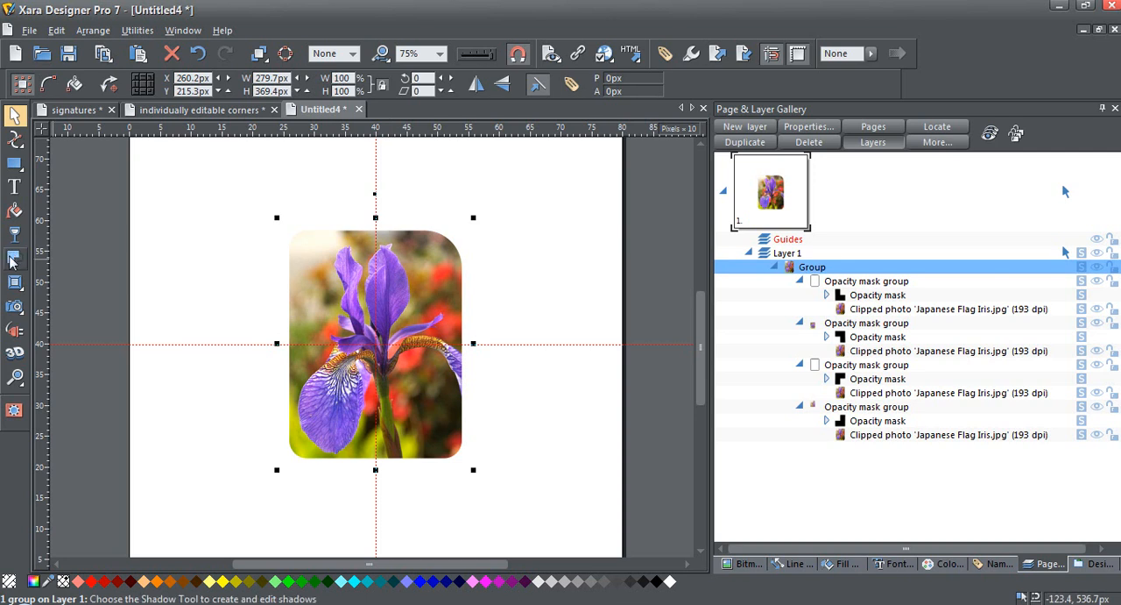
- Give the rounded photo group a wall shadow at 15% transparency, pulled closer to the photo
{"action": "left_click", "coordinate": [14, 259]}
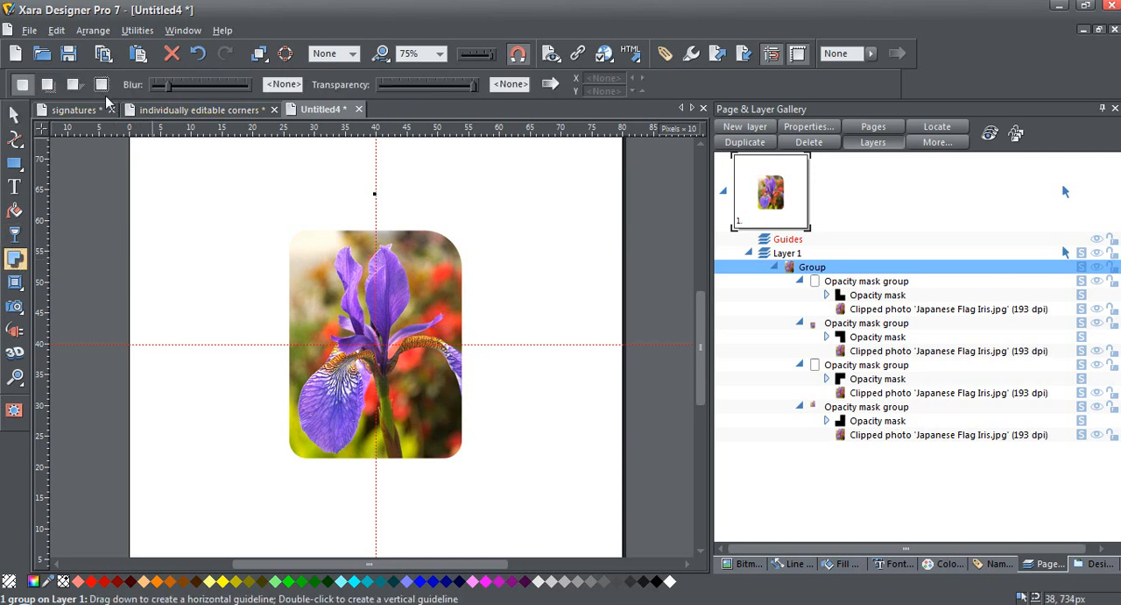
{"action": "mouse_move", "coordinate": [49, 84]}
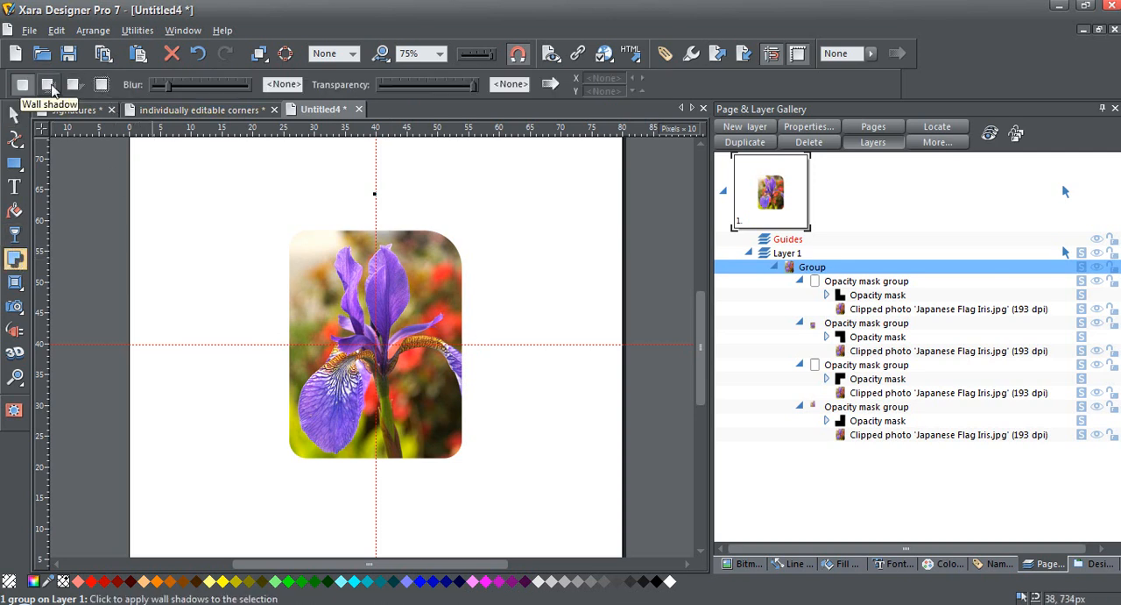
{"action": "left_click", "coordinate": [49, 84]}
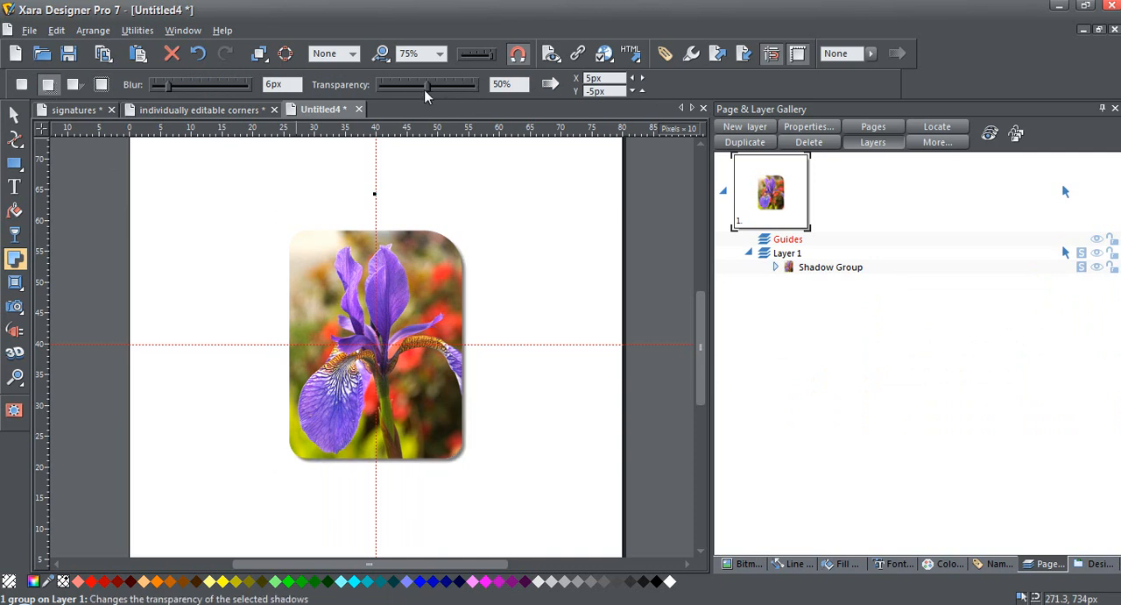
{"action": "left_click_drag", "start_coordinate": [427, 84], "coordinate": [394, 84]}
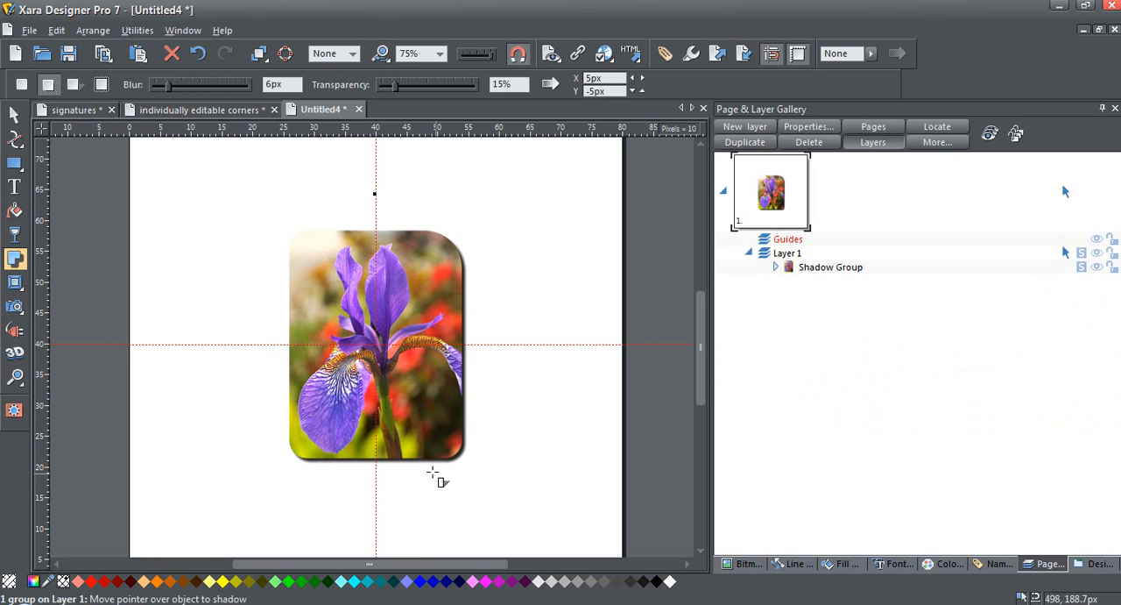
{"action": "left_click_drag", "start_coordinate": [441, 480], "coordinate": [424, 453]}
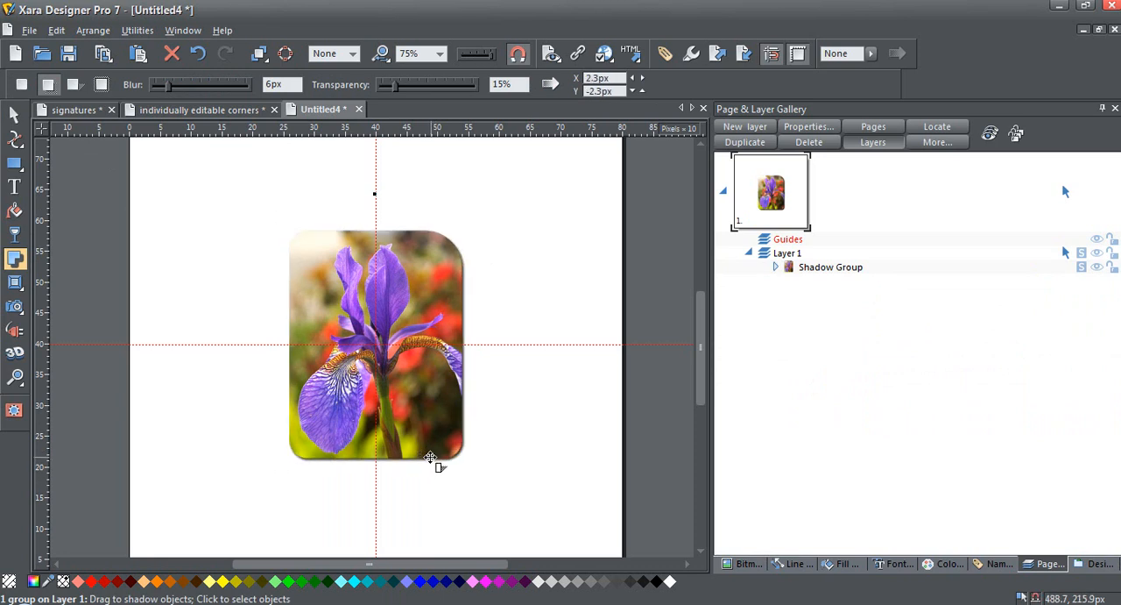
{"action": "mouse_move", "coordinate": [508, 441]}
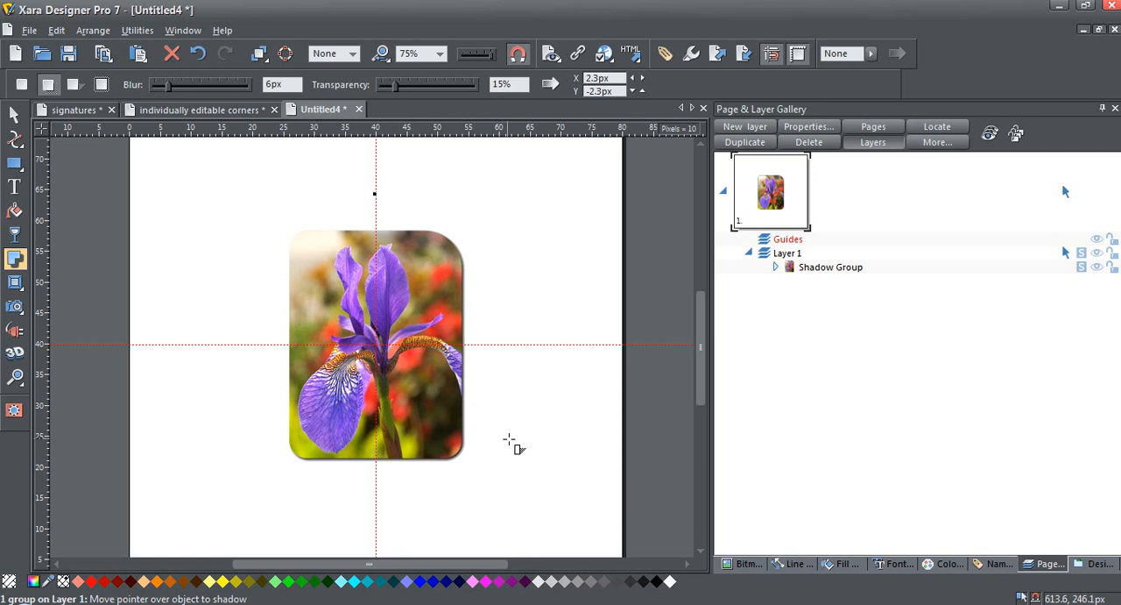
{"action": "mouse_move", "coordinate": [491, 445]}
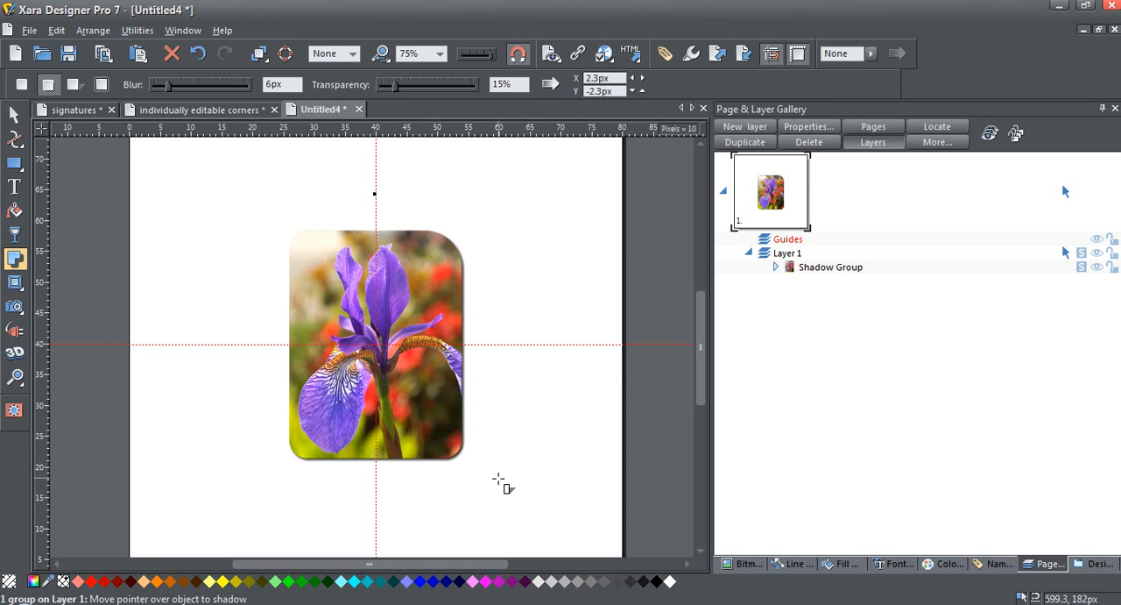
{"action": "mouse_move", "coordinate": [501, 482]}
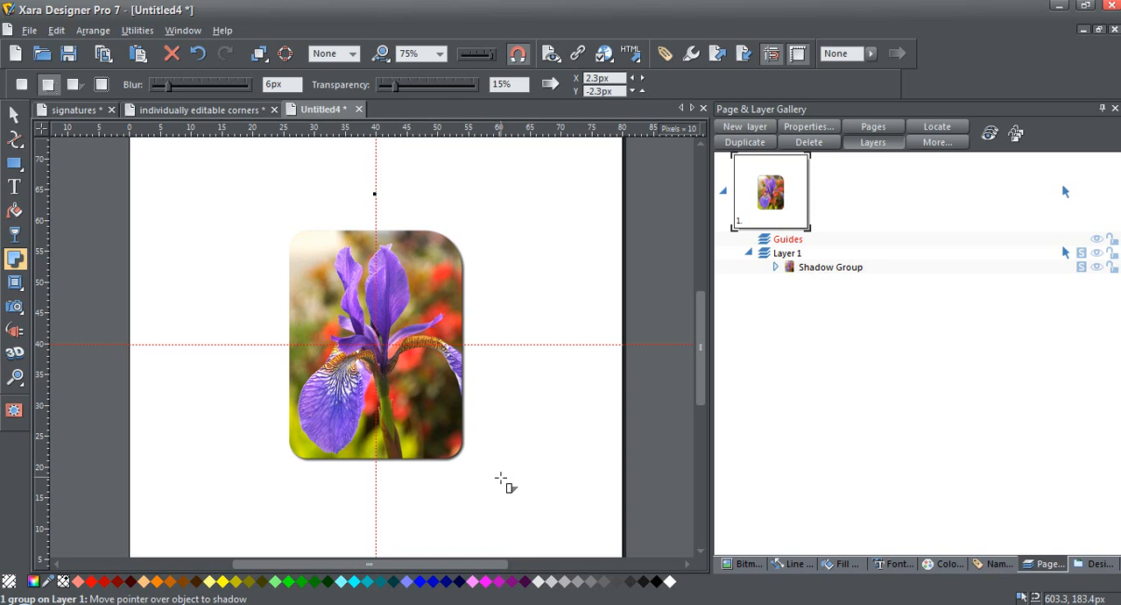
{"action": "mouse_move", "coordinate": [508, 419]}
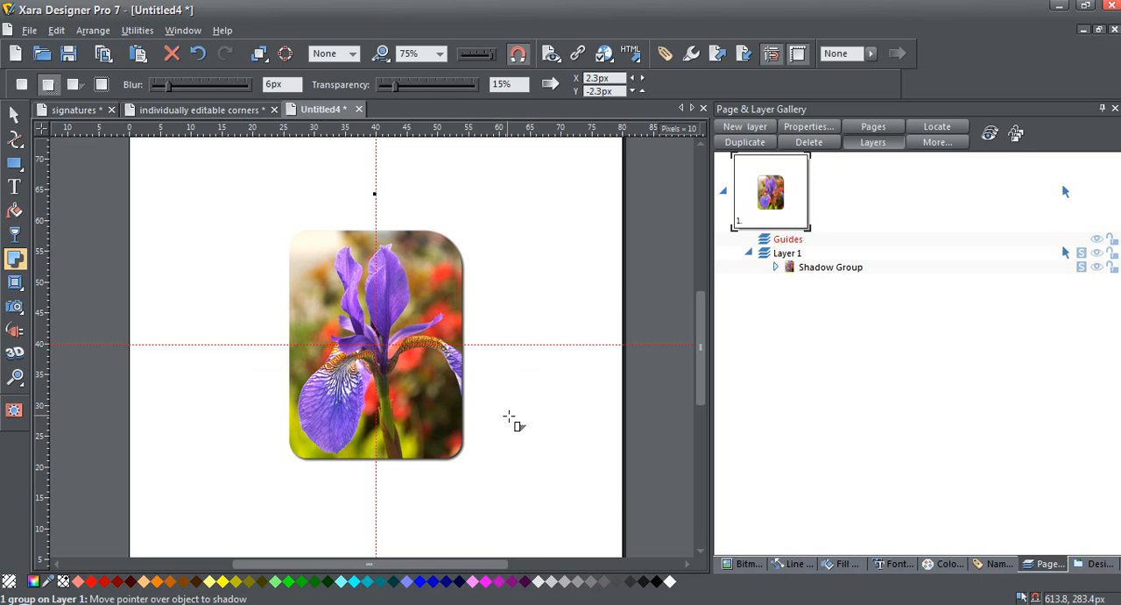
{"action": "mouse_move", "coordinate": [411, 414]}
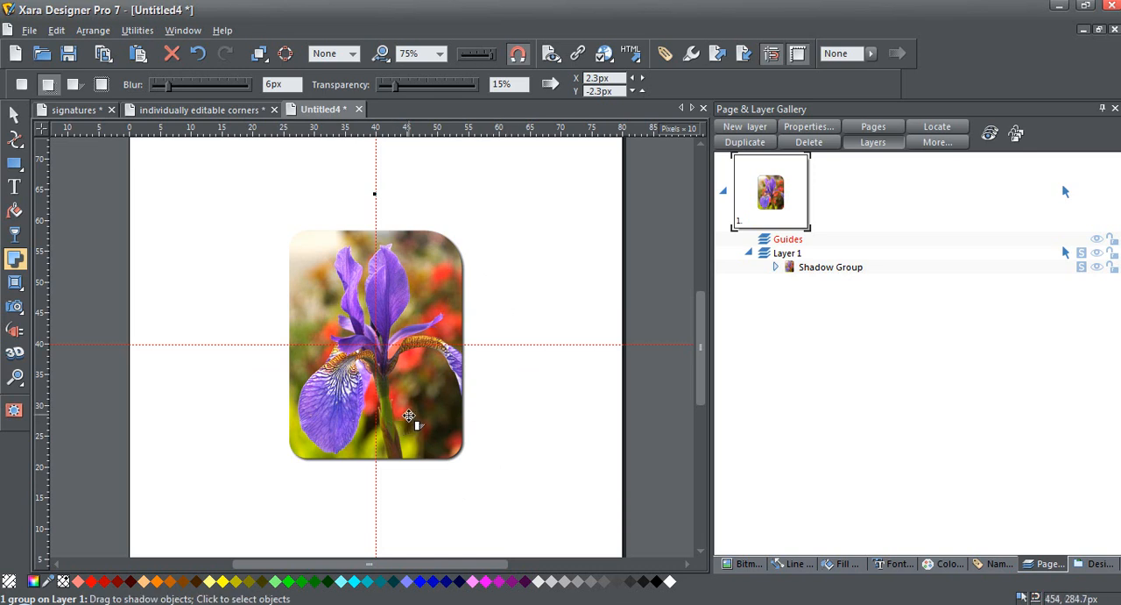
{"action": "mouse_move", "coordinate": [422, 406]}
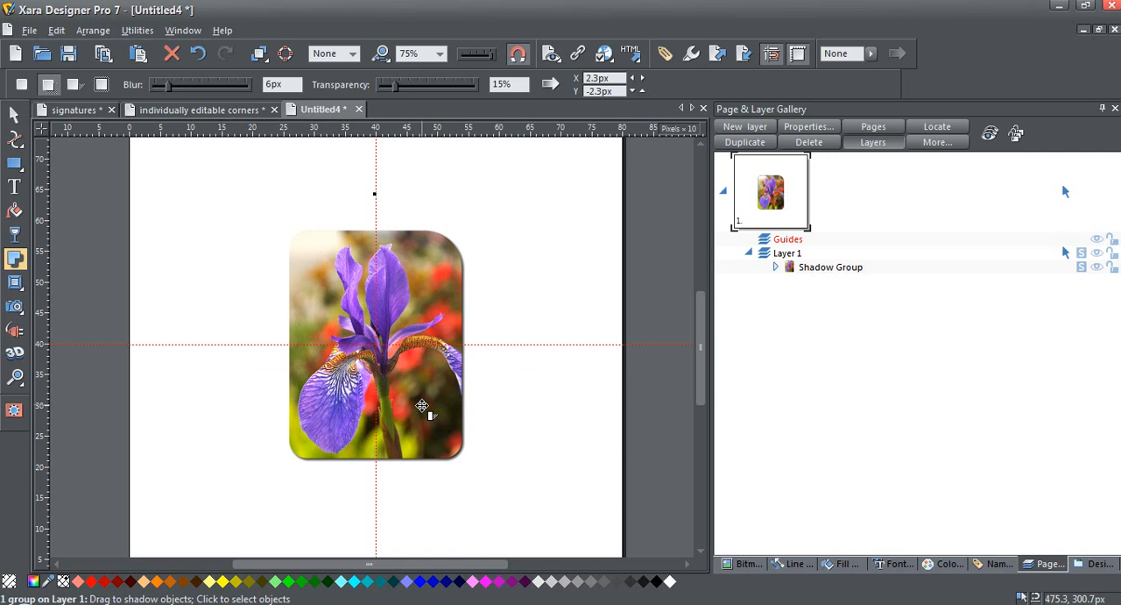
{"action": "mouse_move", "coordinate": [386, 434]}
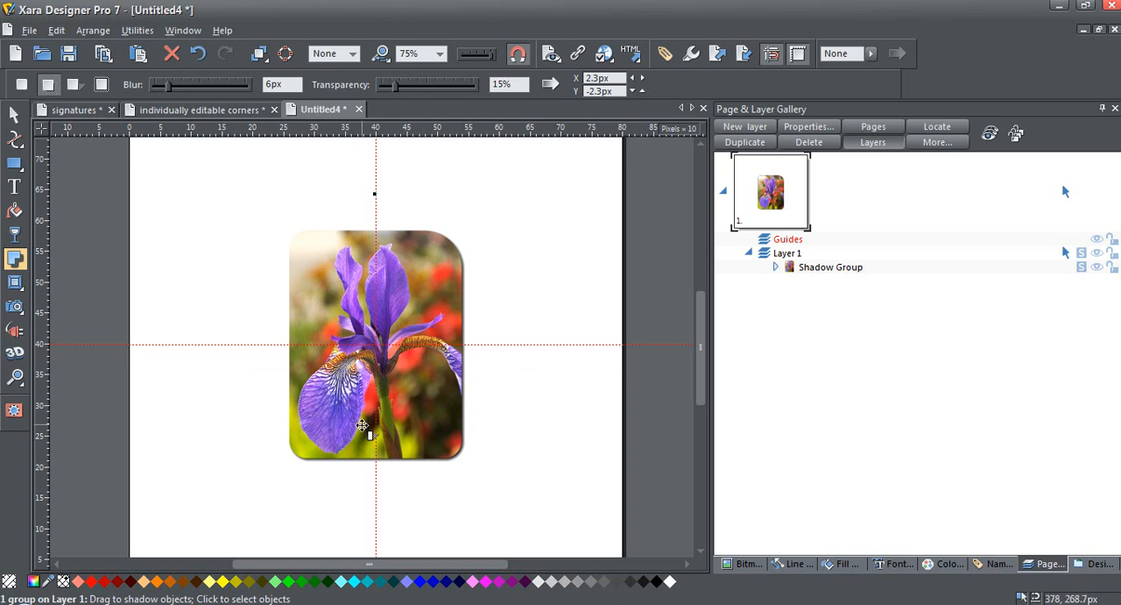
{"action": "mouse_move", "coordinate": [504, 525]}
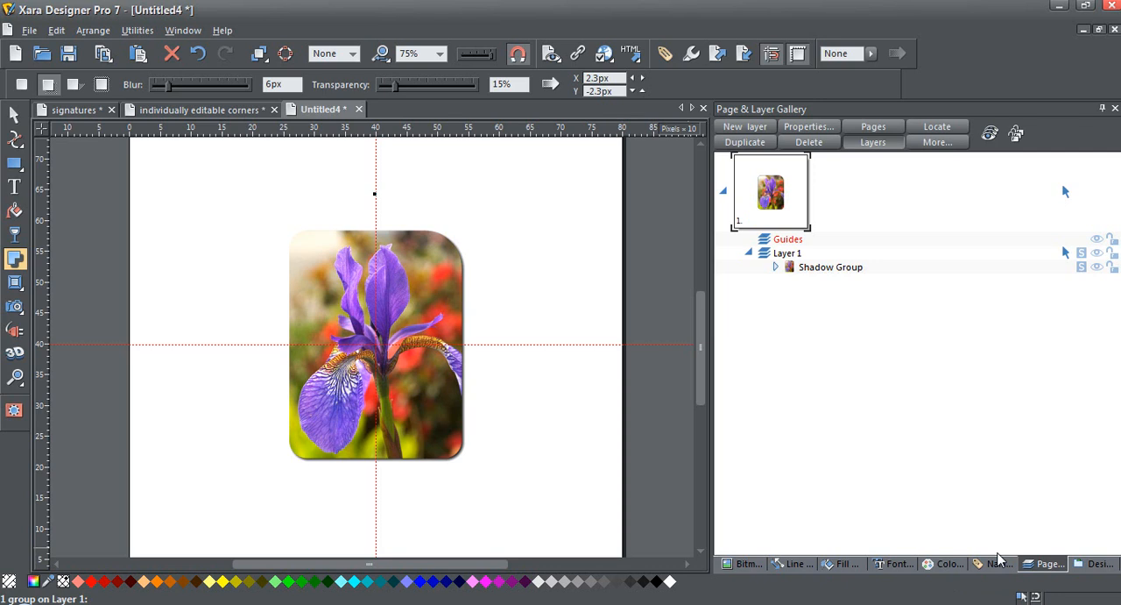
{"action": "mouse_move", "coordinate": [722, 558]}
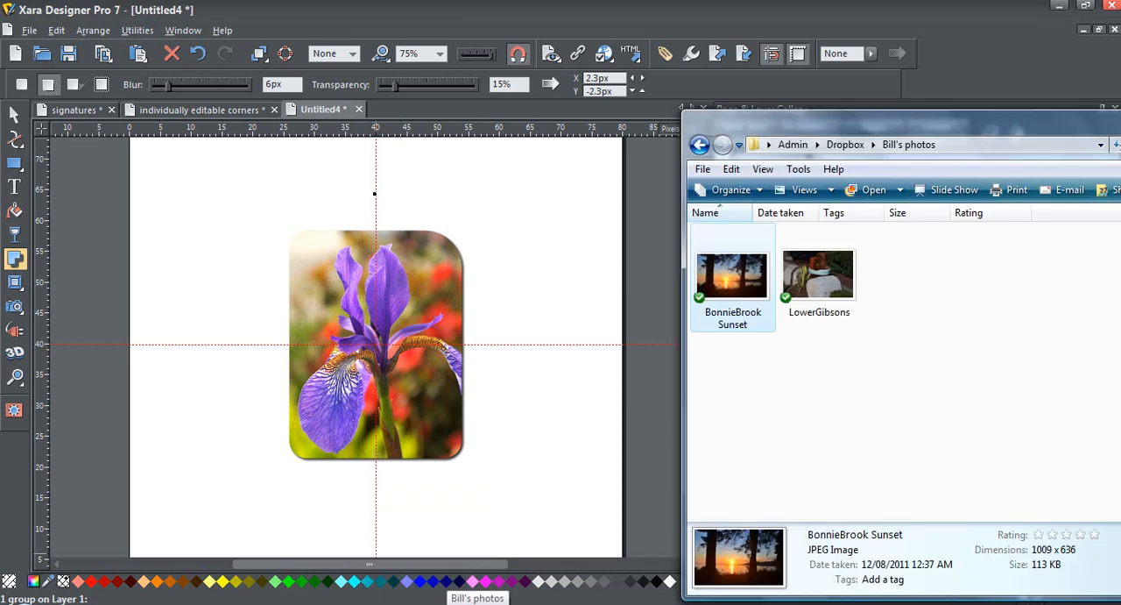
{"action": "mouse_move", "coordinate": [752, 343]}
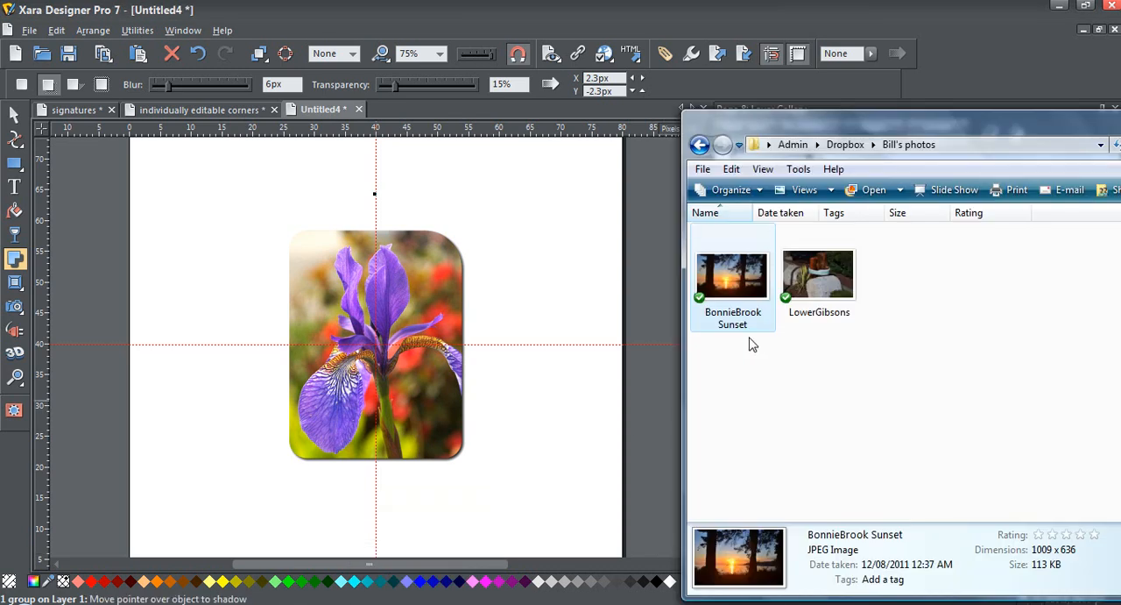
{"action": "mouse_move", "coordinate": [733, 277]}
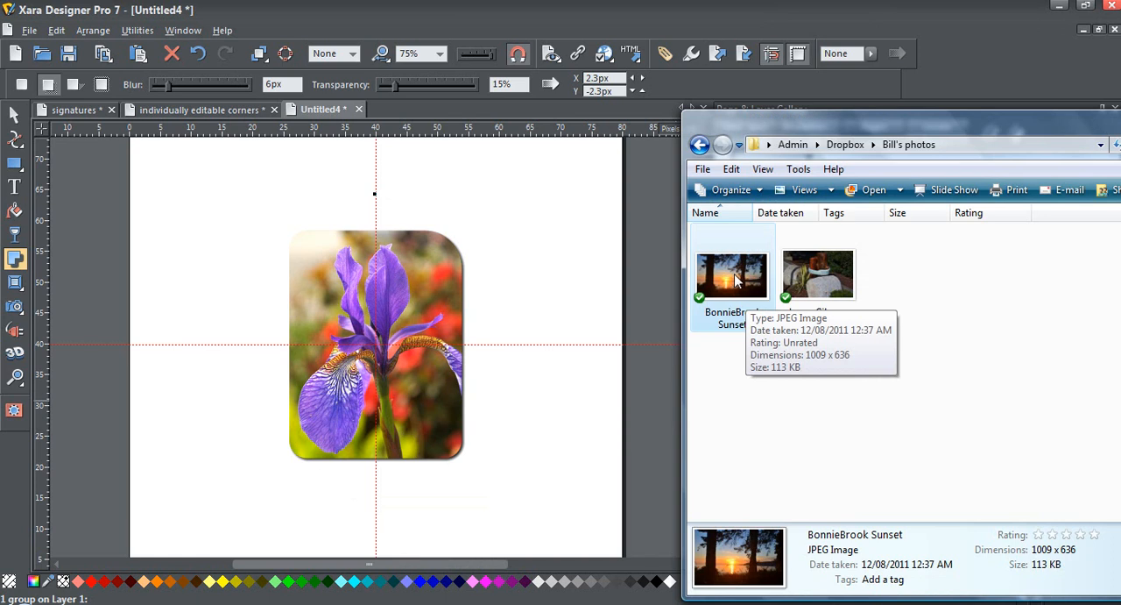
{"action": "mouse_move", "coordinate": [202, 248]}
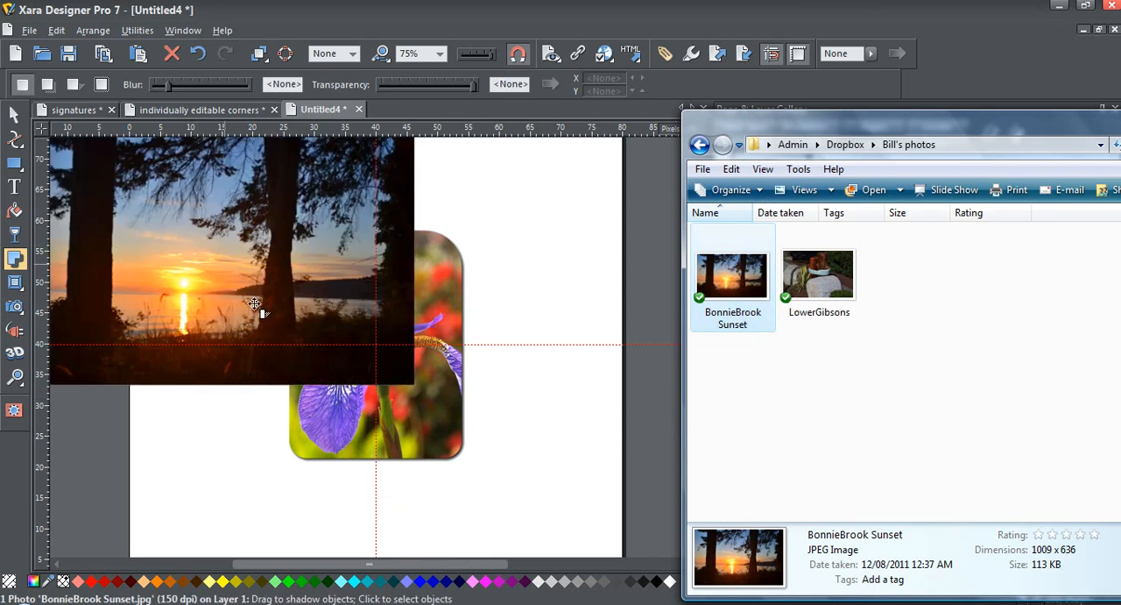
{"action": "mouse_move", "coordinate": [231, 228]}
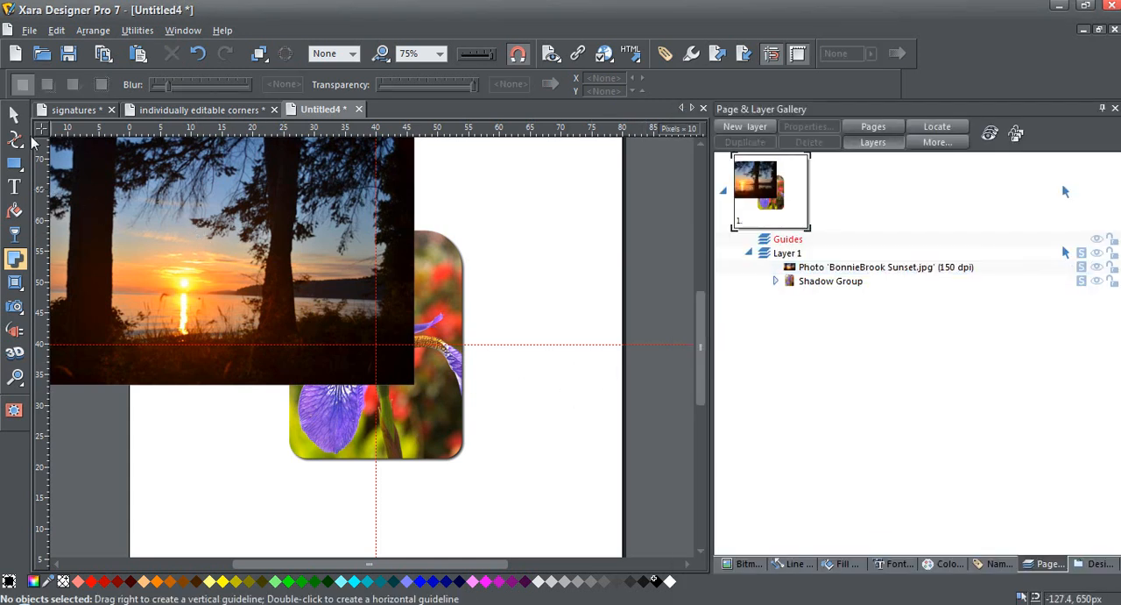
- Select the placed BonnieBrook Sunset photo on the page so it can be deleted
{"action": "left_click", "coordinate": [224, 280]}
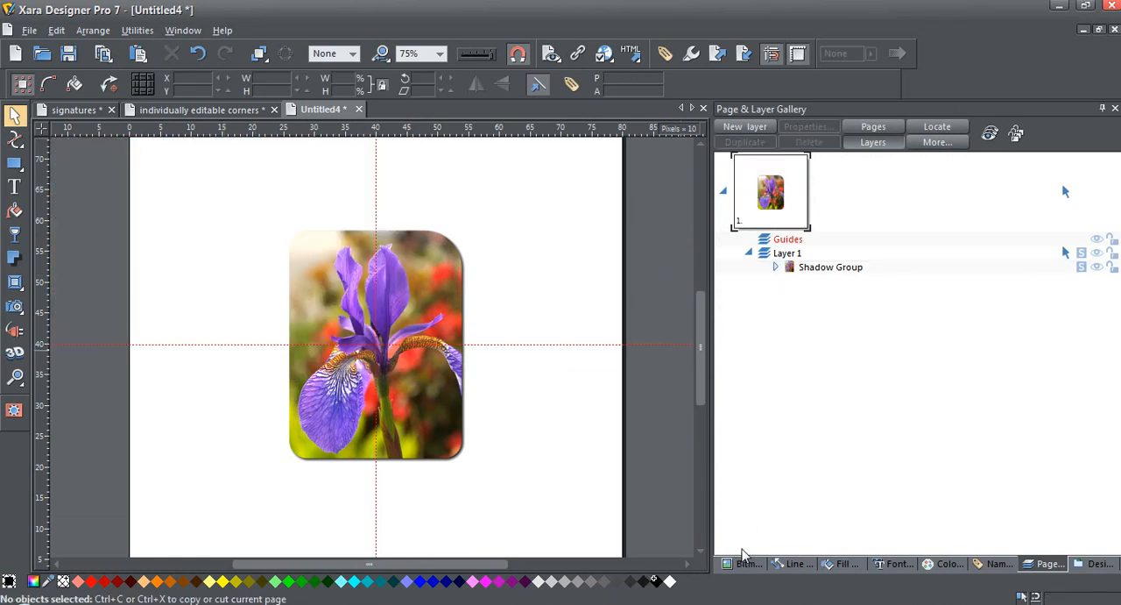
{"action": "mouse_move", "coordinate": [776, 270]}
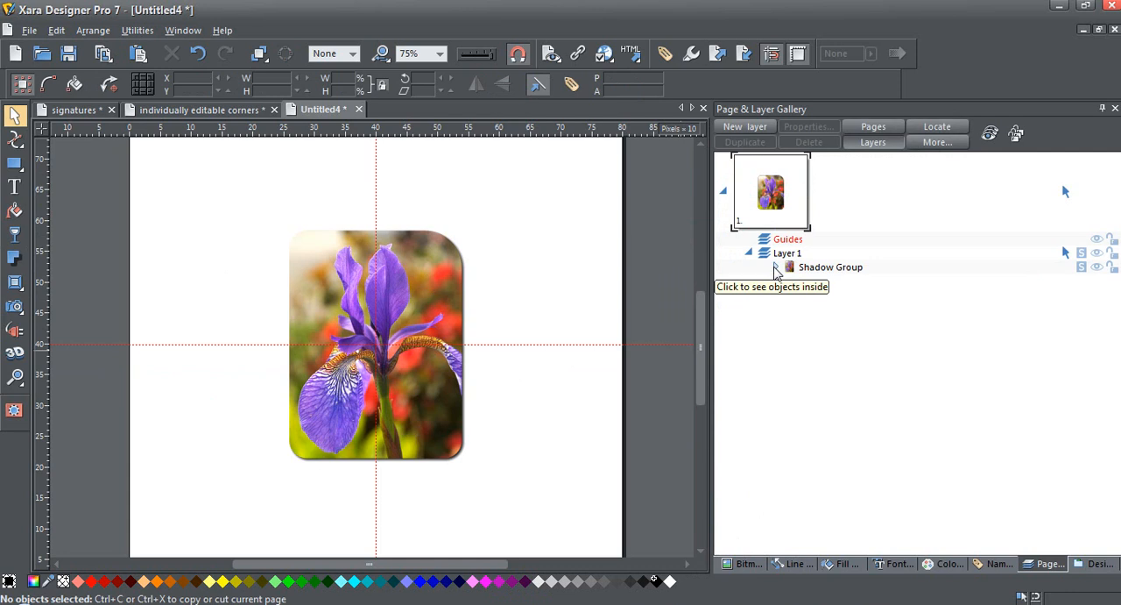
- Expand the Shadow Group and Ctrl-select the four Clipped photo entries inside the mask groups
{"action": "left_click", "coordinate": [777, 267]}
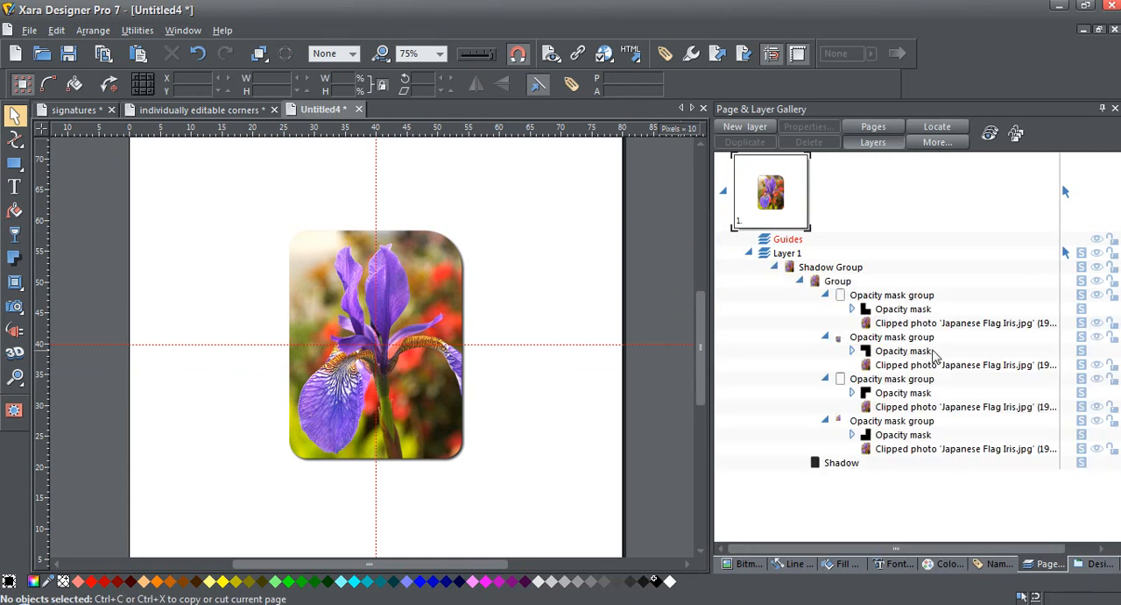
{"action": "left_click", "coordinate": [964, 322]}
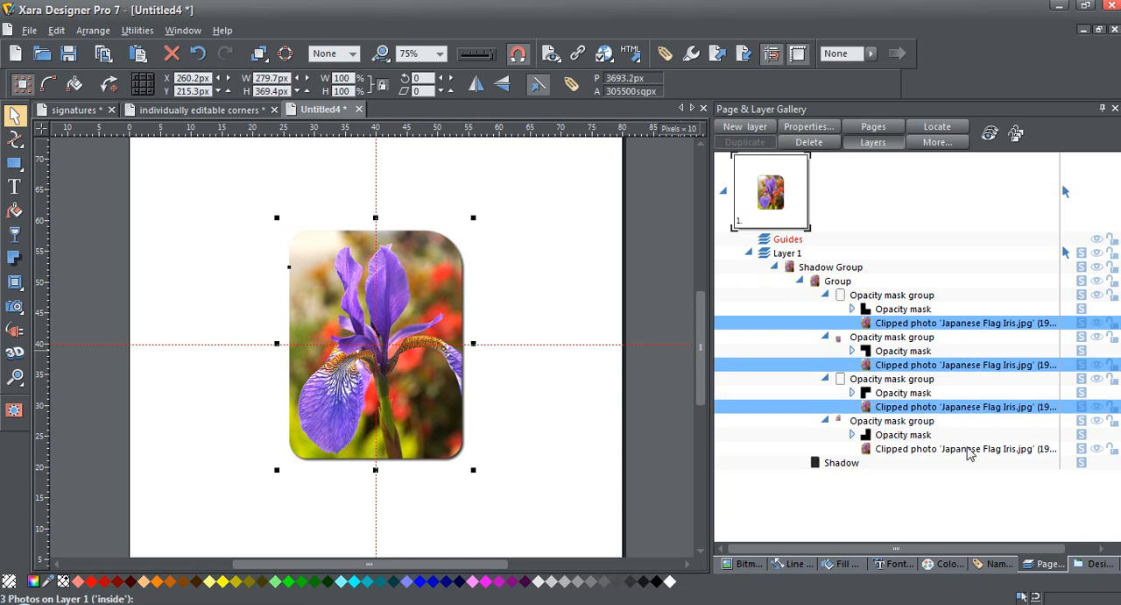
{"action": "left_click", "coordinate": [964, 448]}
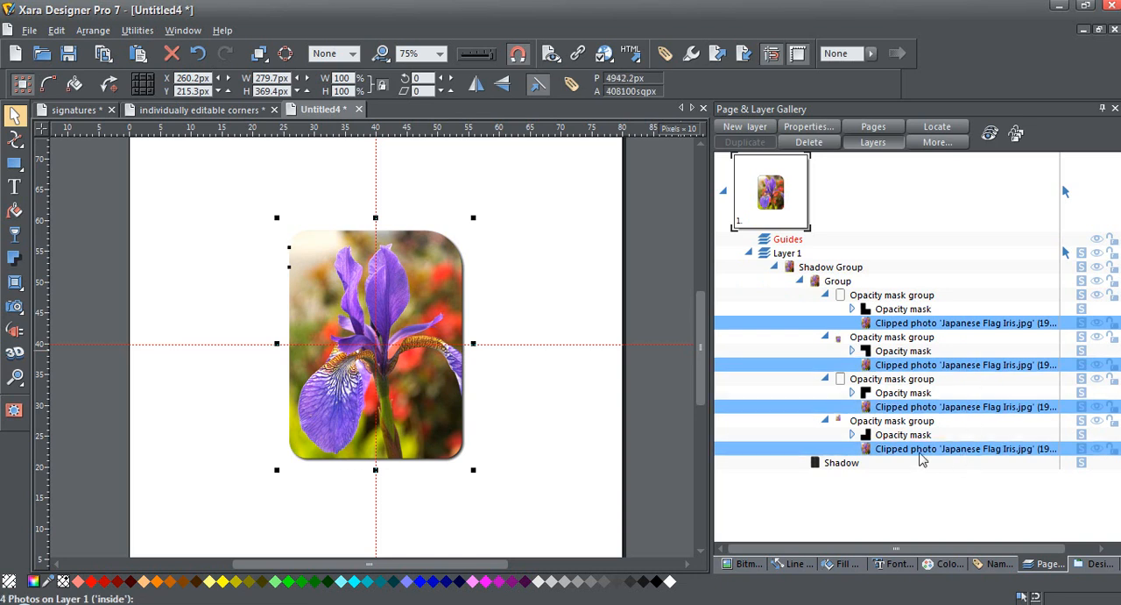
{"action": "mouse_move", "coordinate": [901, 379]}
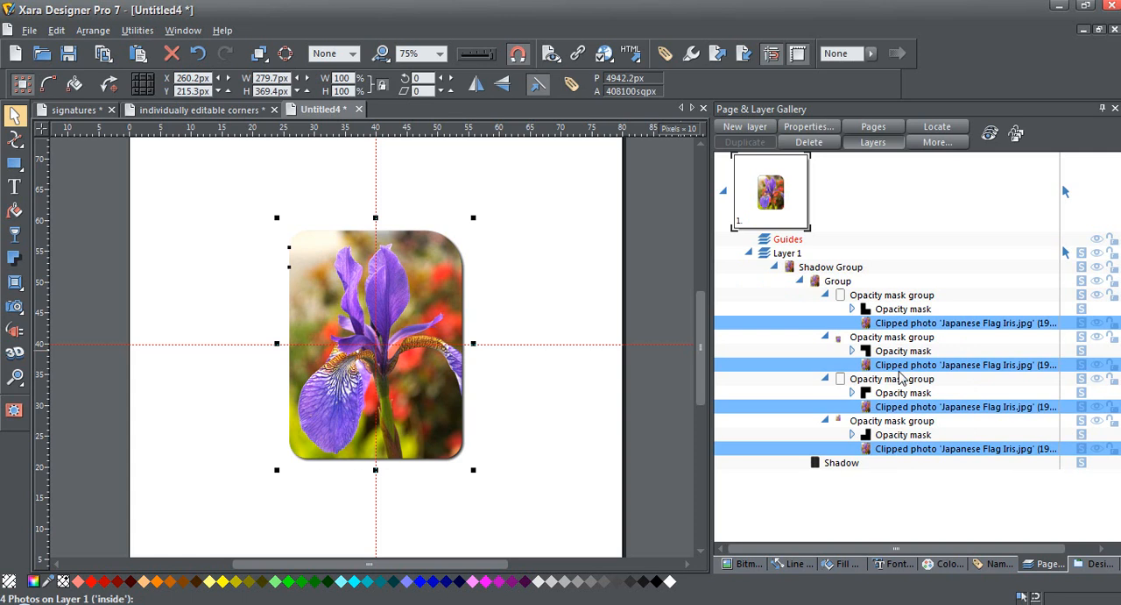
{"action": "mouse_move", "coordinate": [911, 459]}
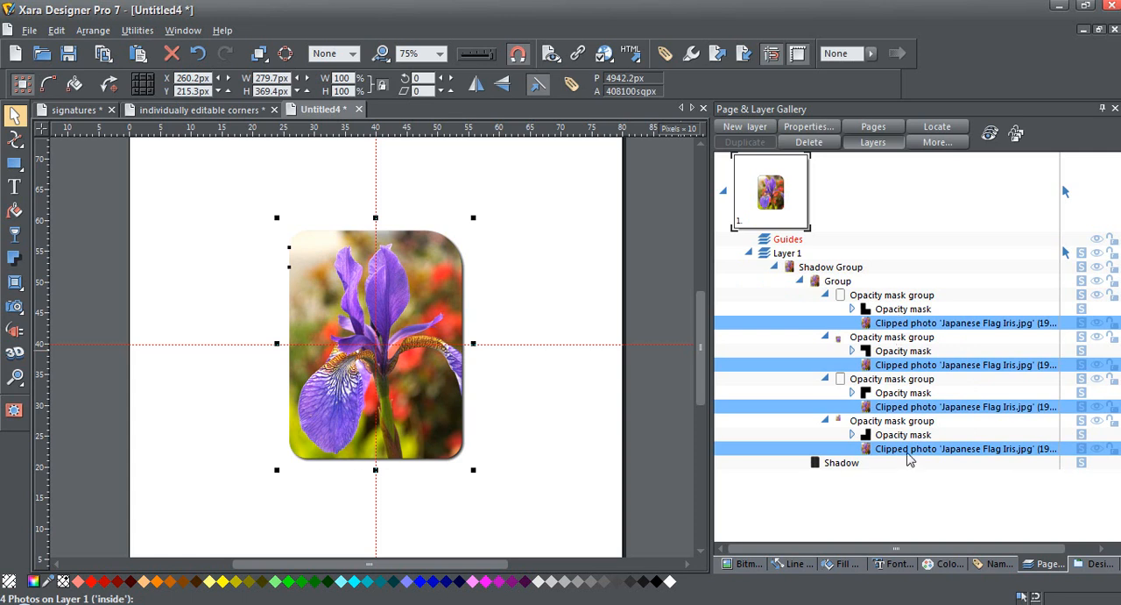
{"action": "mouse_move", "coordinate": [722, 486]}
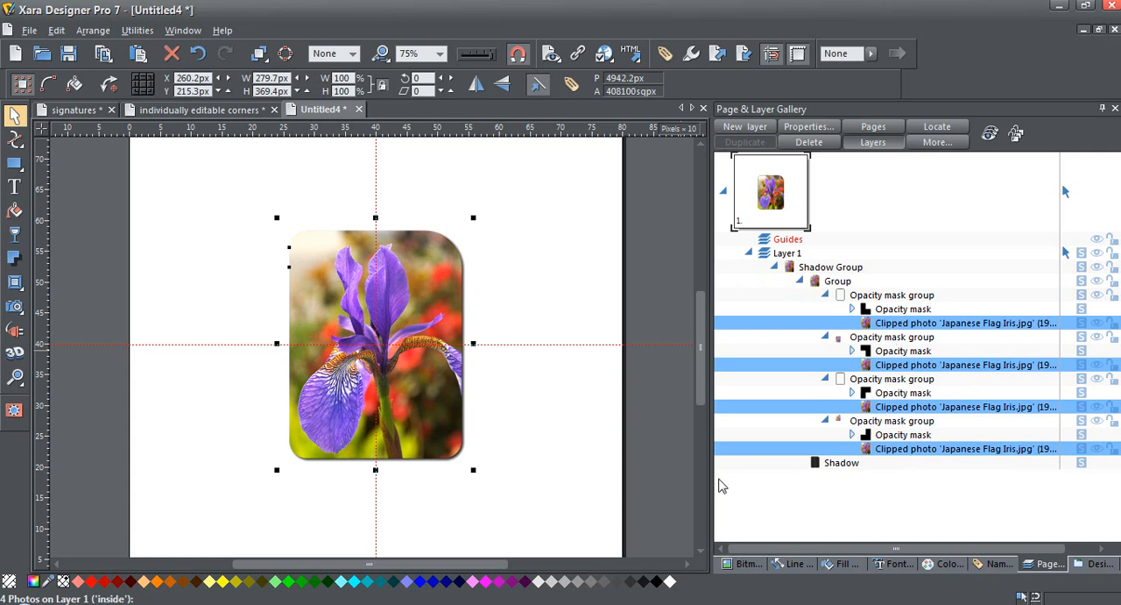
{"action": "mouse_move", "coordinate": [750, 564]}
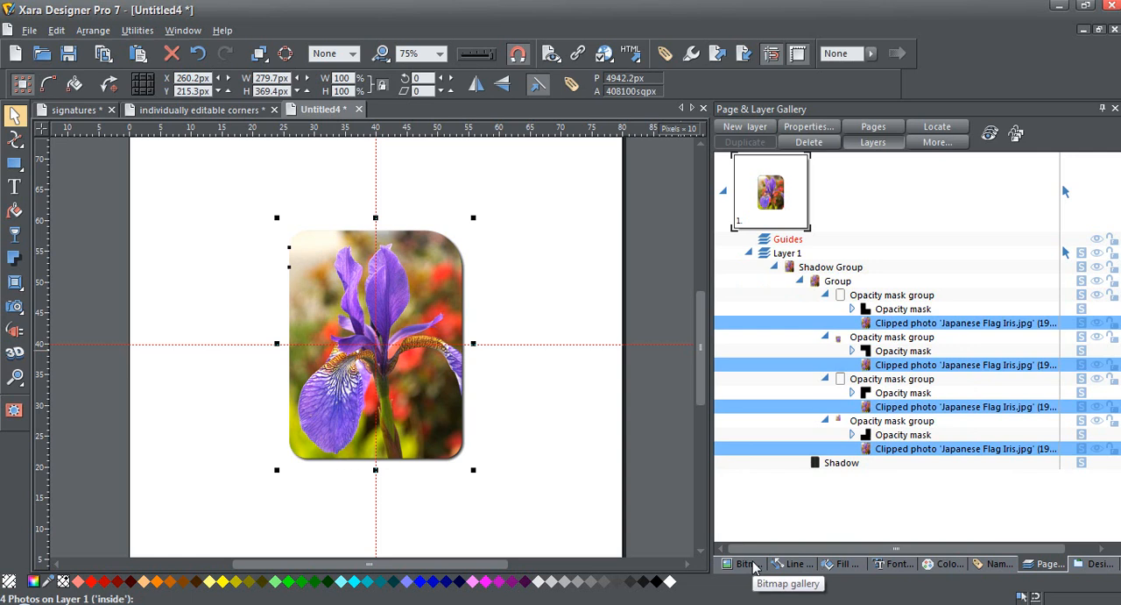
- Fill the selected clipped photos with BonnieBrook Sunset.jpg from the Bitmap gallery
{"action": "left_click", "coordinate": [743, 564]}
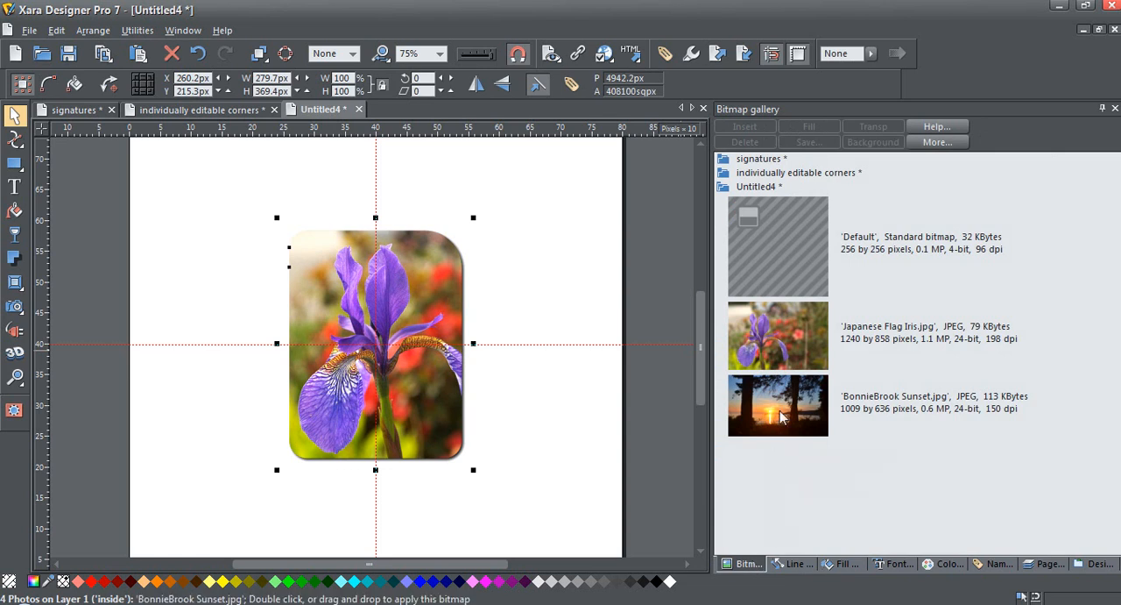
{"action": "left_click", "coordinate": [778, 407]}
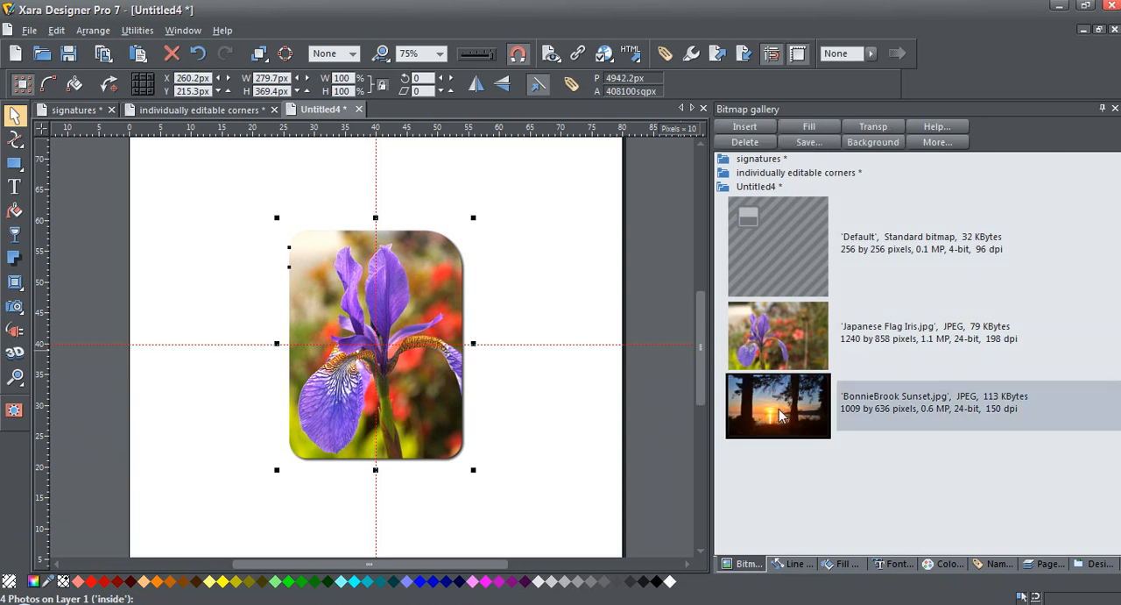
{"action": "mouse_move", "coordinate": [778, 407]}
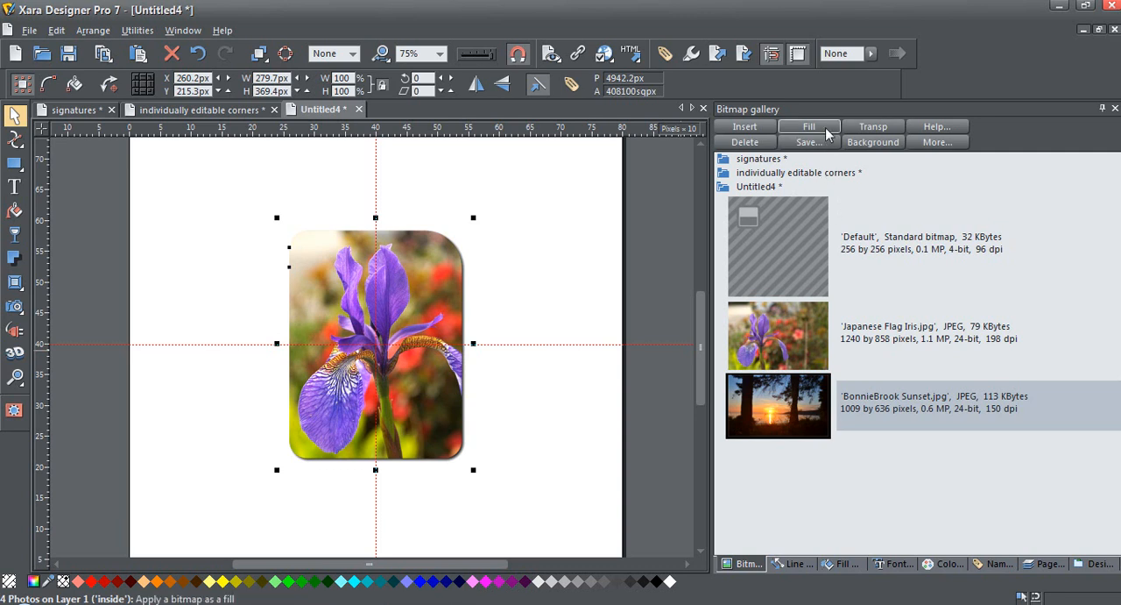
{"action": "left_click", "coordinate": [809, 126]}
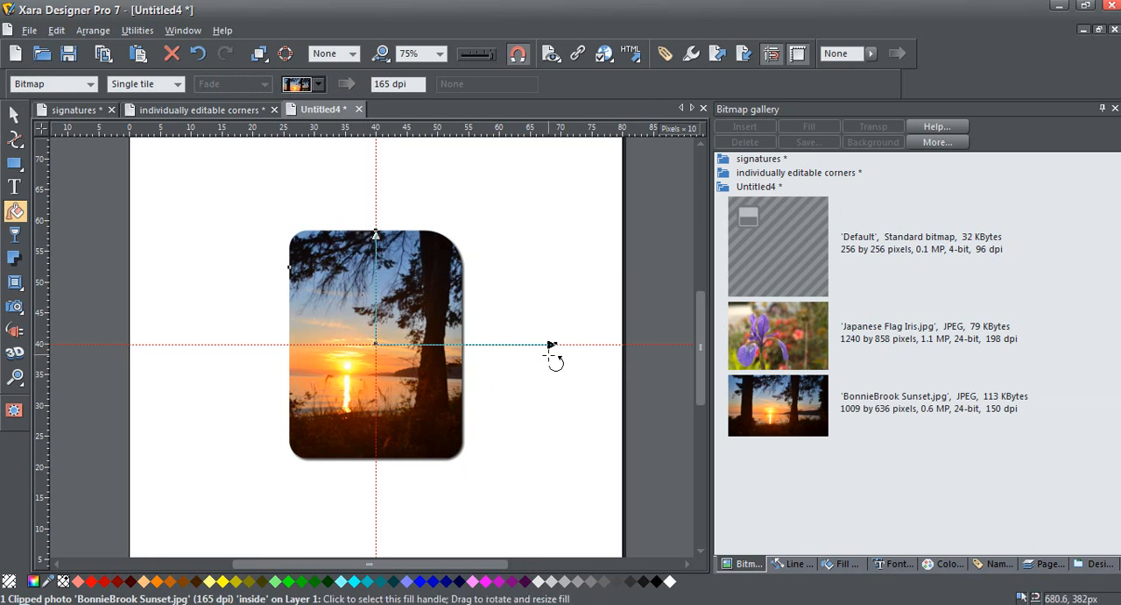
{"action": "mouse_move", "coordinate": [512, 343]}
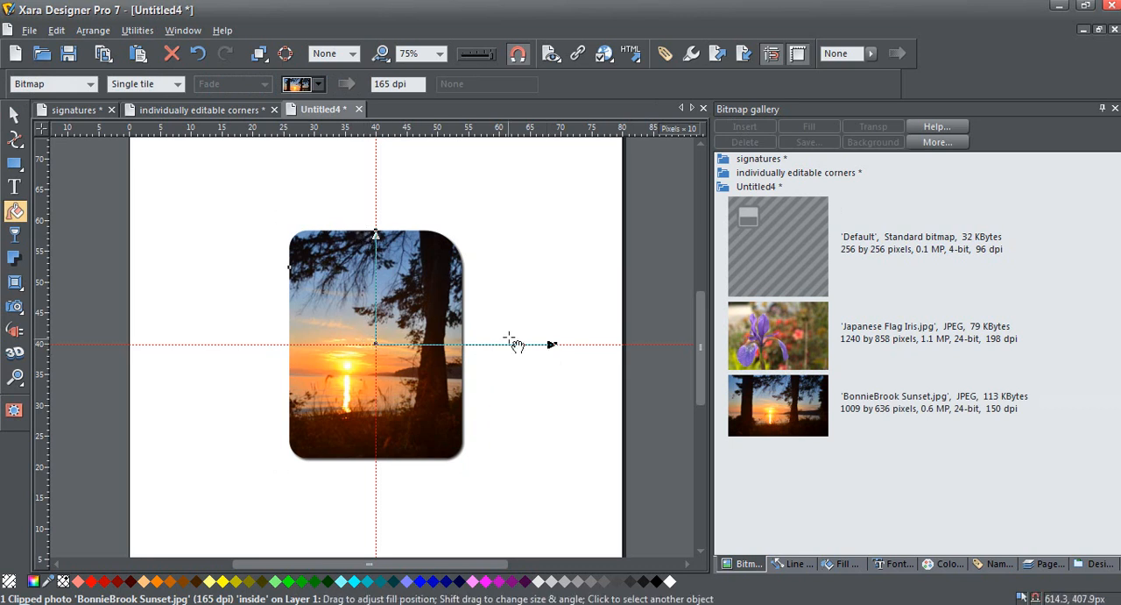
{"action": "mouse_move", "coordinate": [579, 455]}
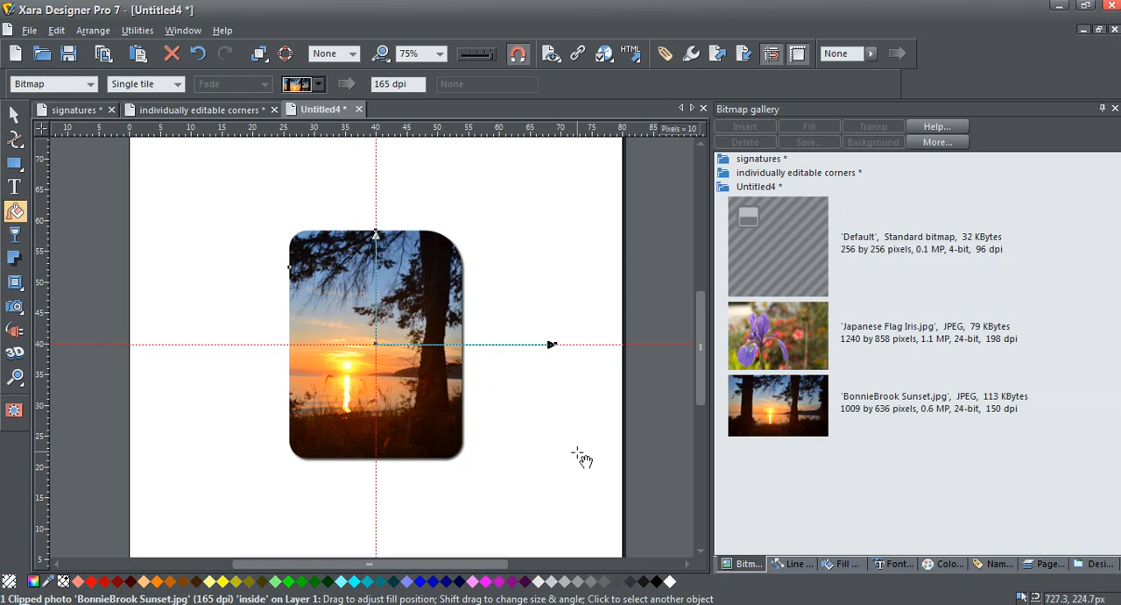
{"action": "mouse_move", "coordinate": [998, 480]}
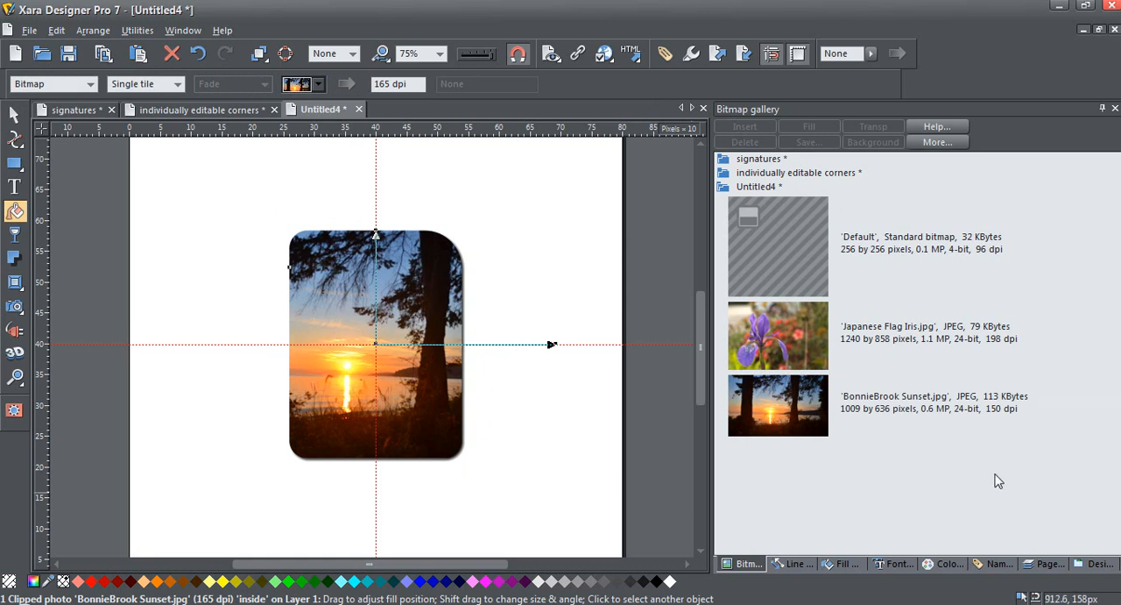
{"action": "mouse_move", "coordinate": [1048, 565]}
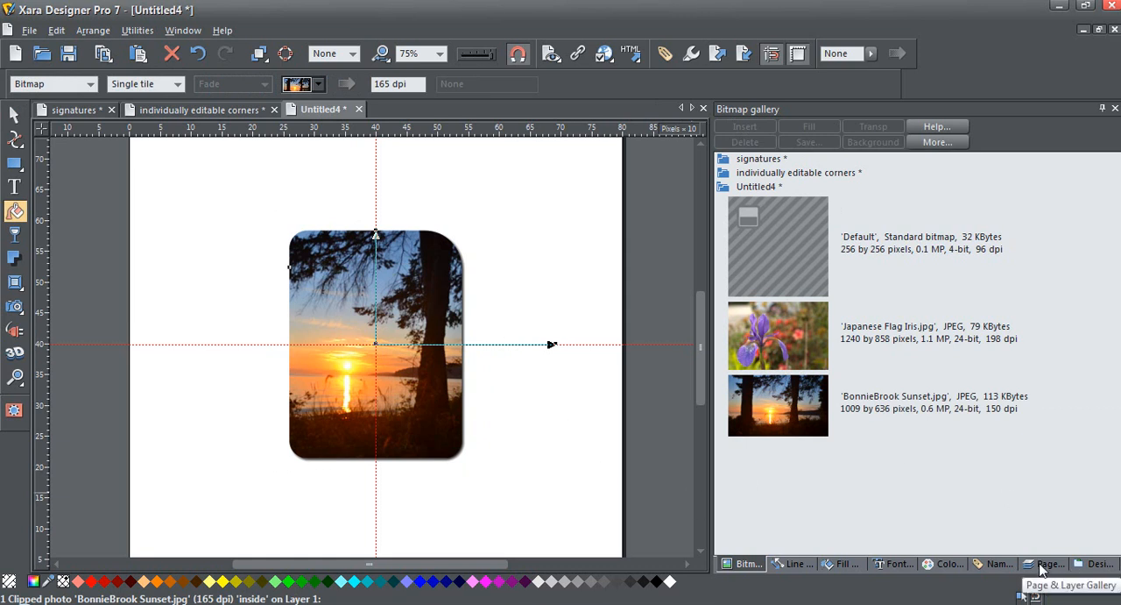
- Back in the Page & Layer Gallery, Ctrl-select the four clipped sunset photos and choose the Fill tool
{"action": "left_click", "coordinate": [1048, 565]}
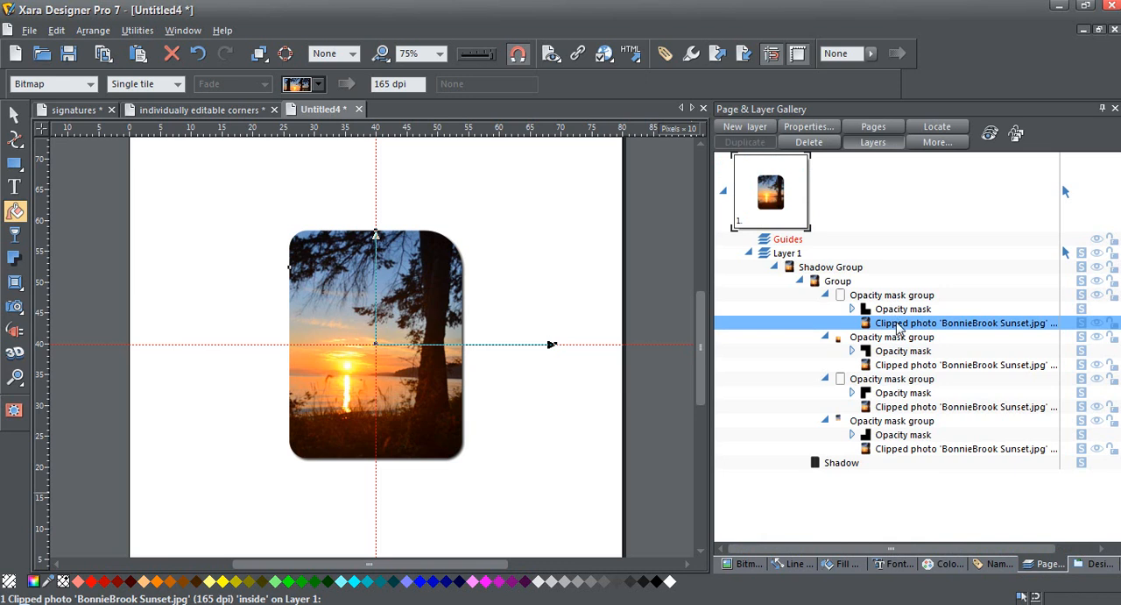
{"action": "mouse_move", "coordinate": [944, 368]}
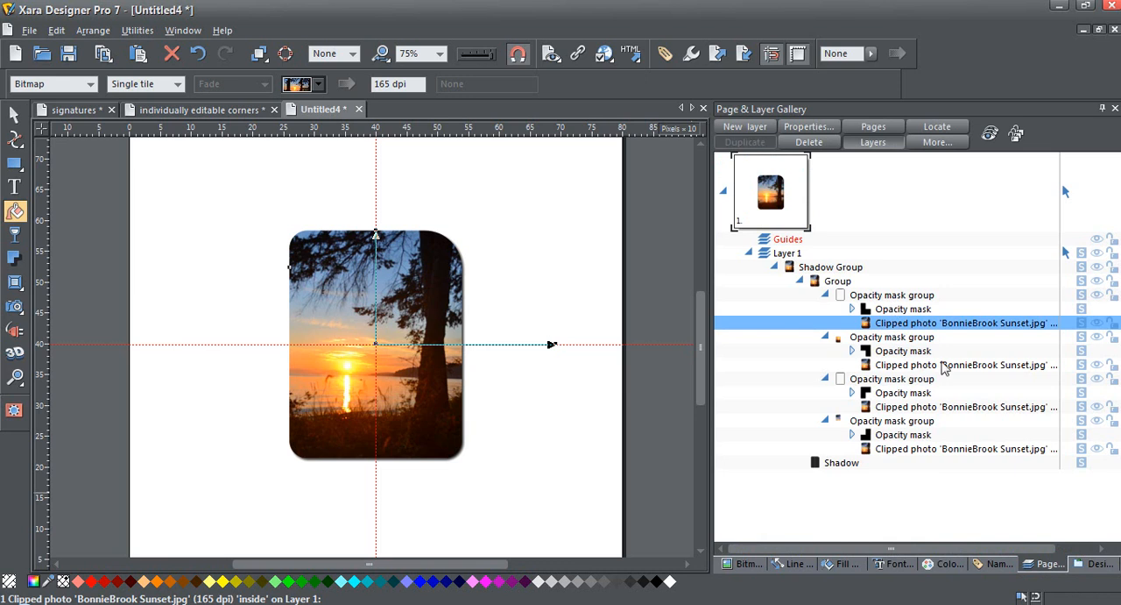
{"action": "mouse_move", "coordinate": [979, 372]}
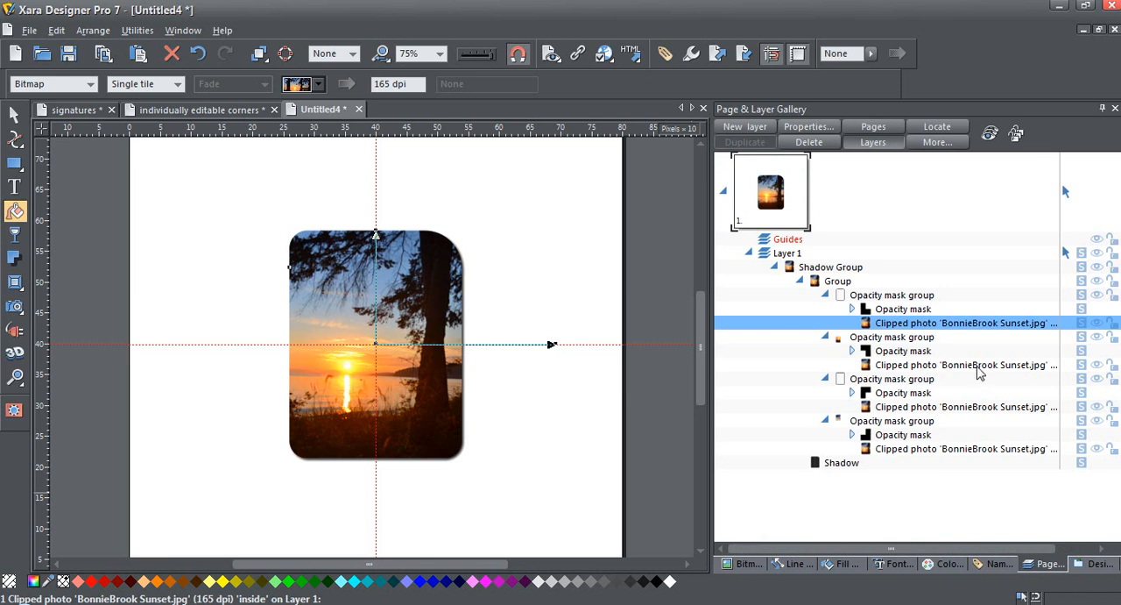
{"action": "left_click", "coordinate": [963, 407]}
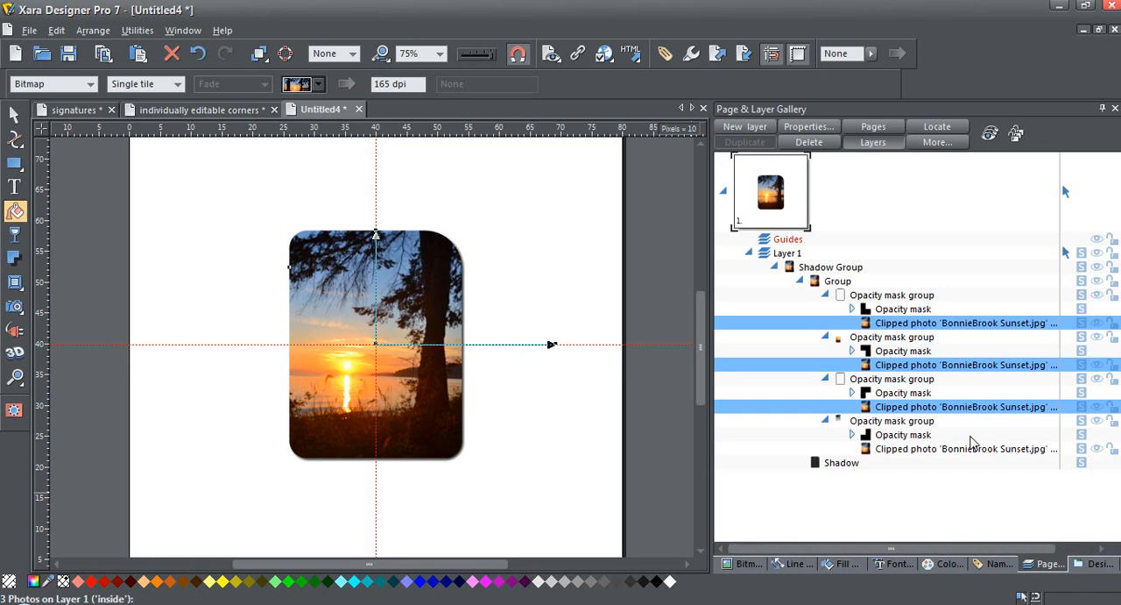
{"action": "left_click", "coordinate": [963, 448]}
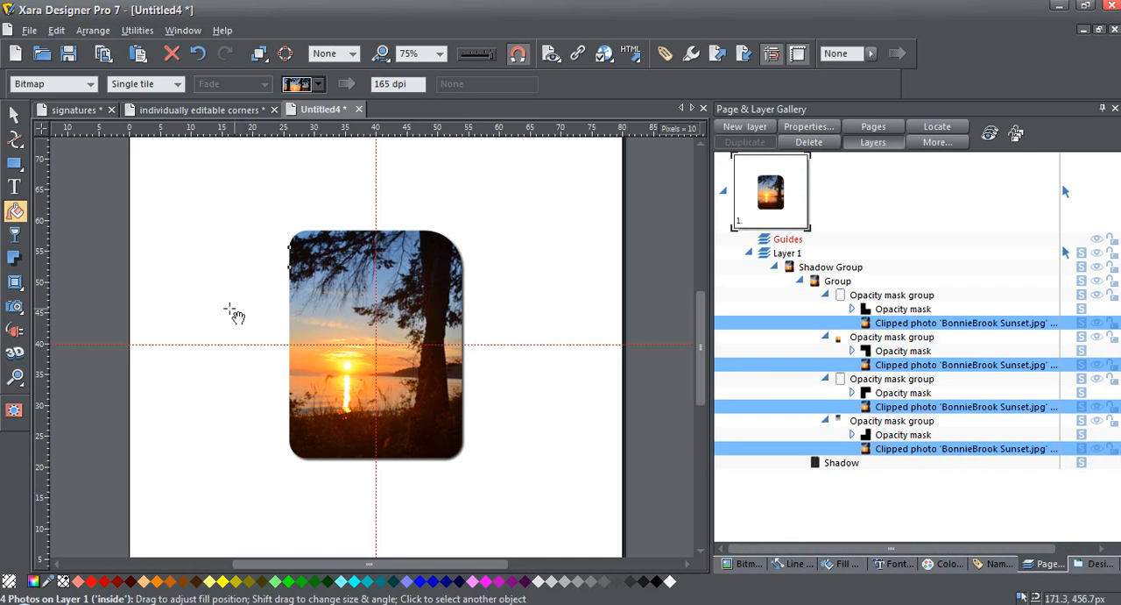
{"action": "left_click", "coordinate": [15, 212]}
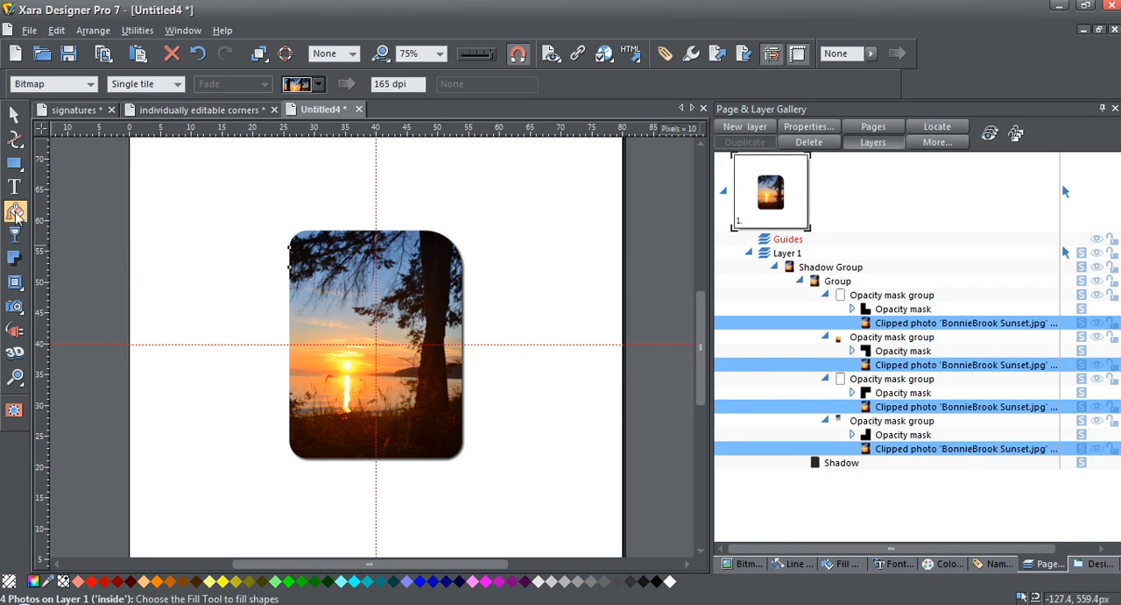
{"action": "mouse_move", "coordinate": [14, 212]}
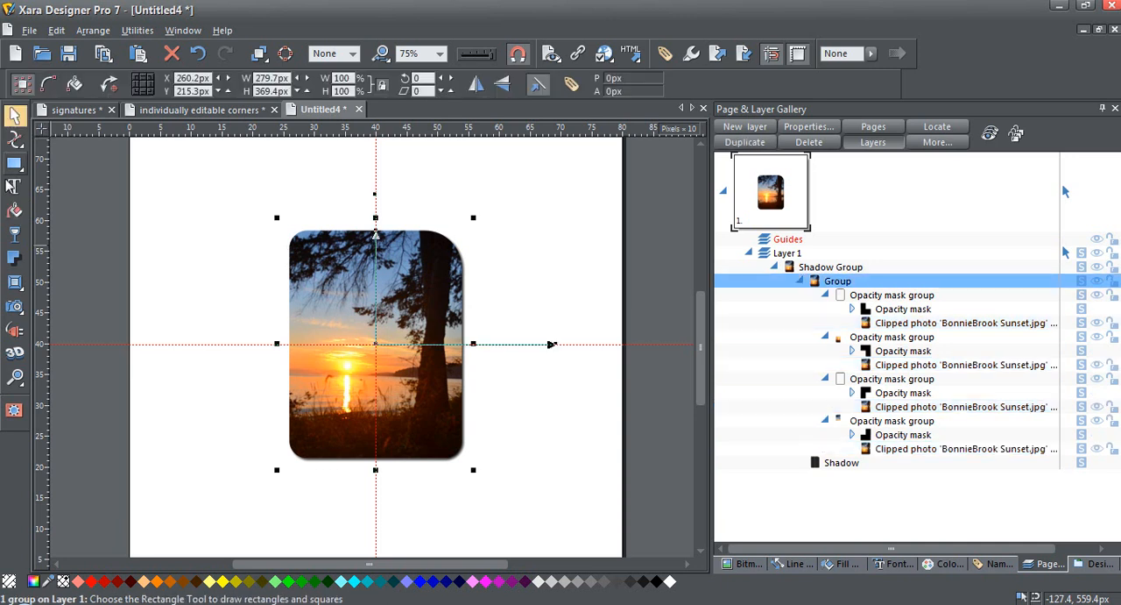
{"action": "left_click", "coordinate": [14, 210]}
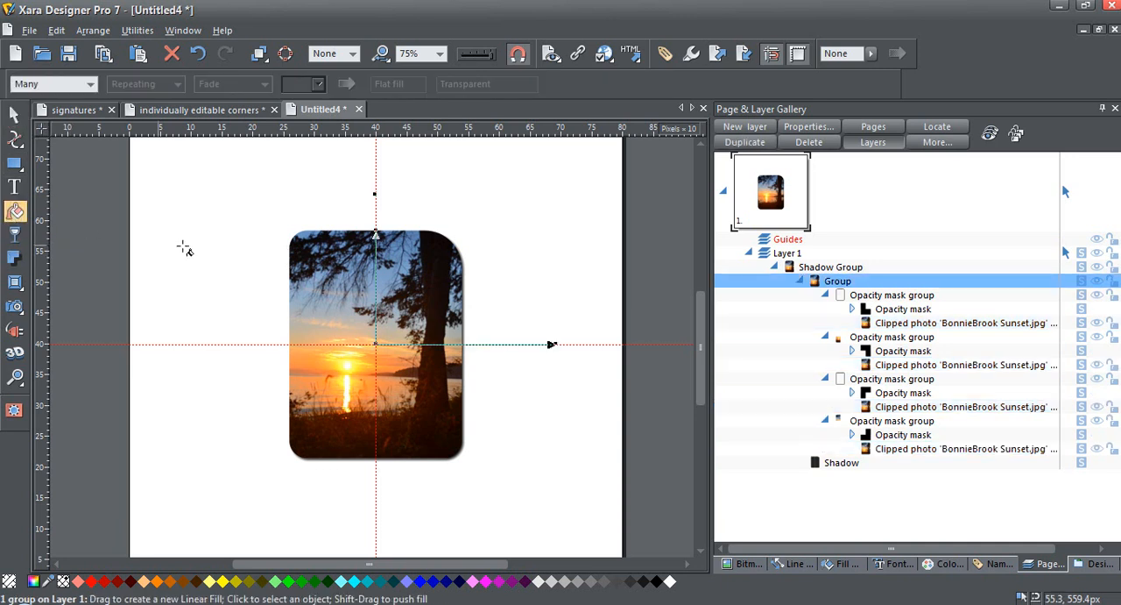
{"action": "mouse_move", "coordinate": [314, 190]}
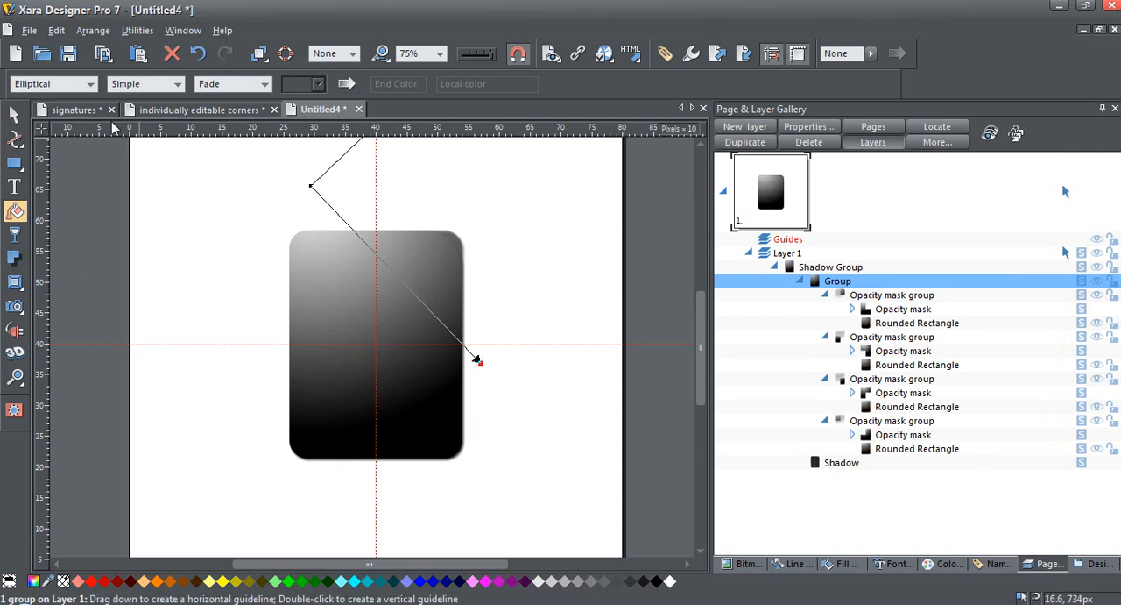
{"action": "left_click", "coordinate": [198, 53]}
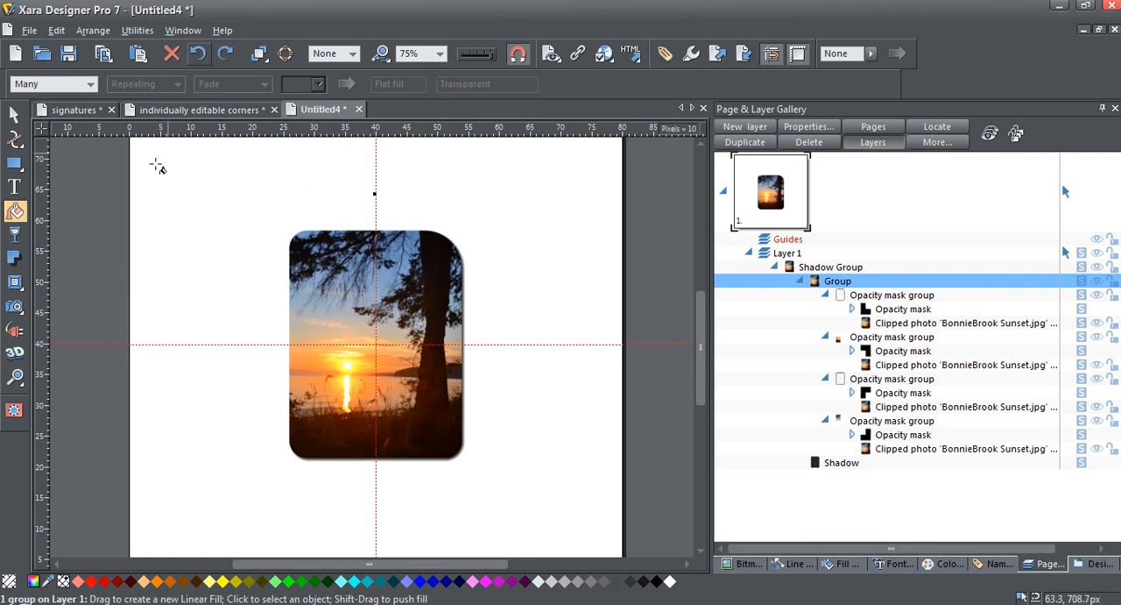
{"action": "mouse_move", "coordinate": [675, 361]}
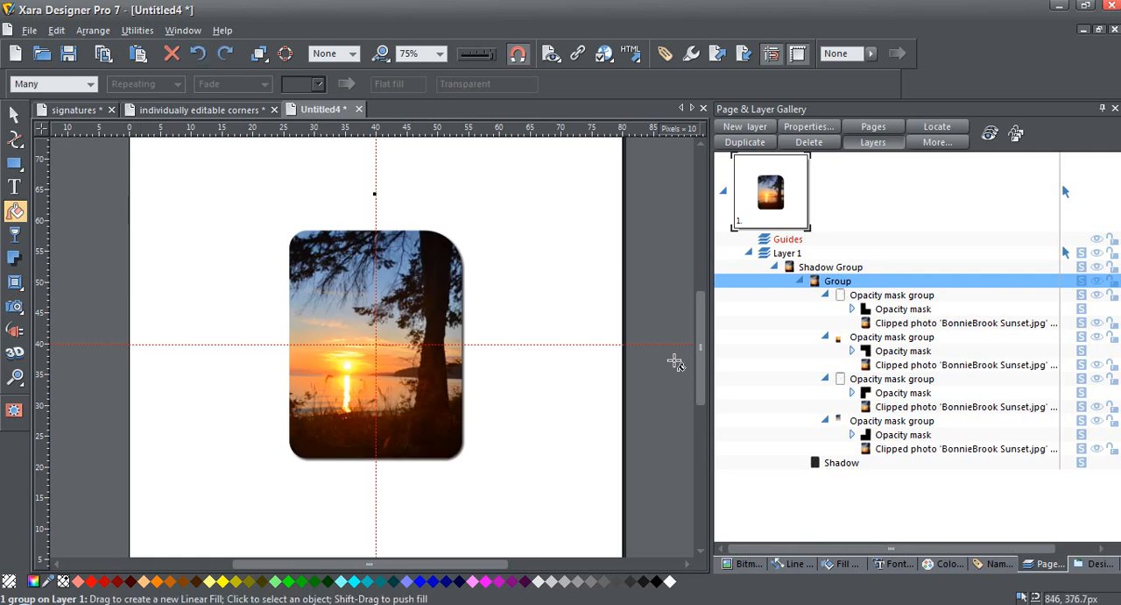
{"action": "mouse_move", "coordinate": [978, 331]}
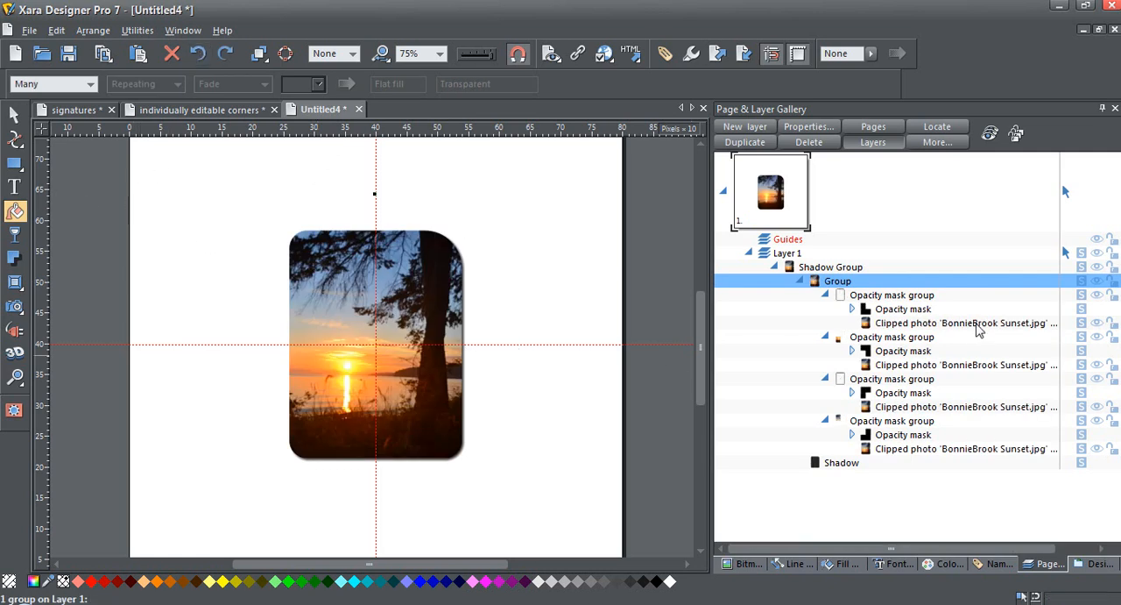
- Ctrl-select the four Clipped photo entries, then reselect the whole photo group
{"action": "left_click", "coordinate": [963, 323]}
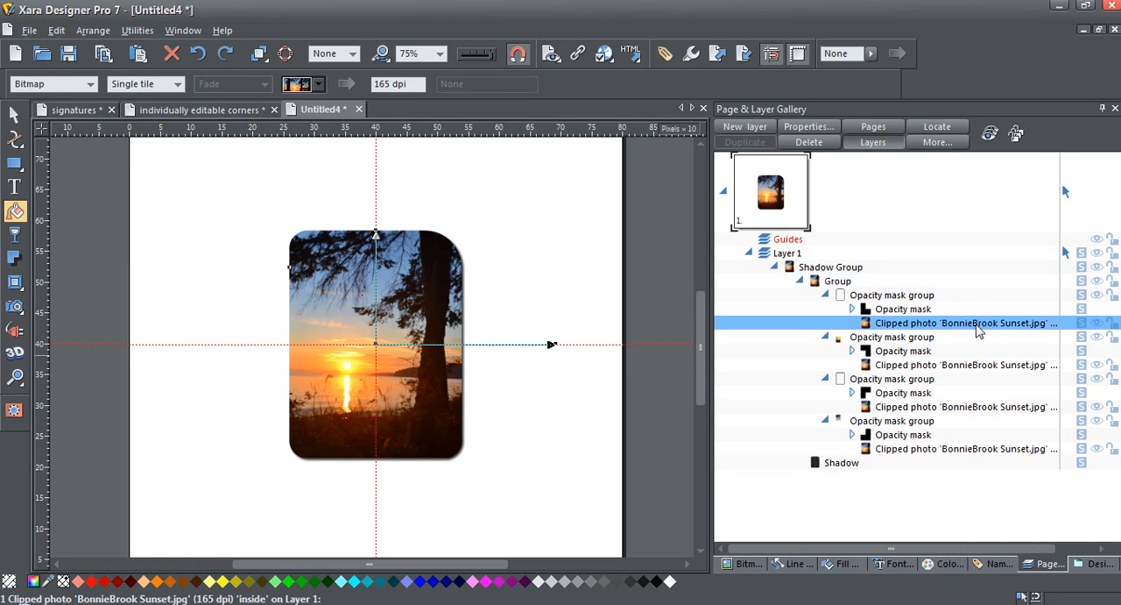
{"action": "left_click", "coordinate": [964, 365]}
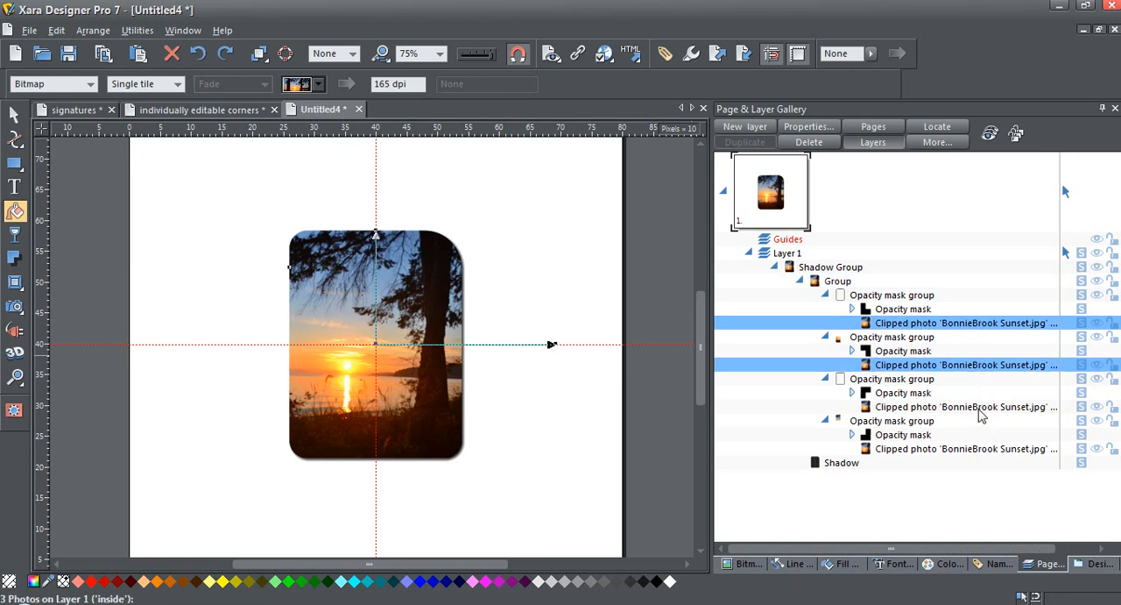
{"action": "left_click", "coordinate": [963, 448]}
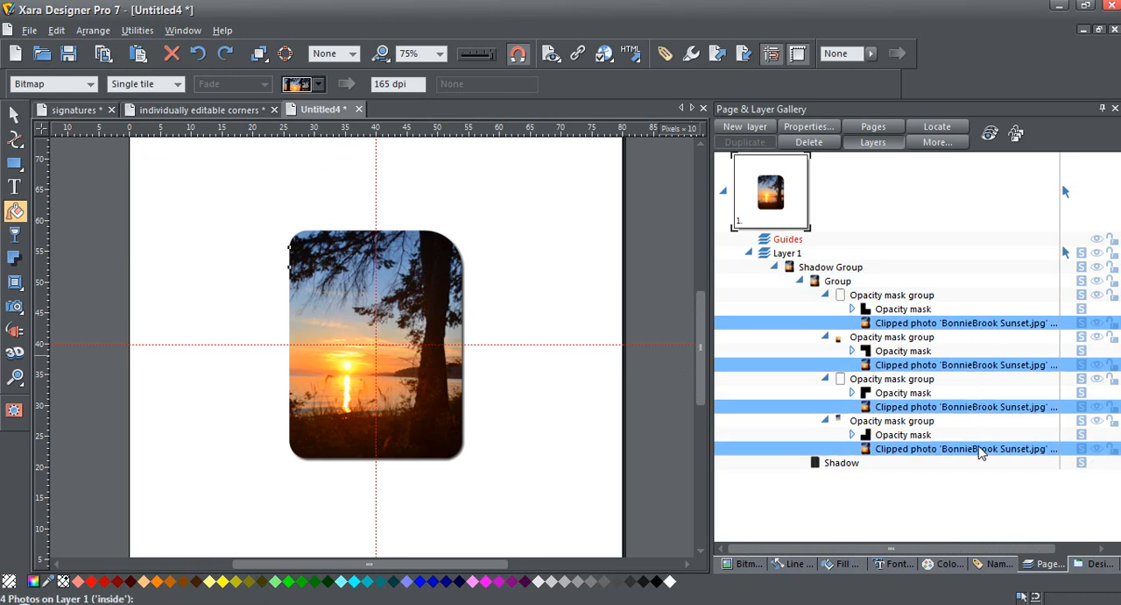
{"action": "left_click", "coordinate": [14, 116]}
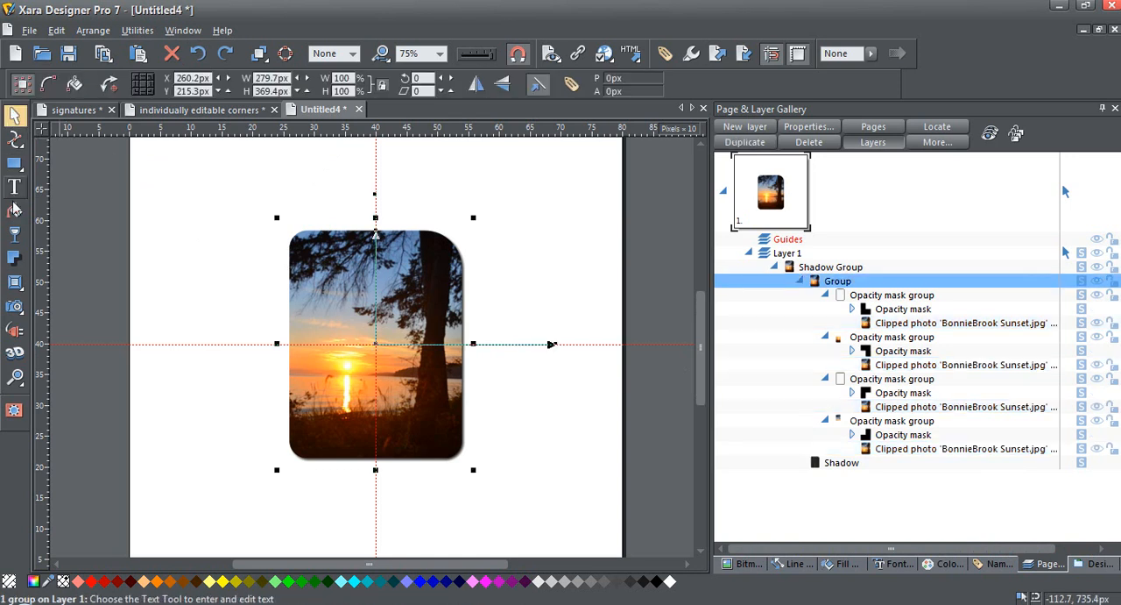
- With the Fill tool active, Ctrl-select all four clipped sunset photos again for fill editing
{"action": "left_click", "coordinate": [15, 212]}
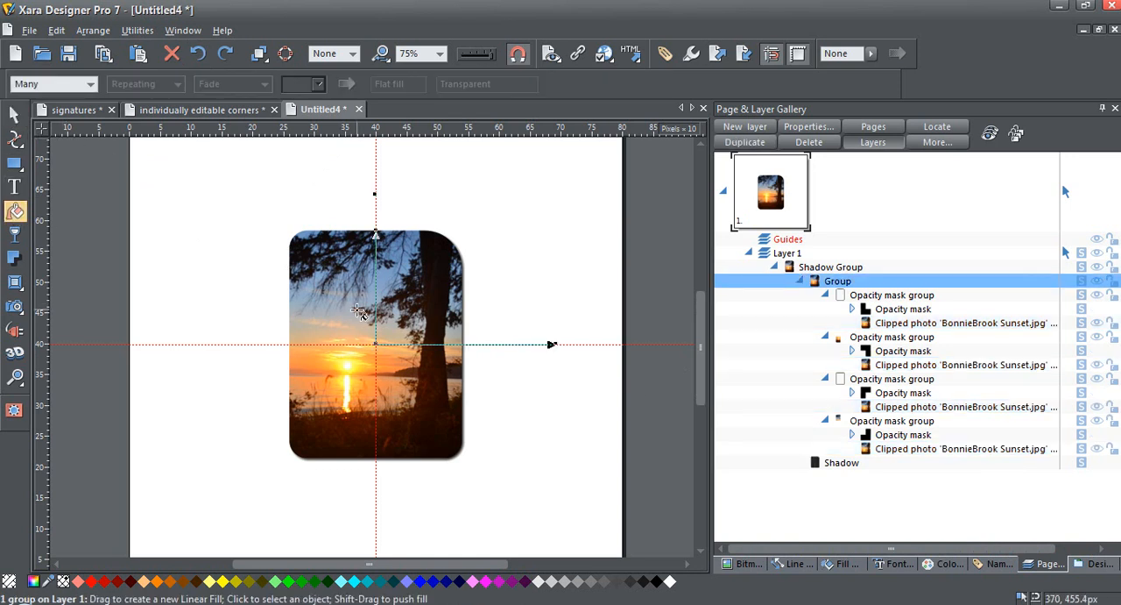
{"action": "mouse_move", "coordinate": [687, 263]}
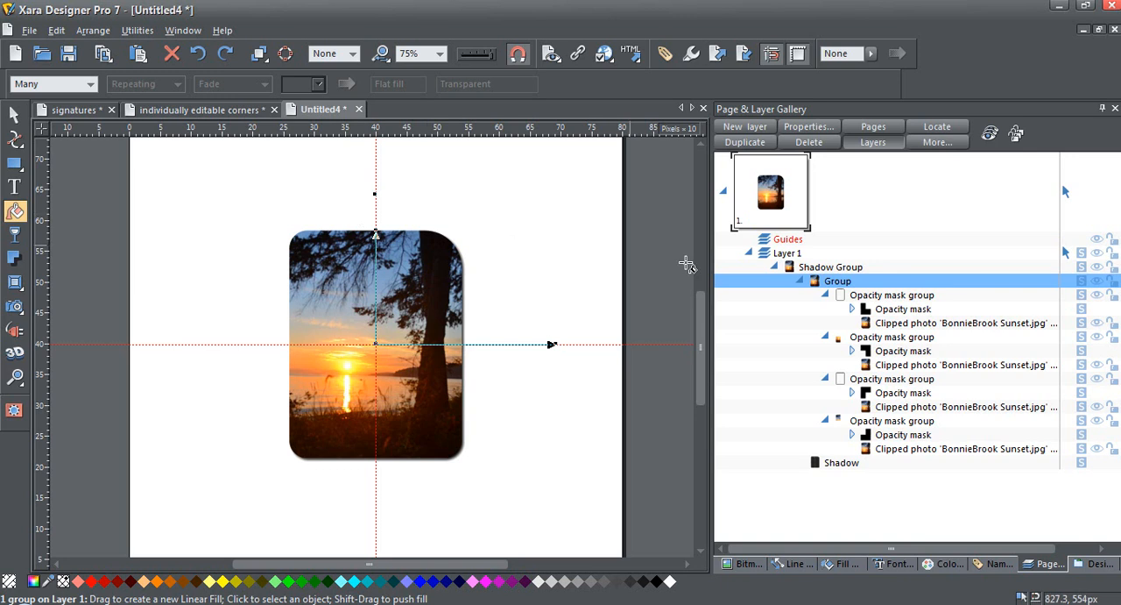
{"action": "left_click", "coordinate": [964, 323]}
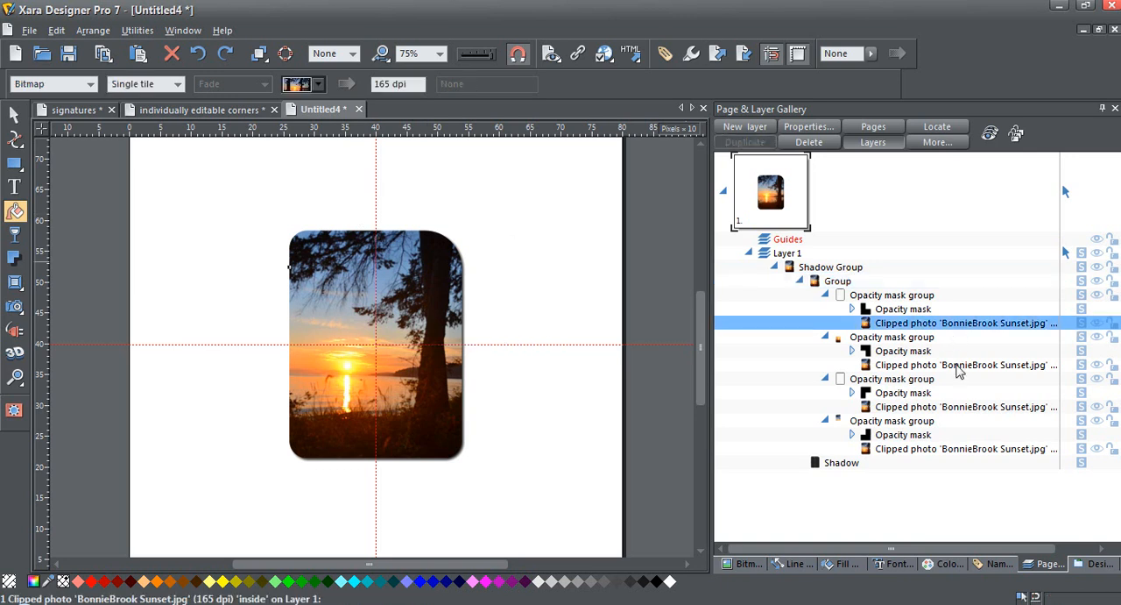
{"action": "left_click", "coordinate": [964, 407]}
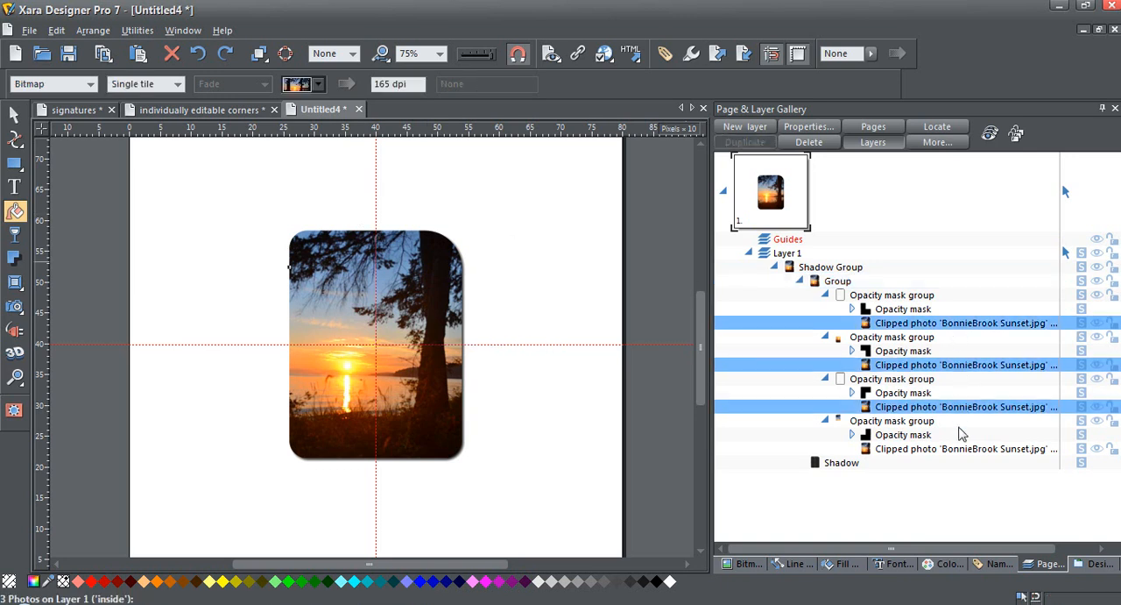
{"action": "left_click", "coordinate": [964, 448]}
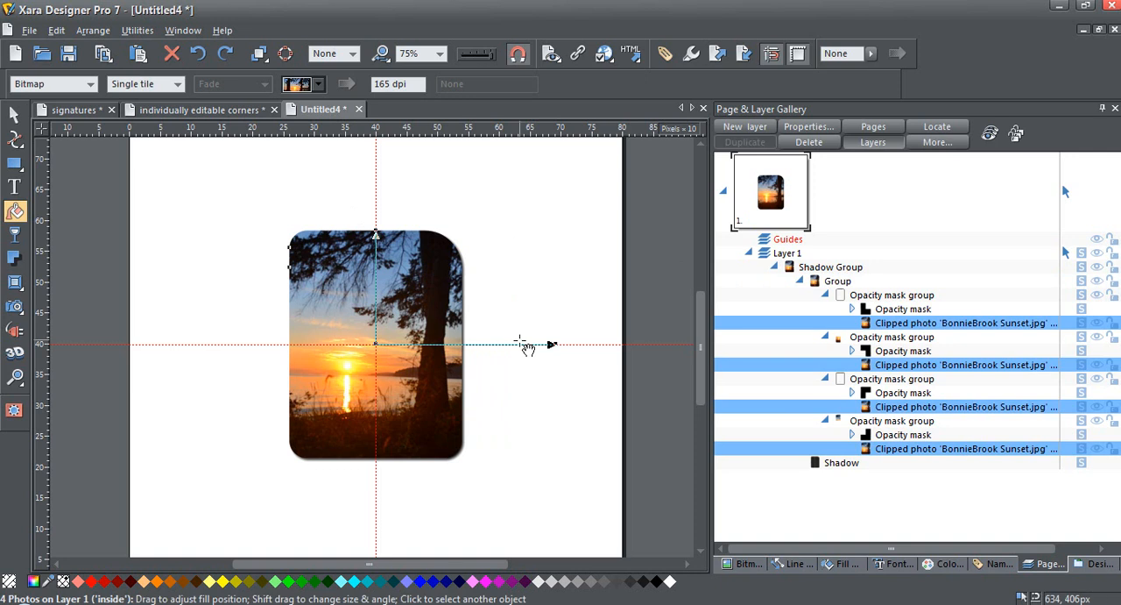
{"action": "mouse_move", "coordinate": [333, 204]}
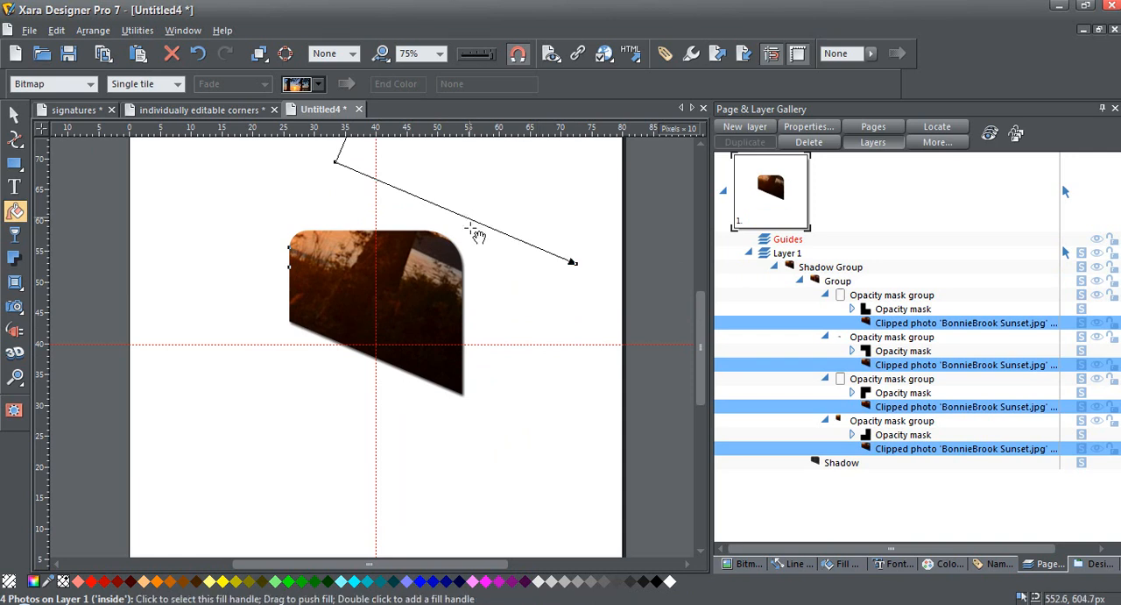
- Undo the distorted fill drag, then move the shared sunset fill so the sun sits low and centred
{"action": "left_click_drag", "start_coordinate": [473, 228], "coordinate": [473, 298]}
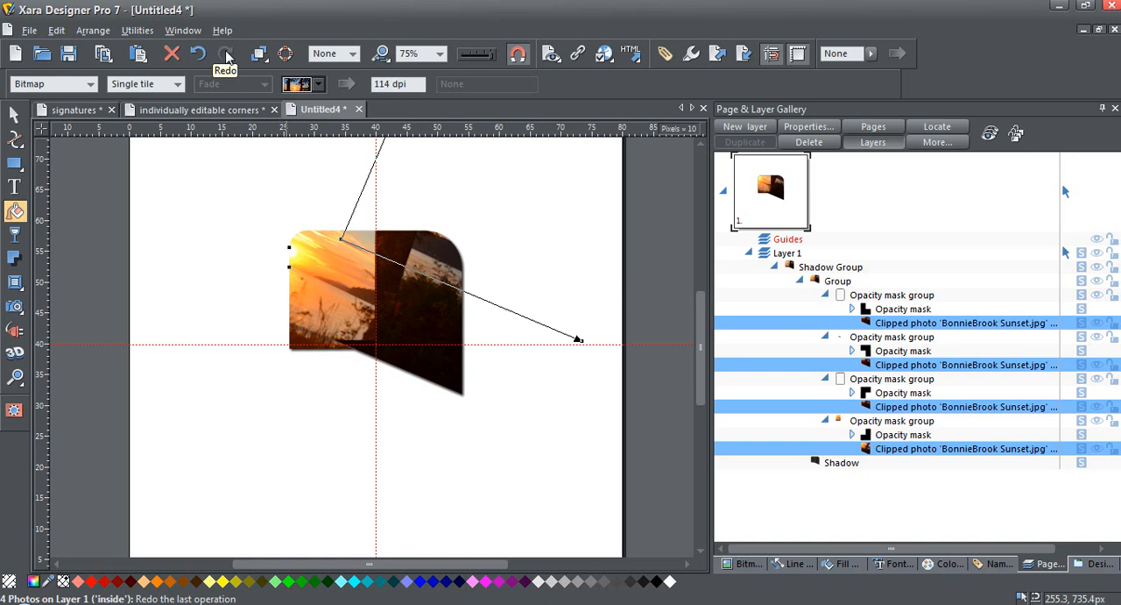
{"action": "left_click", "coordinate": [198, 52]}
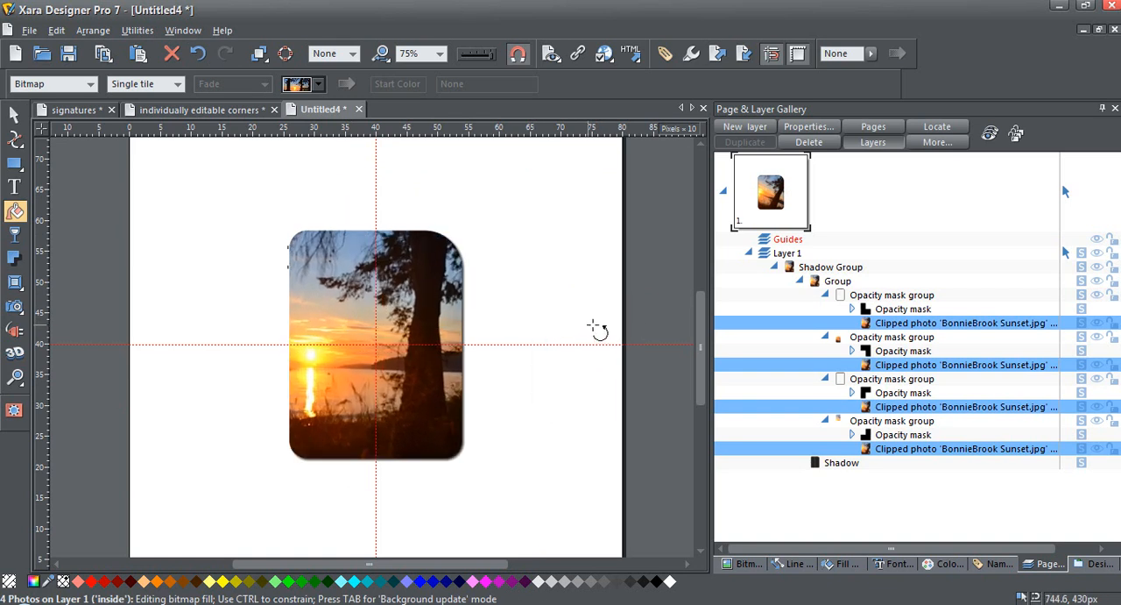
{"action": "left_click", "coordinate": [375, 324]}
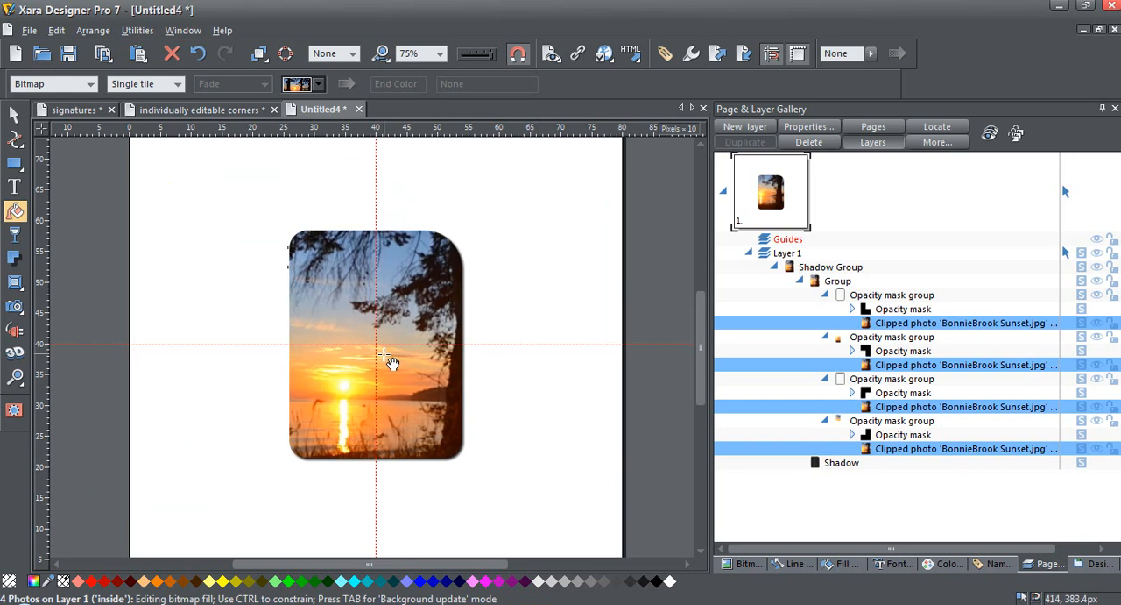
{"action": "left_click_drag", "start_coordinate": [389, 361], "coordinate": [430, 358]}
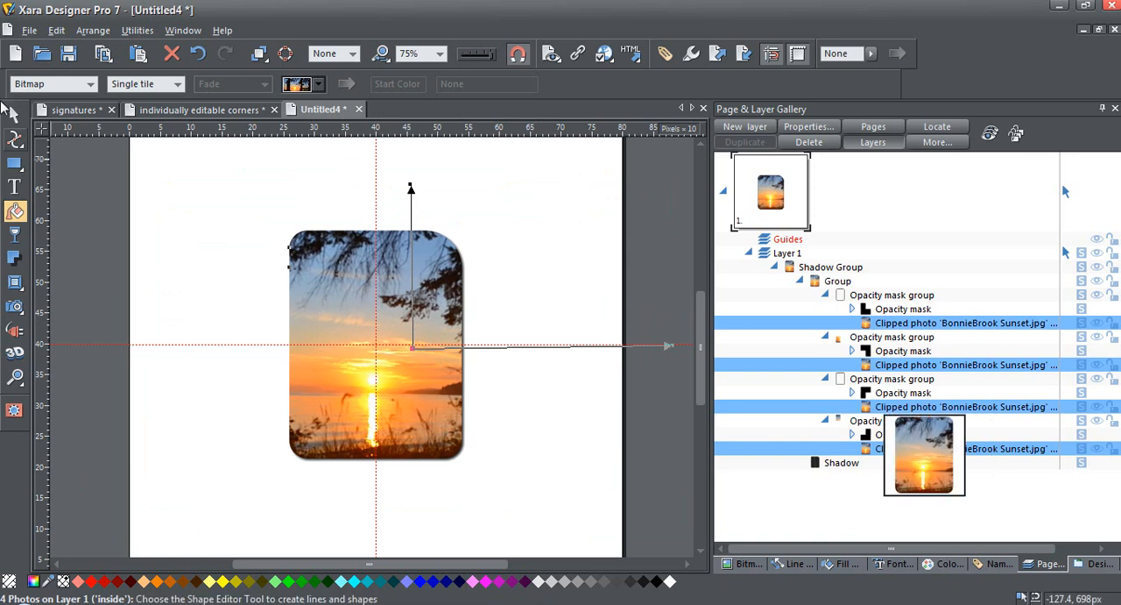
- Enhance the sunset's brightness, contrast and saturation with the Photo tool, then deselect everything
{"action": "left_click", "coordinate": [15, 305]}
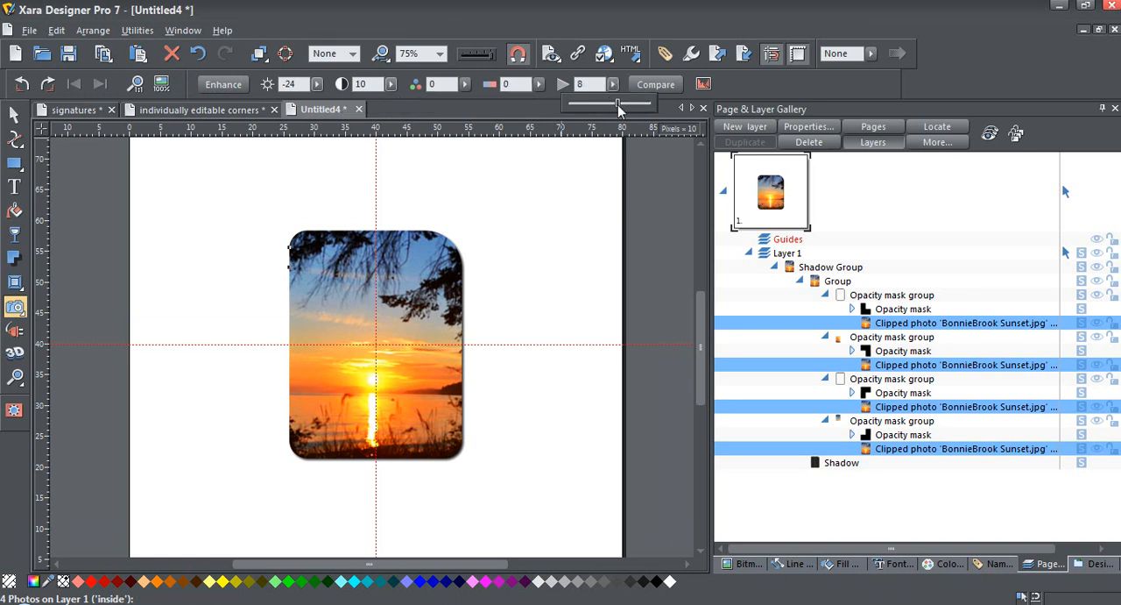
{"action": "mouse_move", "coordinate": [613, 133]}
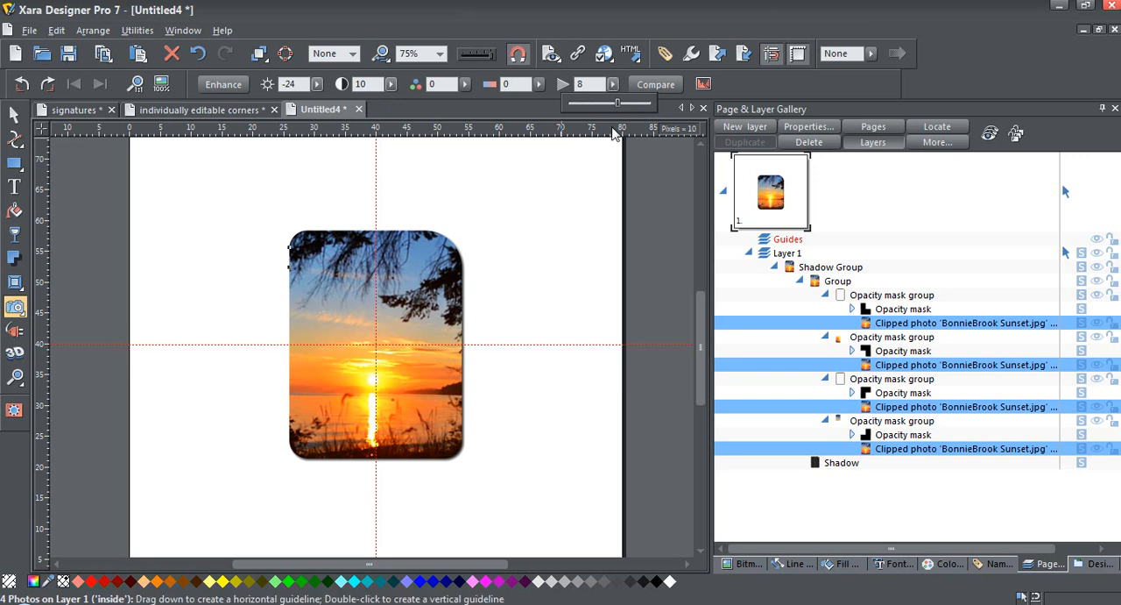
{"action": "mouse_move", "coordinate": [579, 53]}
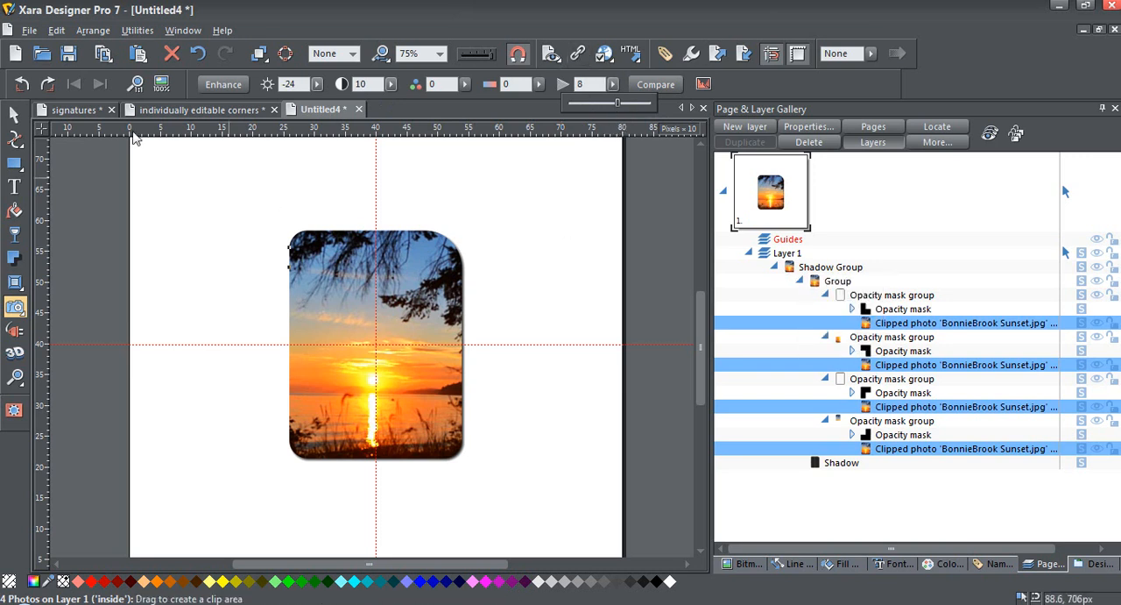
{"action": "mouse_move", "coordinate": [507, 223]}
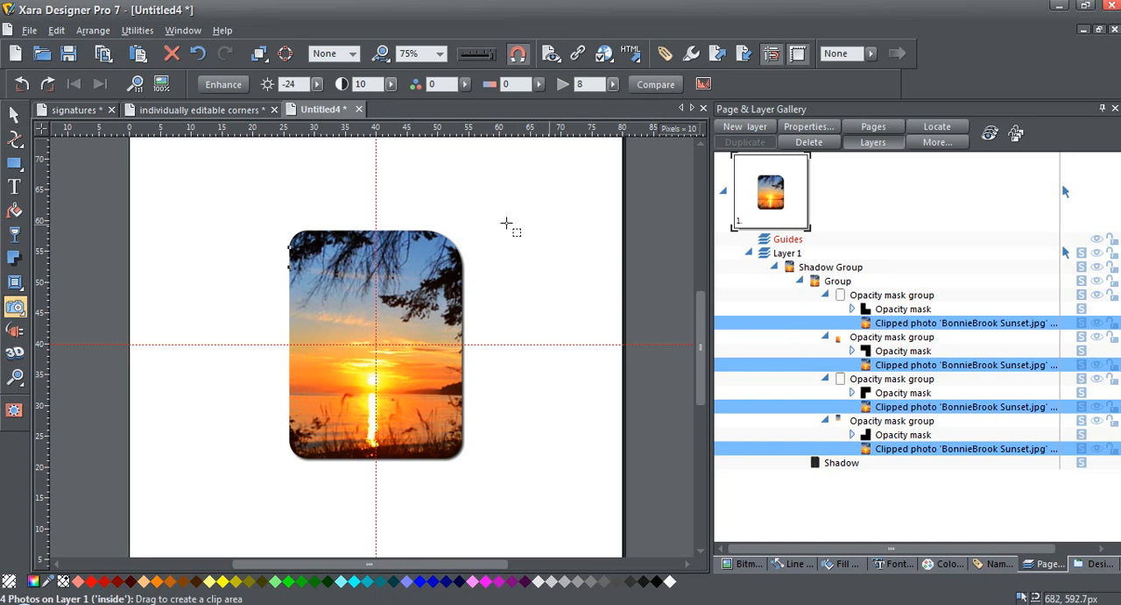
{"action": "left_click", "coordinate": [838, 280]}
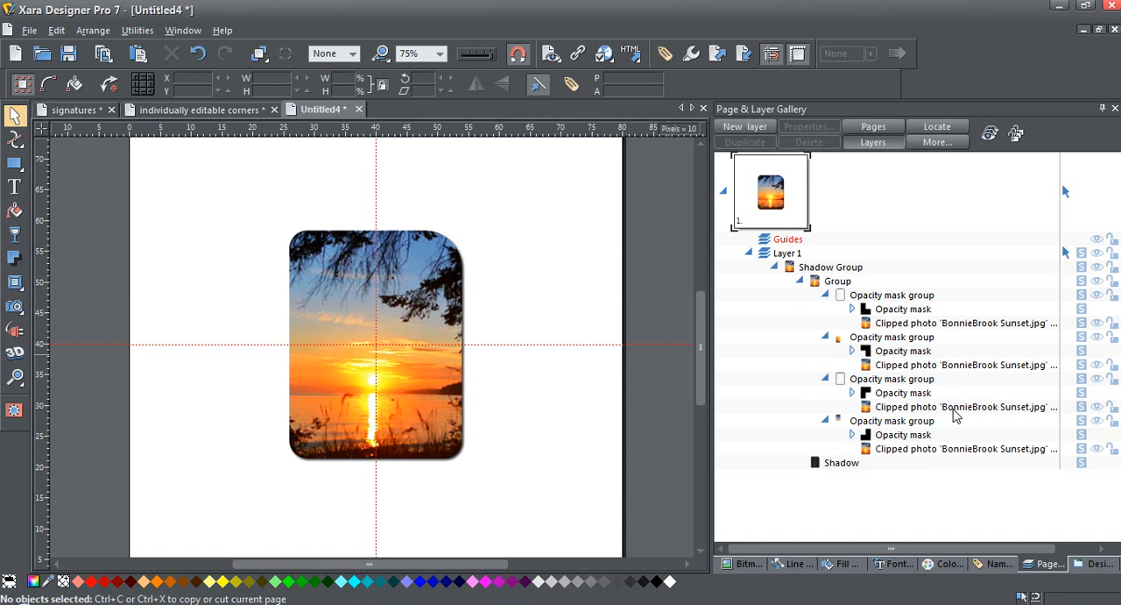
- Select one clipped photo and show its corner handles with the Rectangle tool for individual editing
{"action": "left_click", "coordinate": [964, 406]}
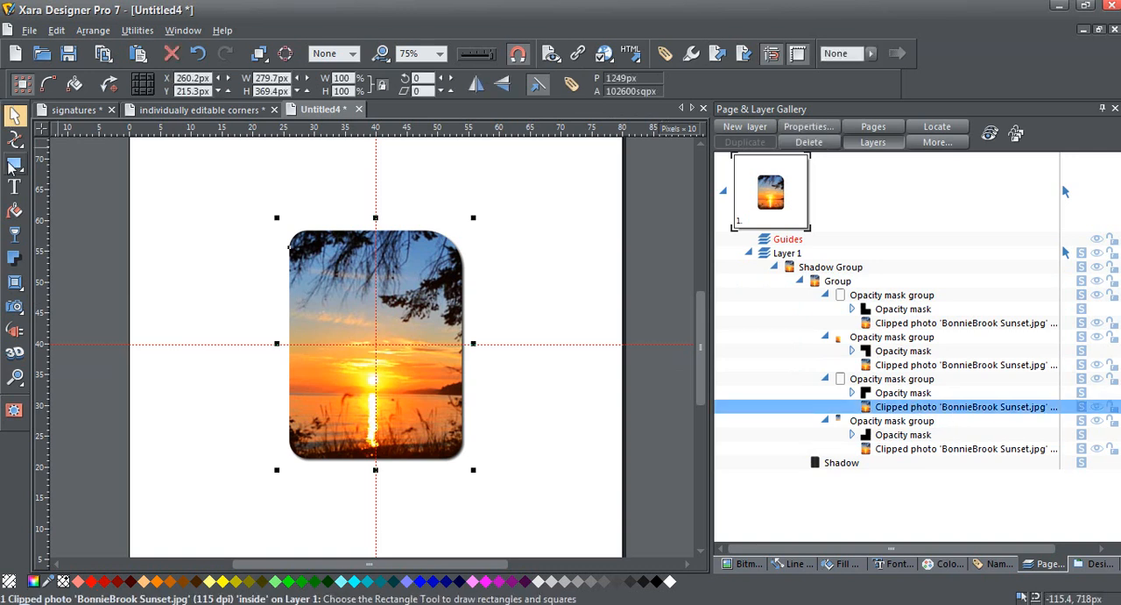
{"action": "left_click", "coordinate": [14, 164]}
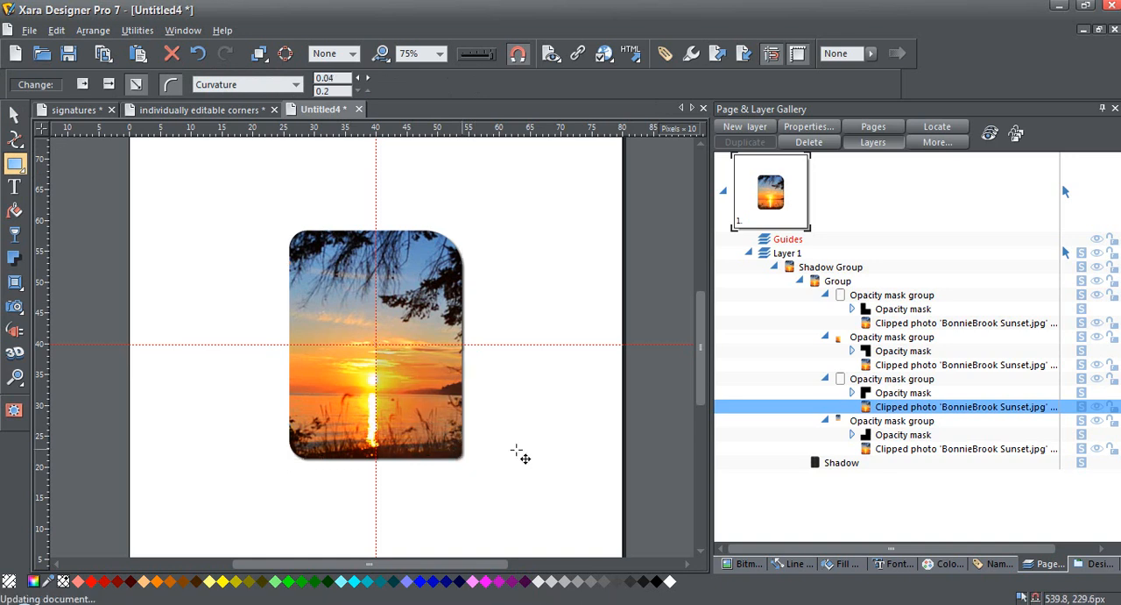
{"action": "left_click", "coordinate": [375, 345]}
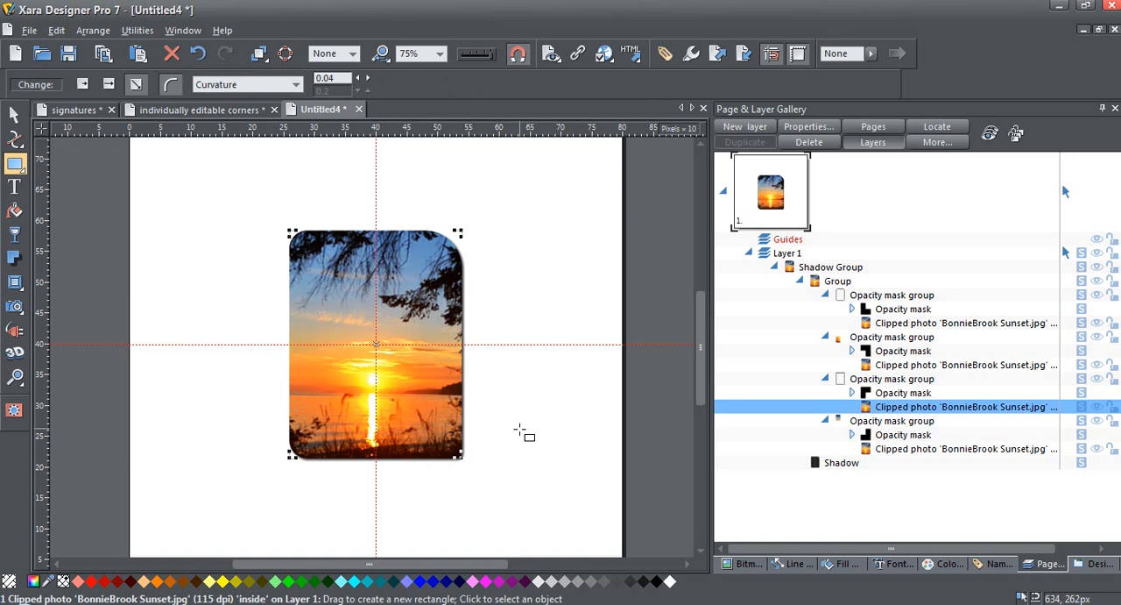
{"action": "mouse_move", "coordinate": [311, 273]}
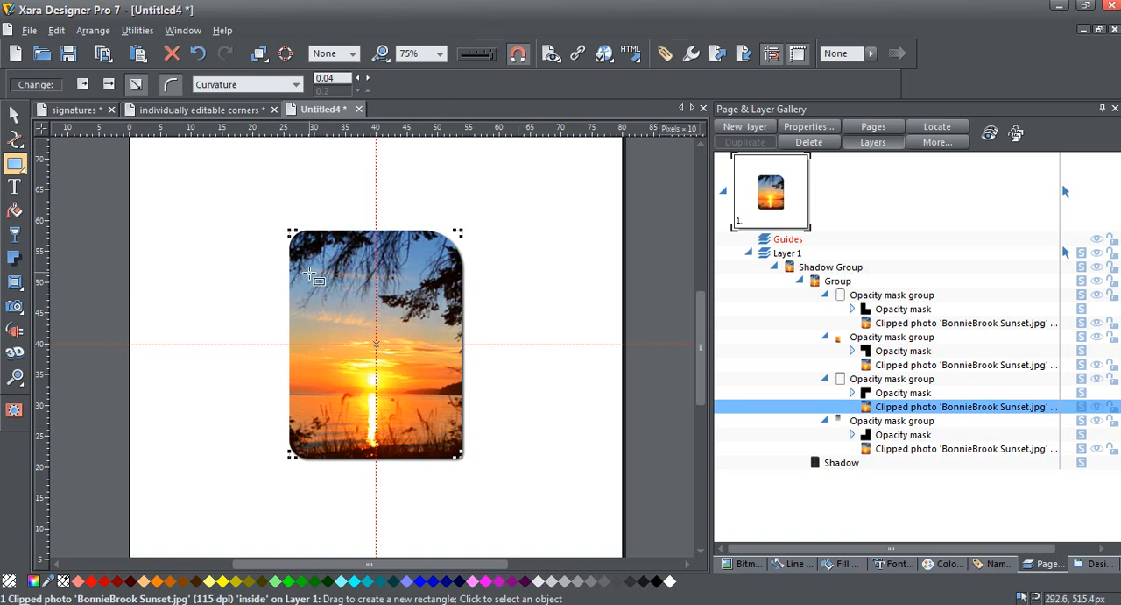
{"action": "mouse_move", "coordinate": [312, 277]}
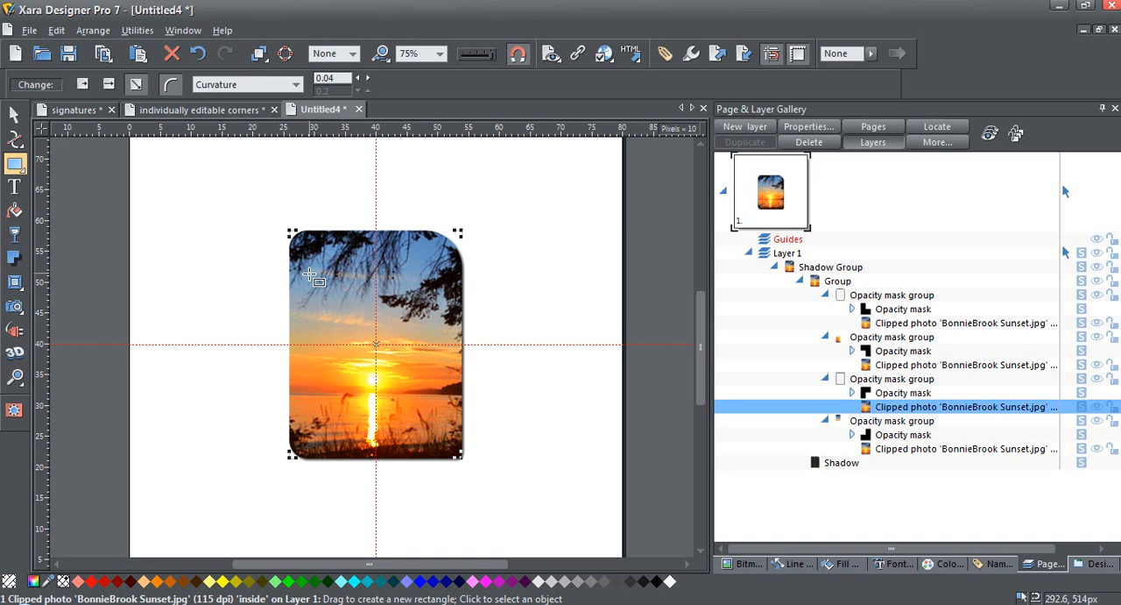